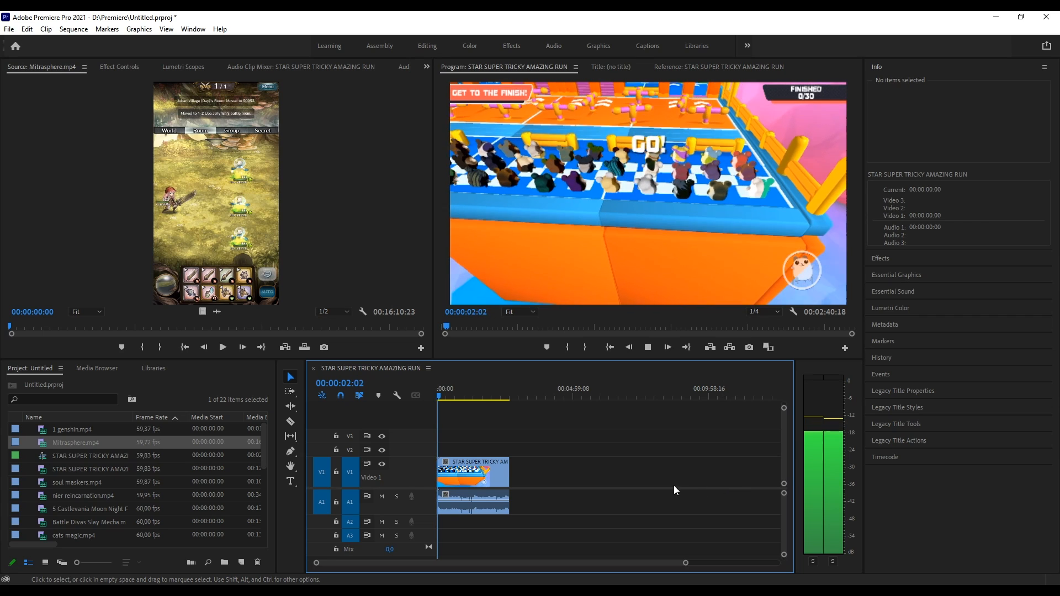
Place the nier reincarnation and Castlevania clips on V1 after the opening clip, then scrub
click(90, 469)
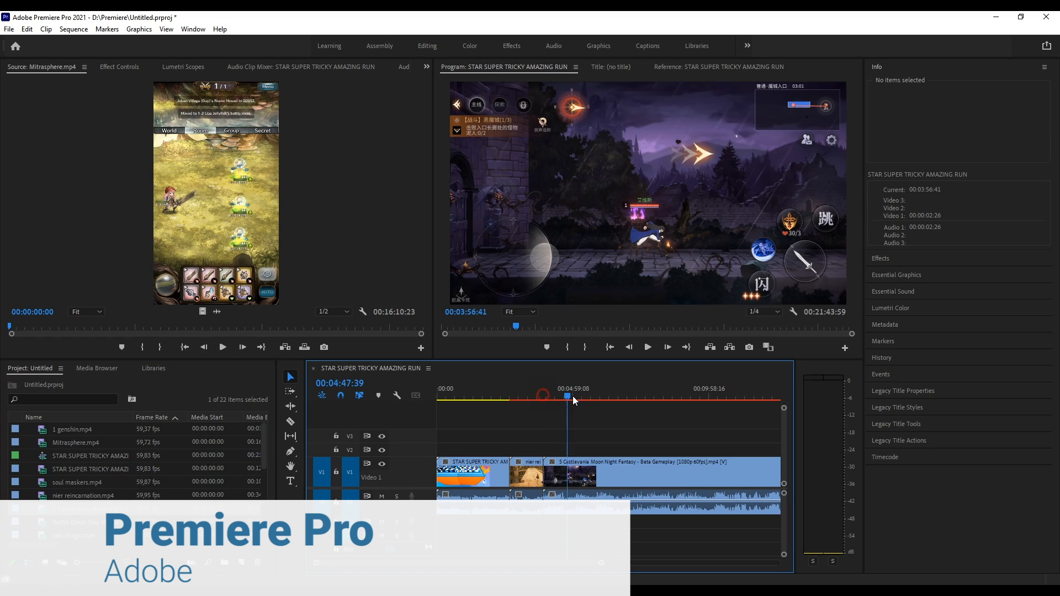
click(662, 398)
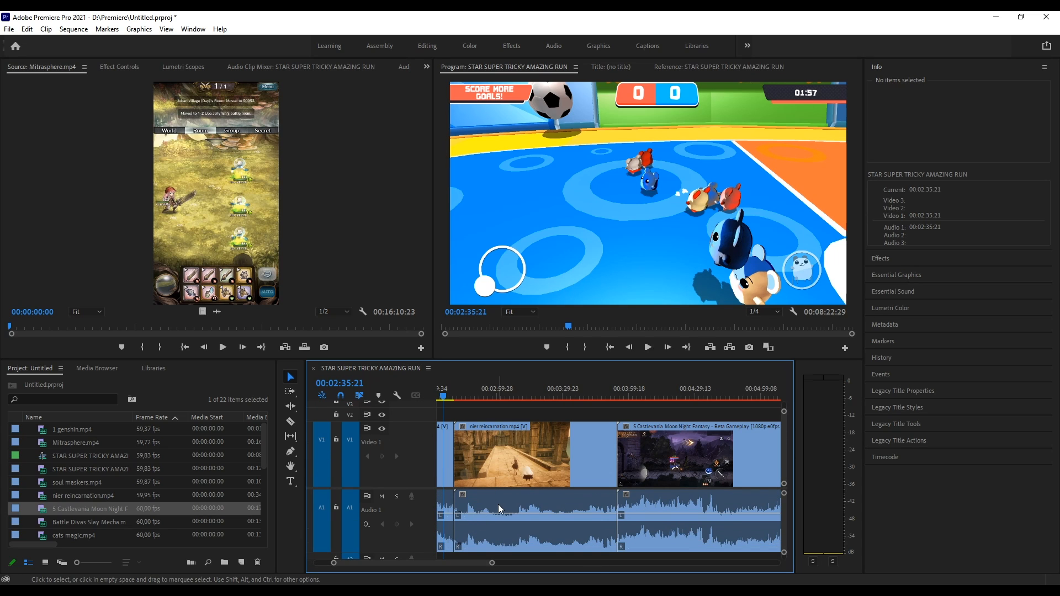
click(881, 258)
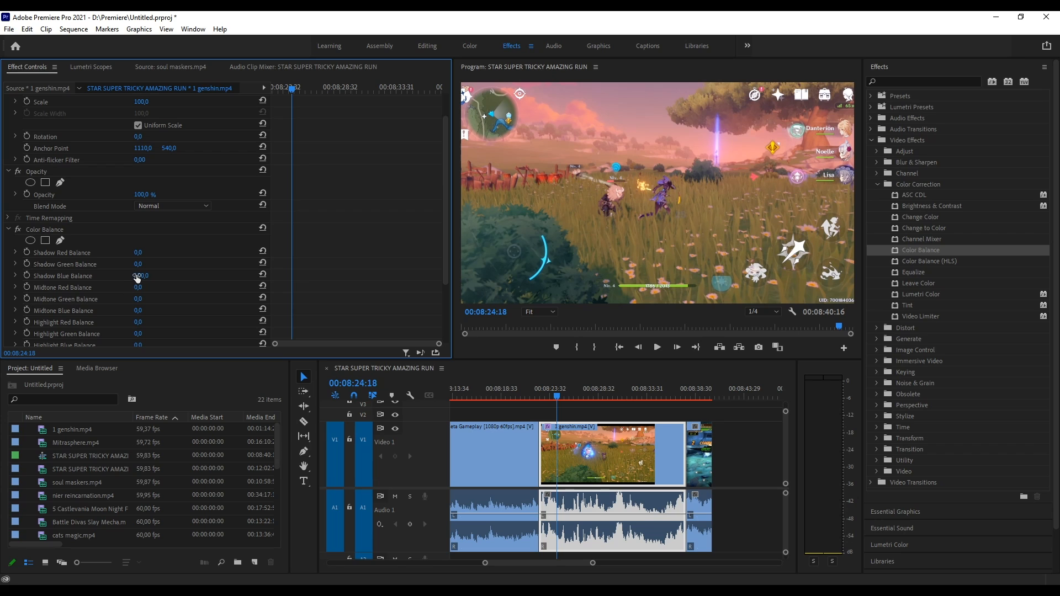
Switch through the Color, Audio and Graphics workspaces
click(469, 45)
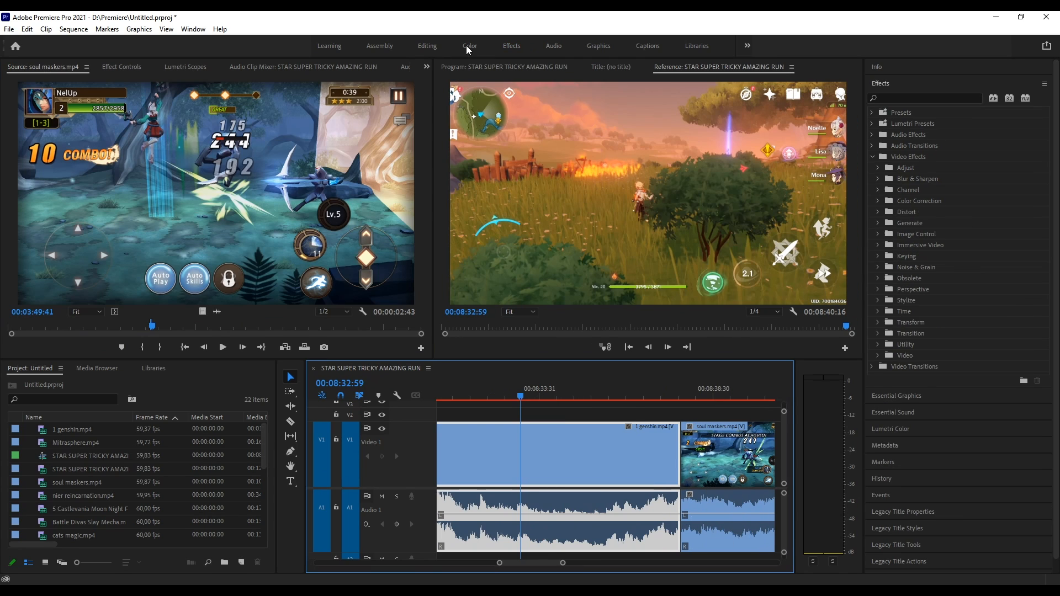
click(469, 45)
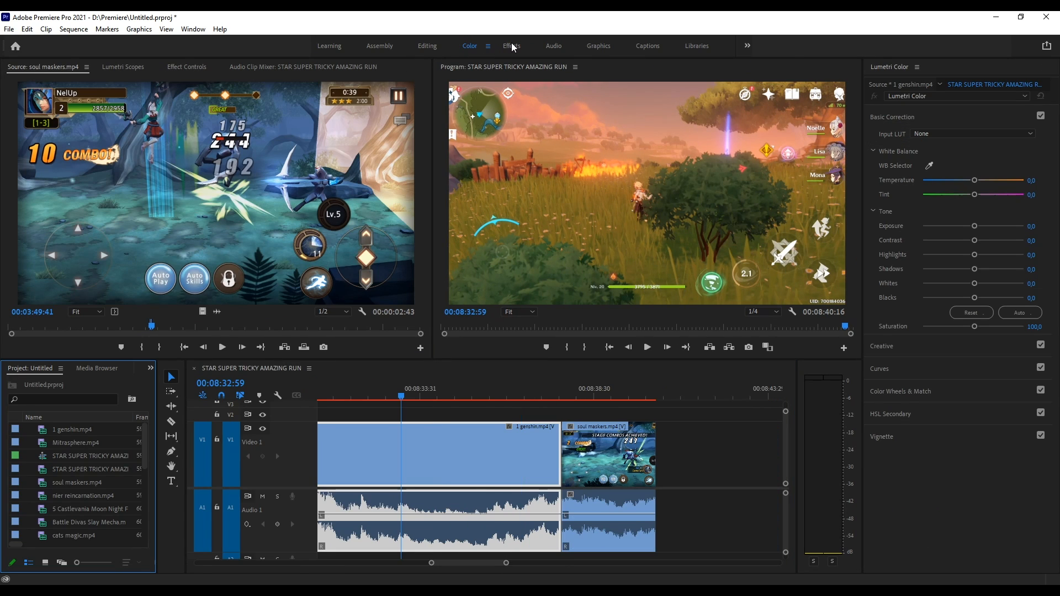
click(553, 46)
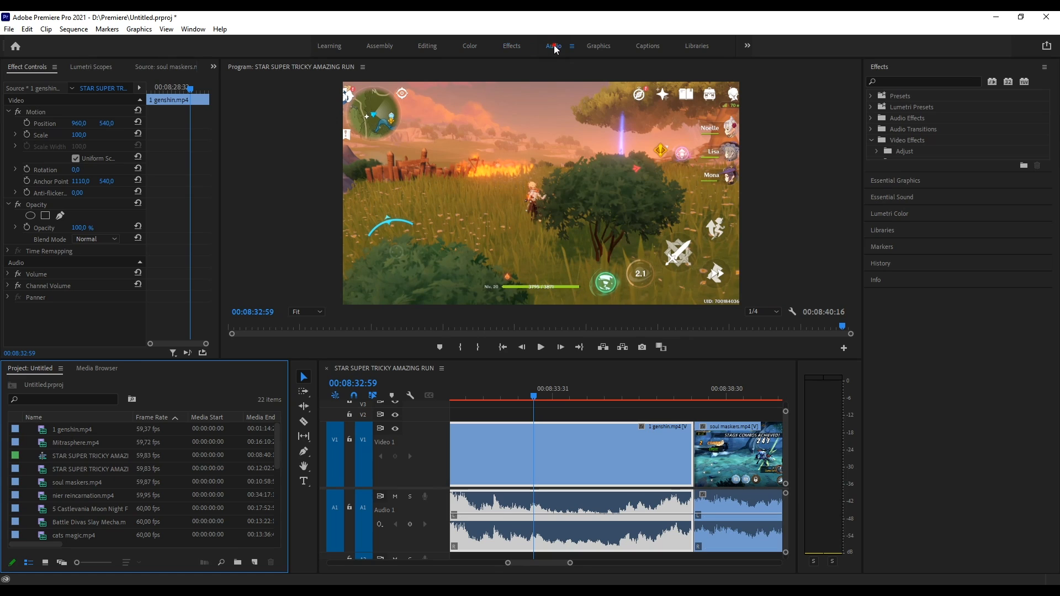
click(553, 45)
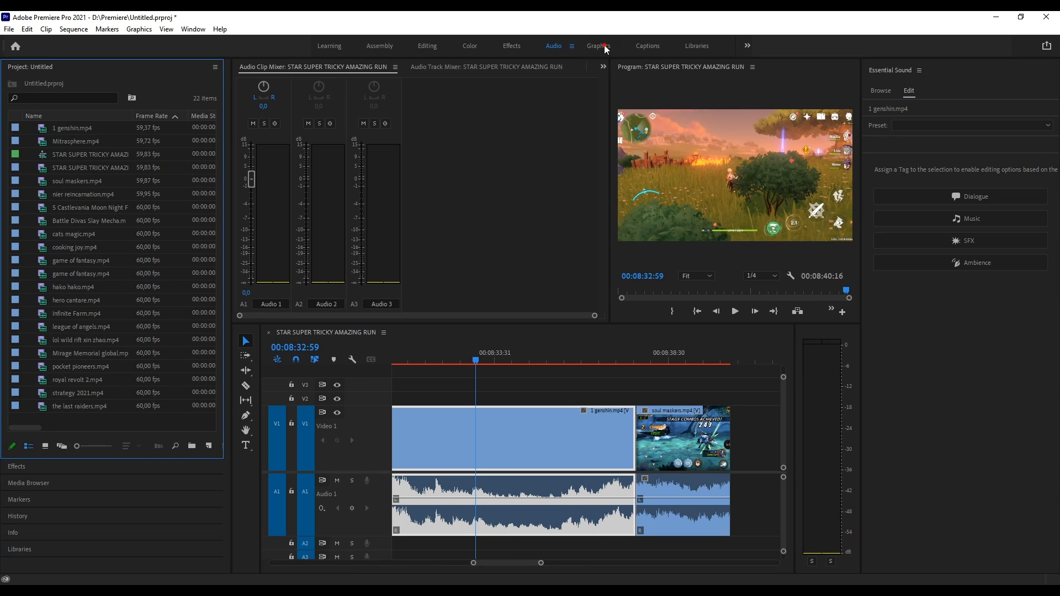
click(597, 45)
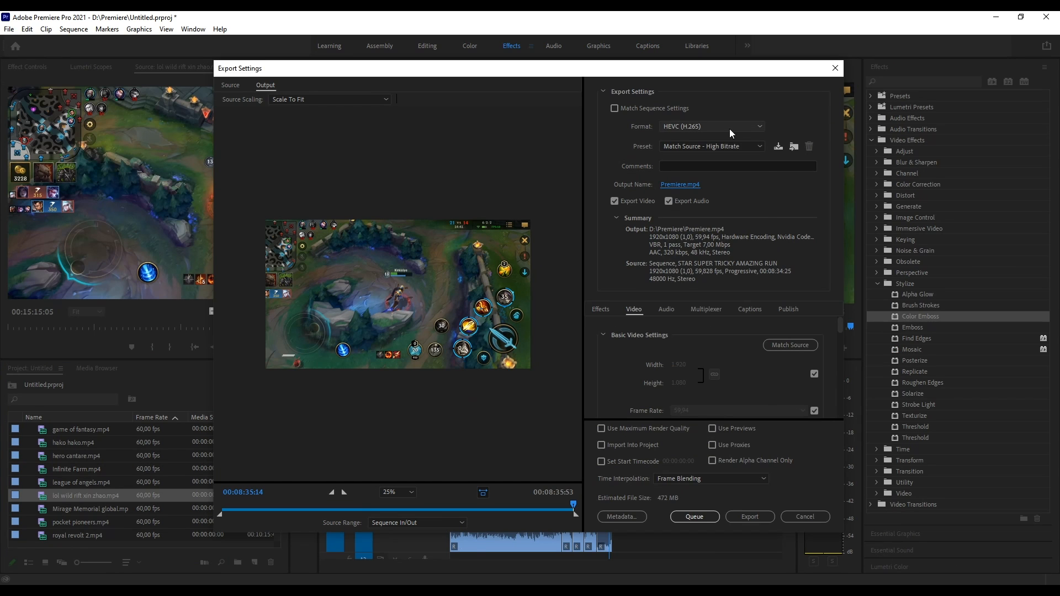
mouse_move(769, 210)
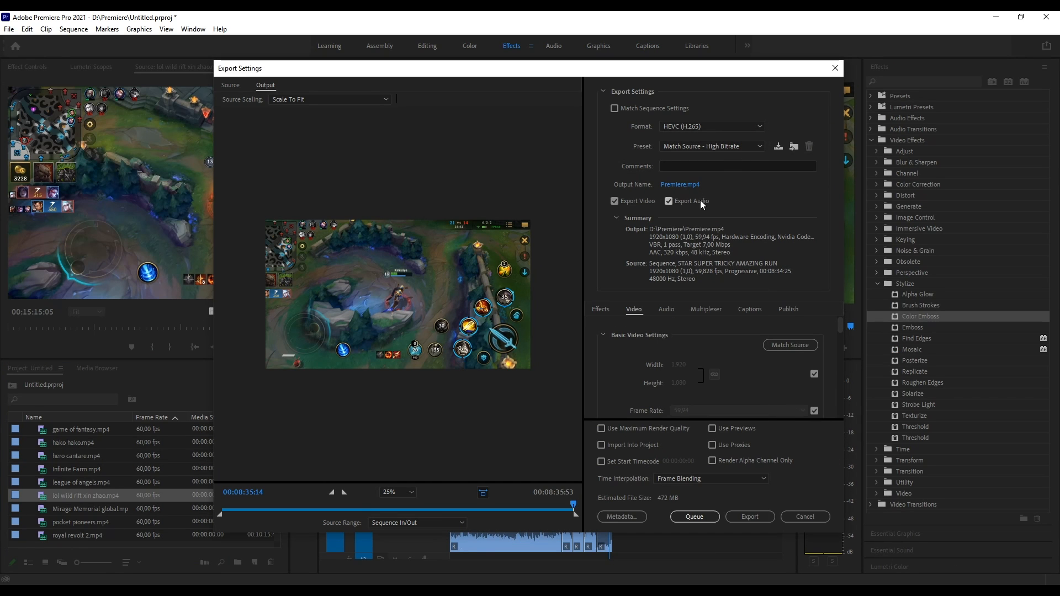
mouse_move(846, 358)
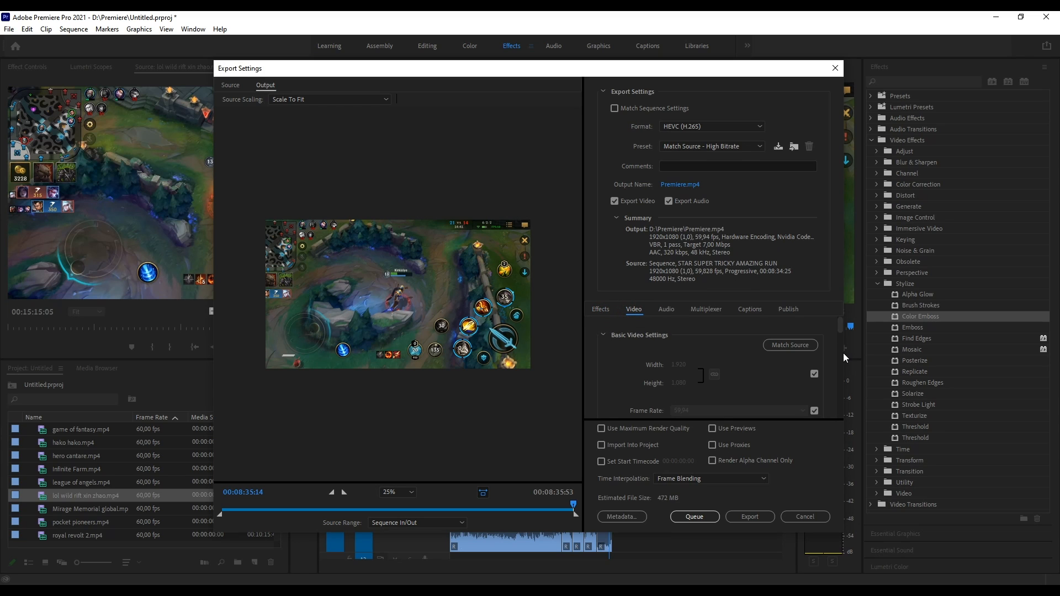
Show the Audio tab's format and codec settings in the HEVC export dialog
click(665, 310)
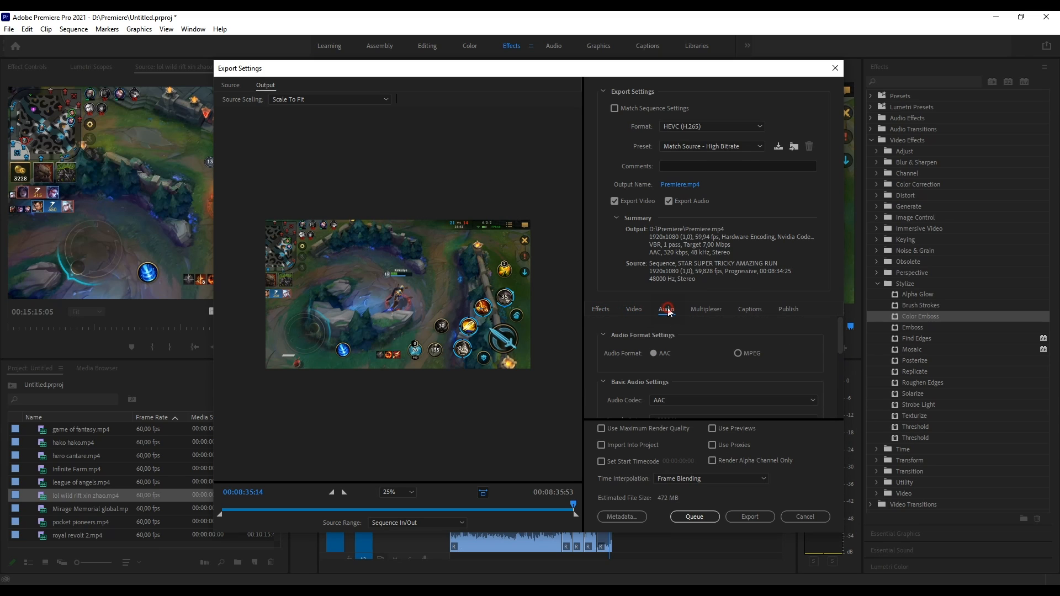
click(750, 517)
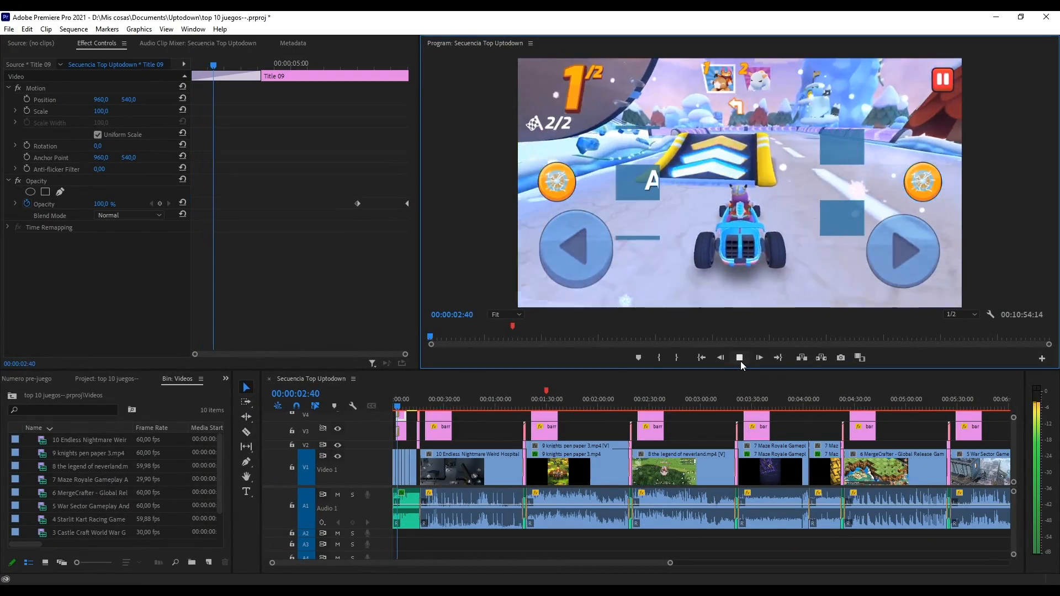
Play the Top Uptodown sequence to the TOP 10 Android Games 2021 title, then stop
click(759, 358)
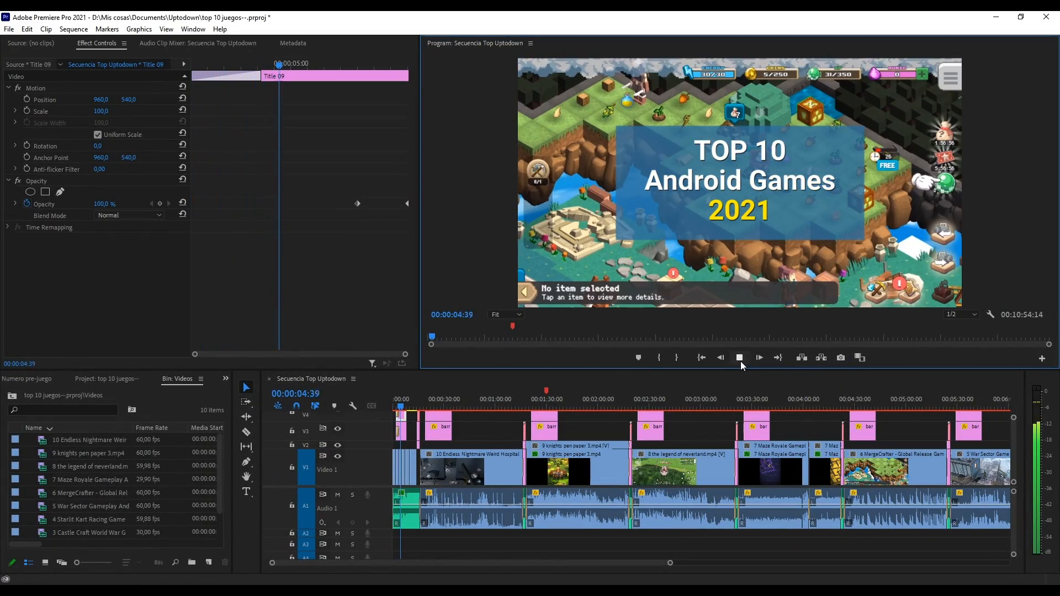
click(759, 358)
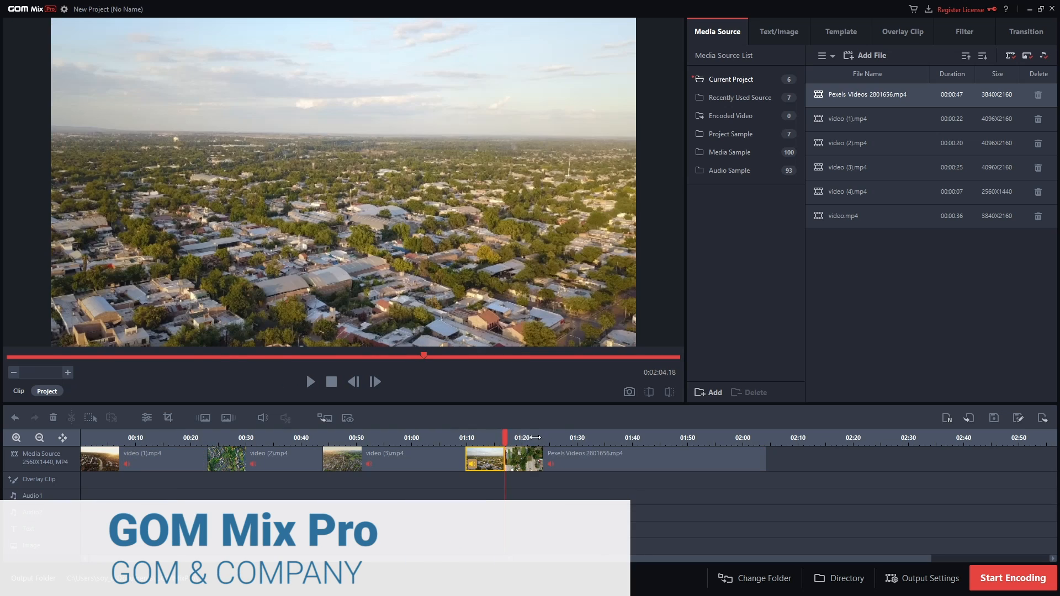
Preview sns_Hud***, sns_Will** and sns_Stins** on Pexels Videos 2801656.mp4, applying sns_Stins**
click(642, 459)
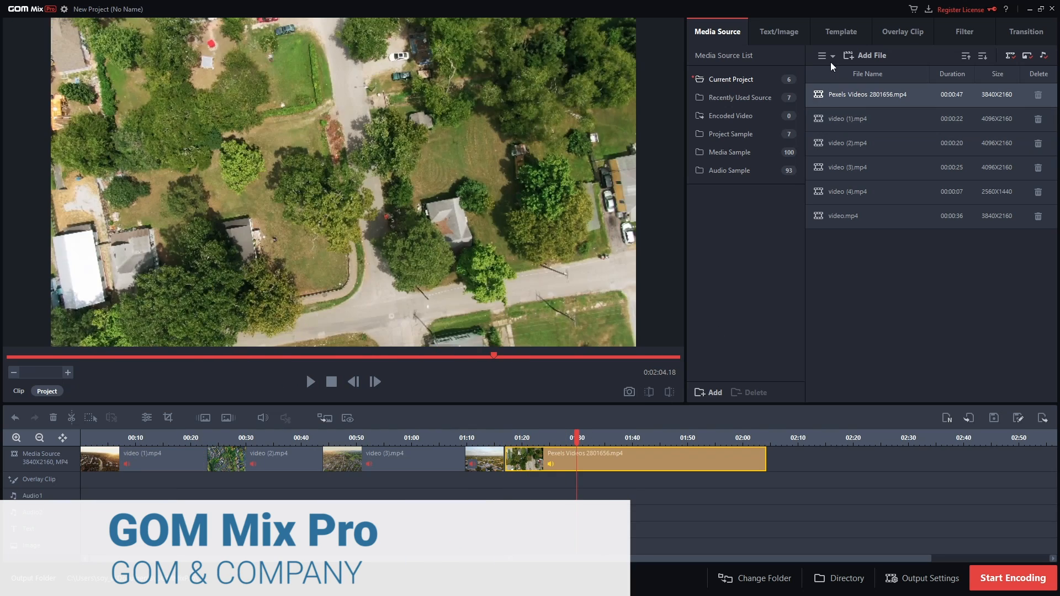
click(963, 31)
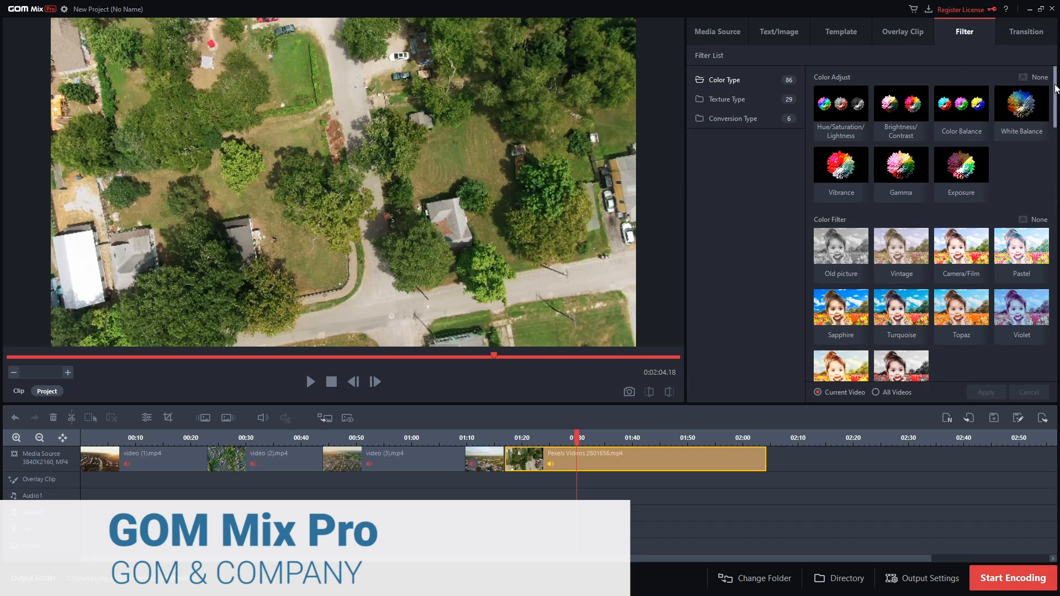
scroll(down, 3)
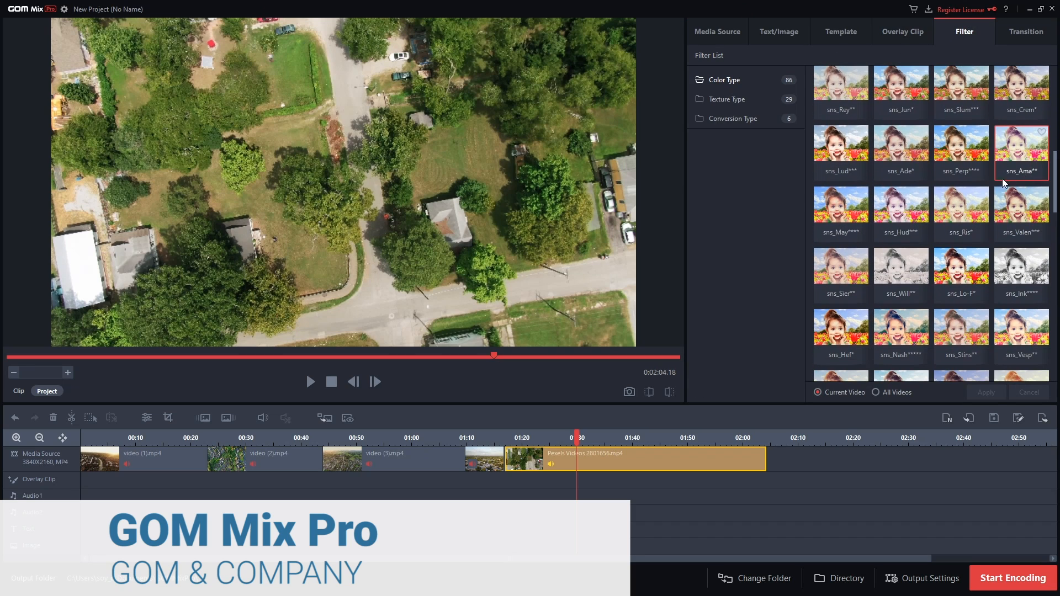
click(901, 206)
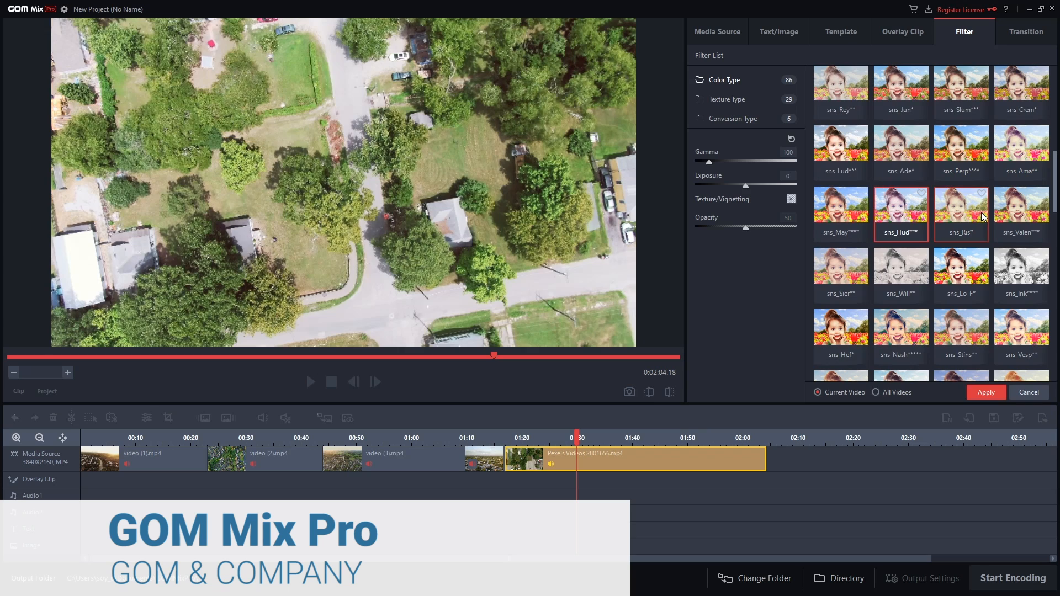
click(901, 266)
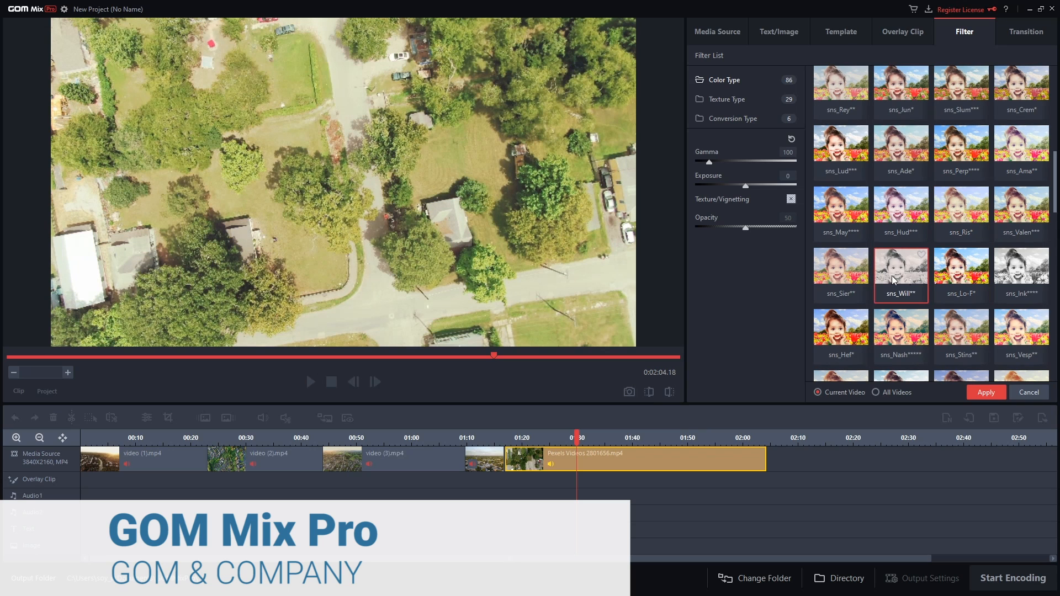
click(961, 332)
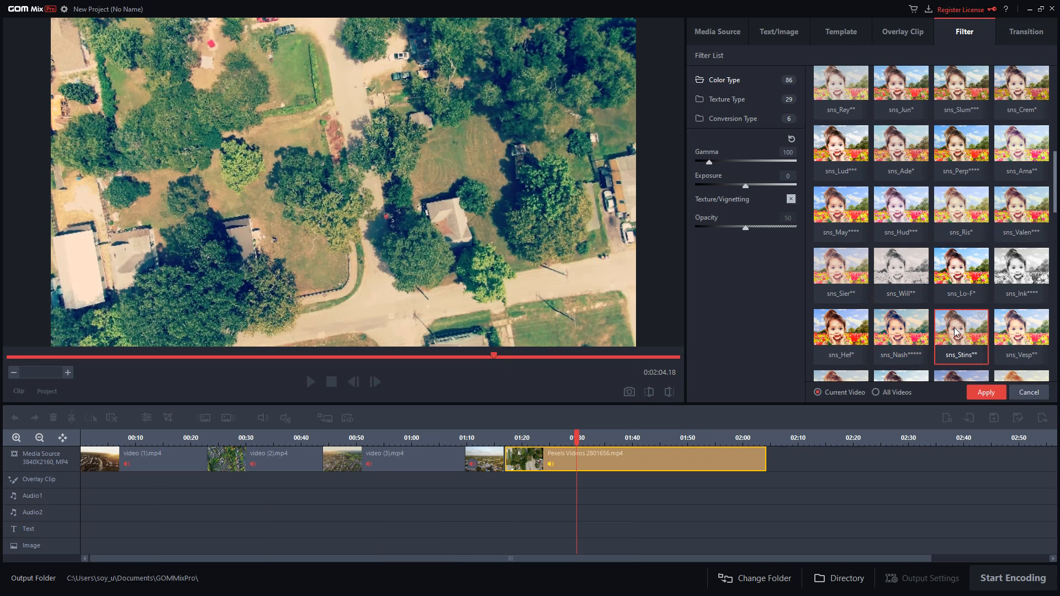
click(902, 31)
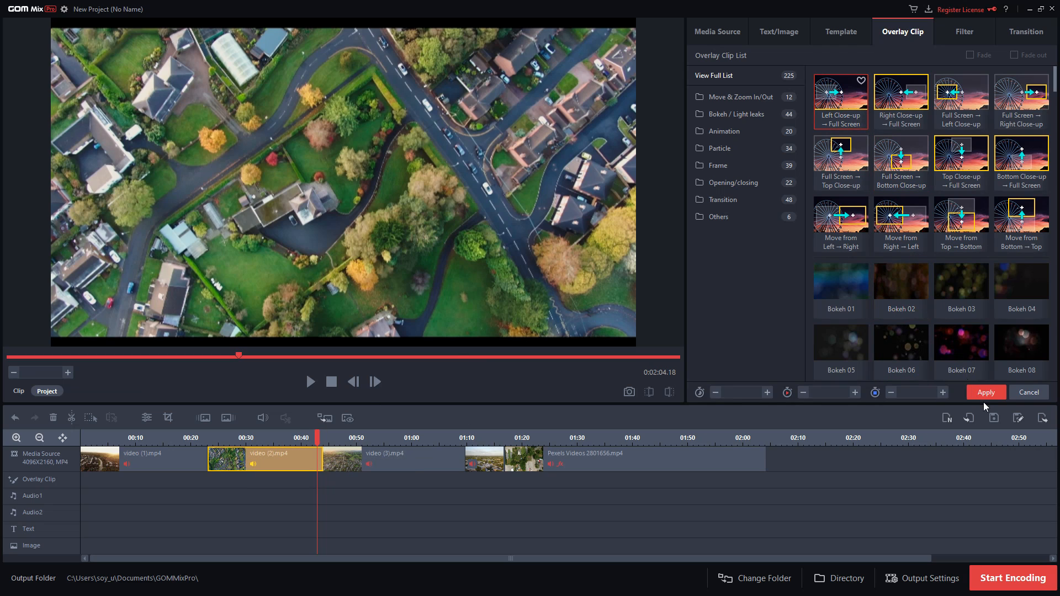
Add an overlay effect, type 'Y TOWN', and preview the Album_01 template
click(984, 392)
text(M)
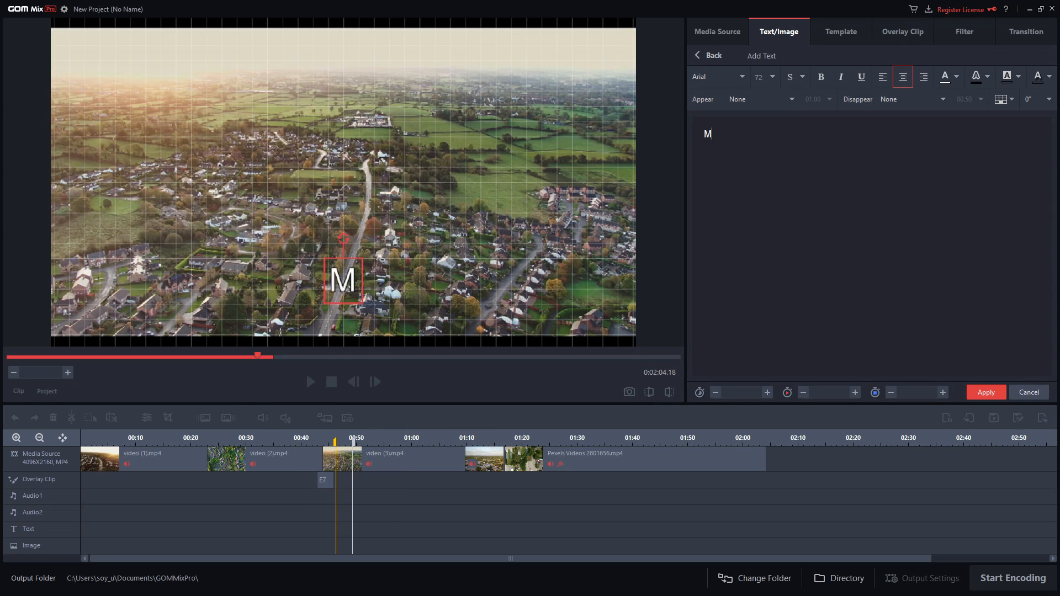
text(Y TOWN)
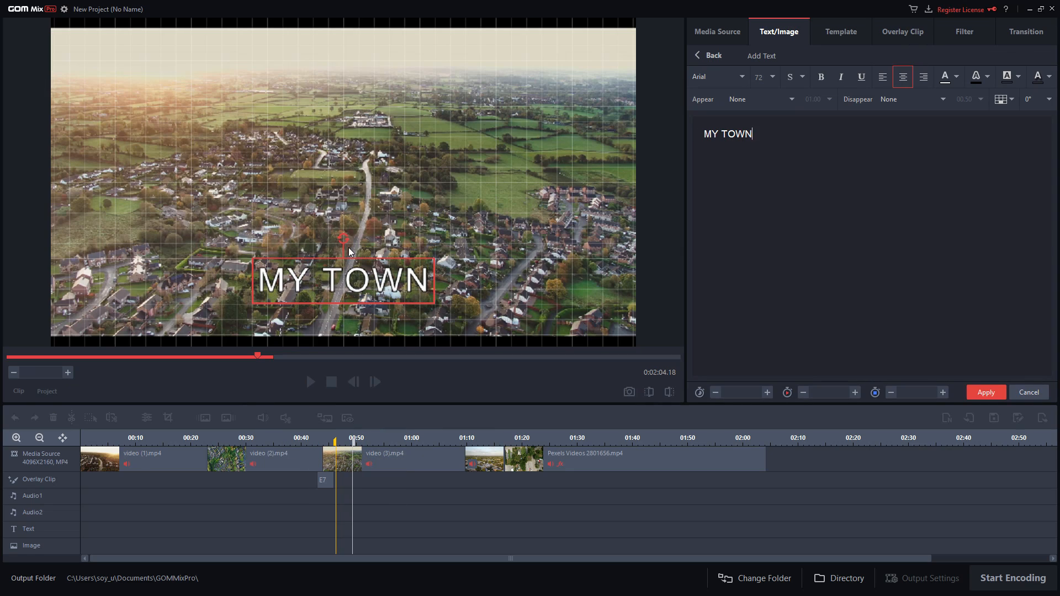
click(841, 31)
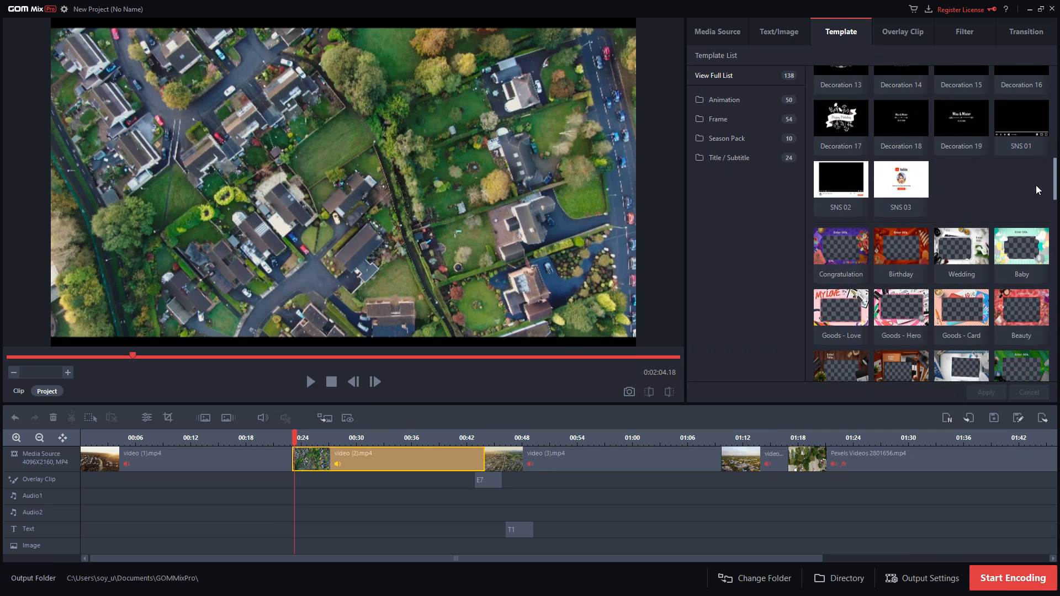
scroll(down, 3)
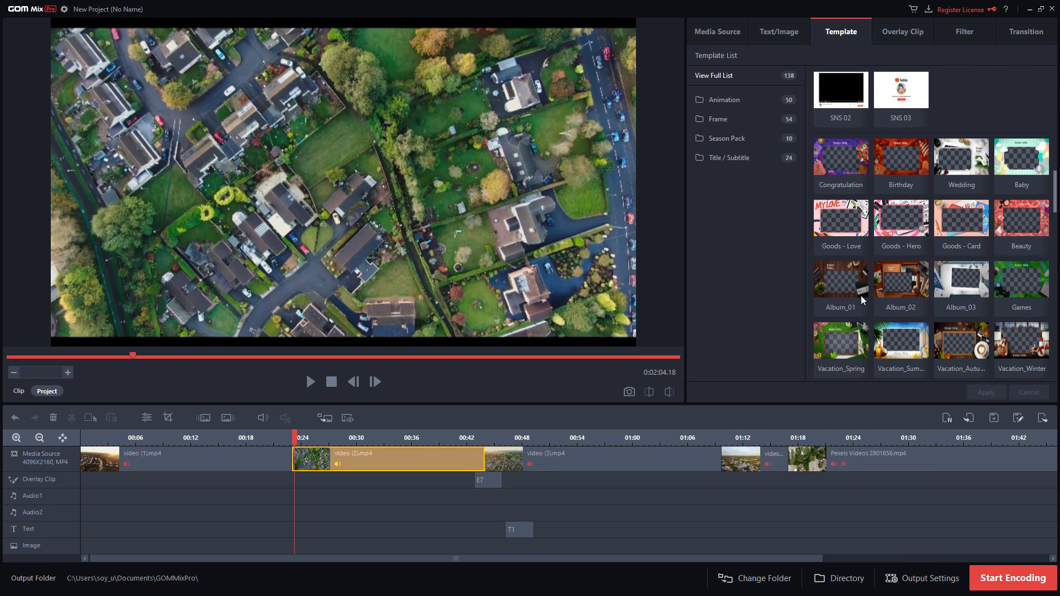
click(840, 280)
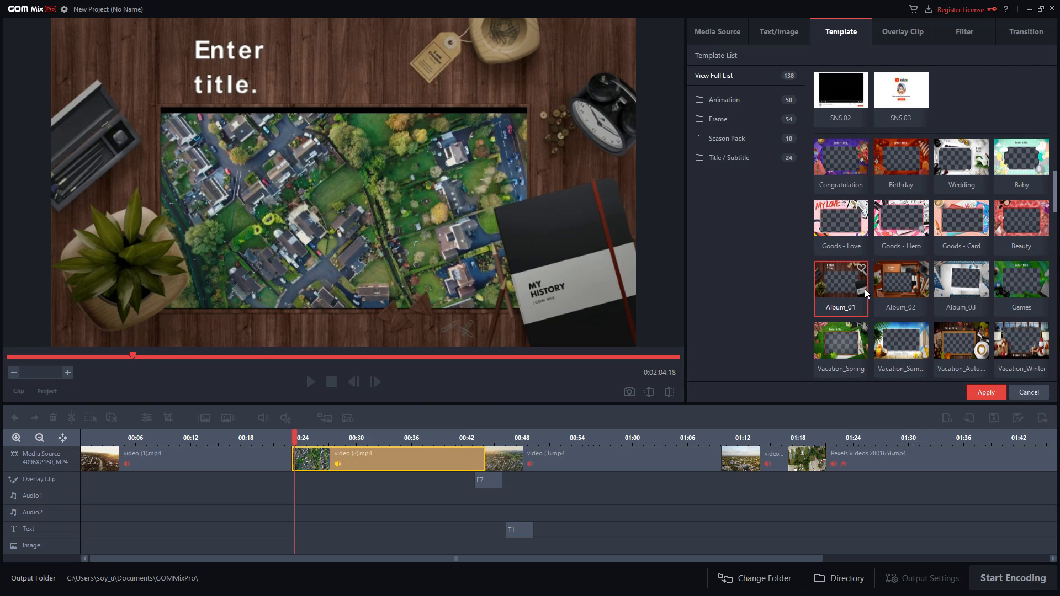
Browse the available video templates, filters and transitions
click(985, 392)
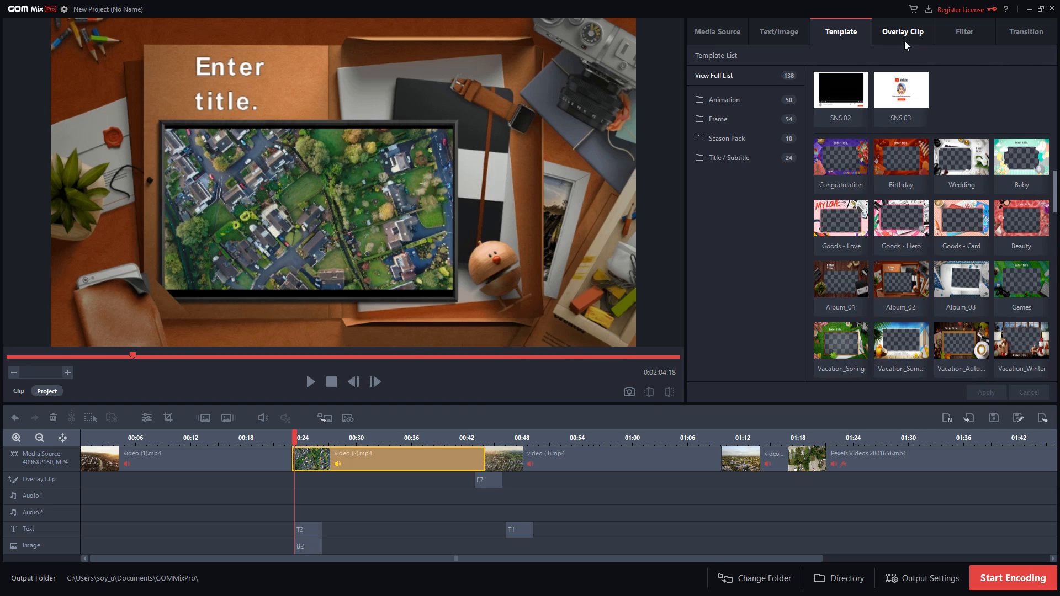
click(963, 31)
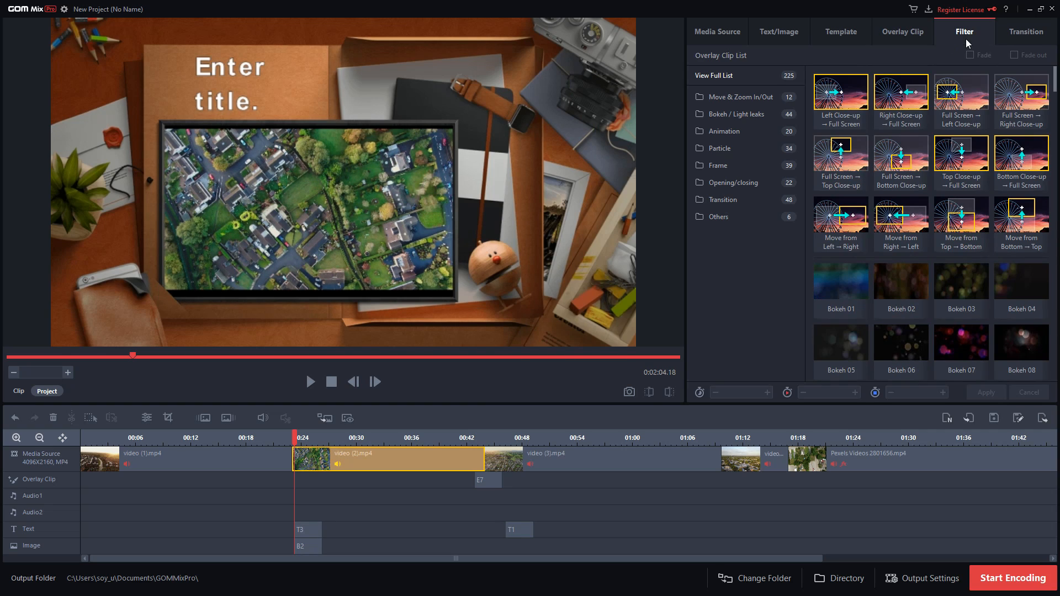
click(1025, 31)
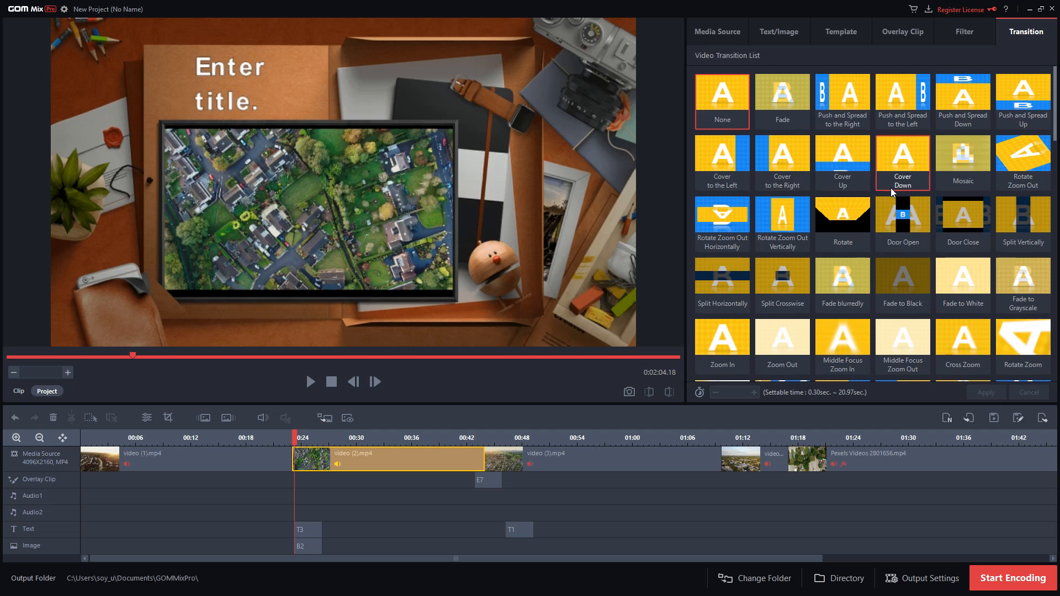
scroll(down, 3)
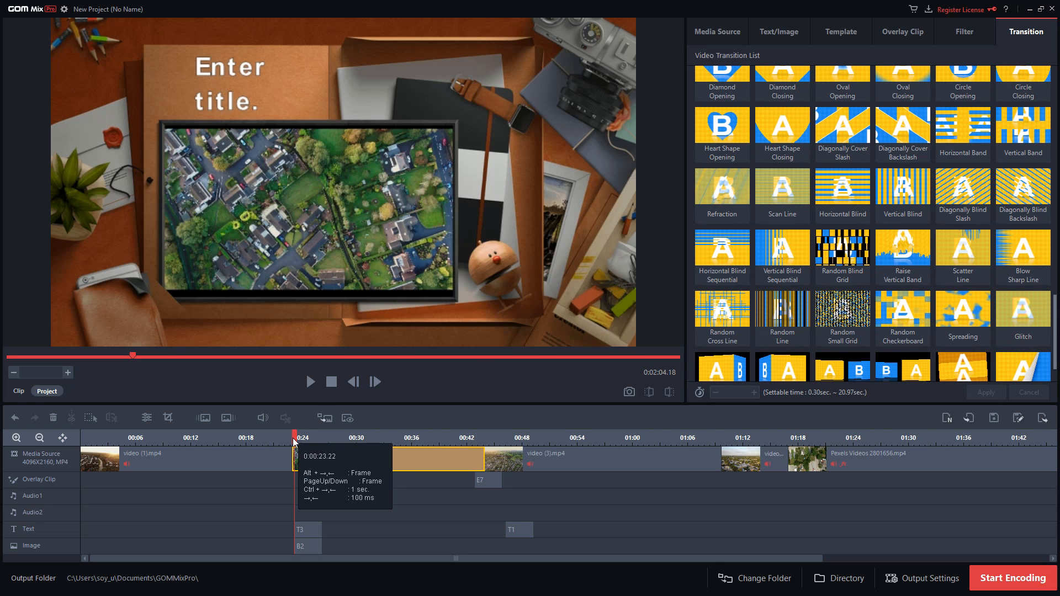
Apply Left Close-up → Full Screen to the overlay clip with the start box moved lower
click(902, 31)
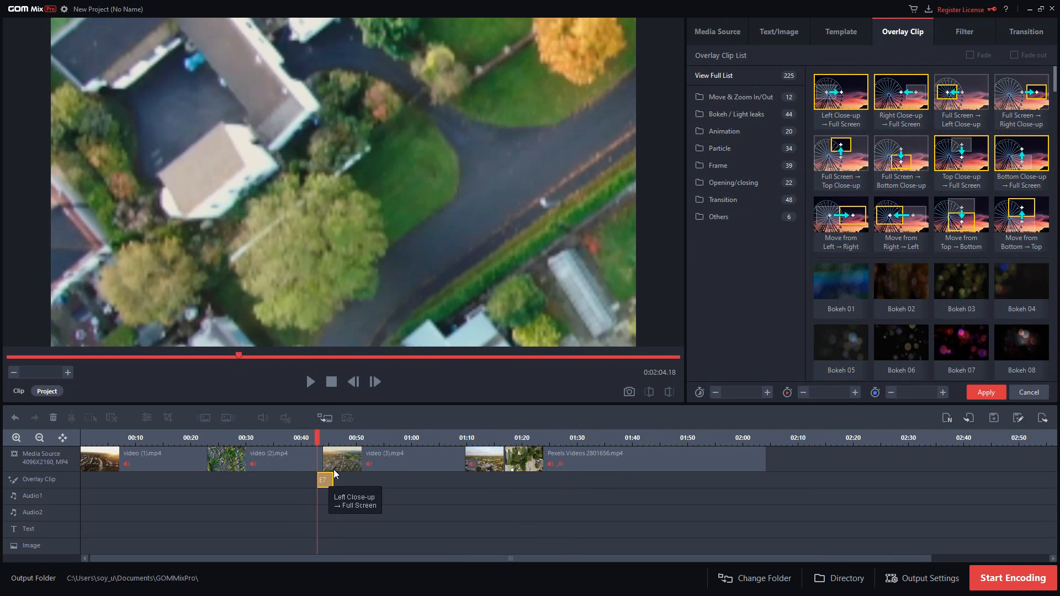
click(840, 93)
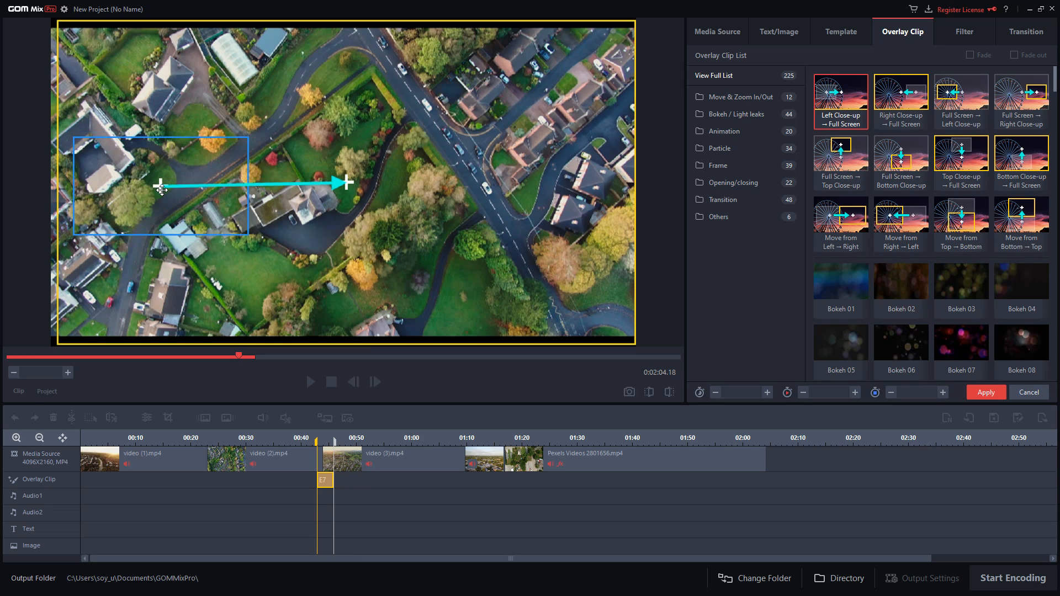
drag(161, 188, 161, 229)
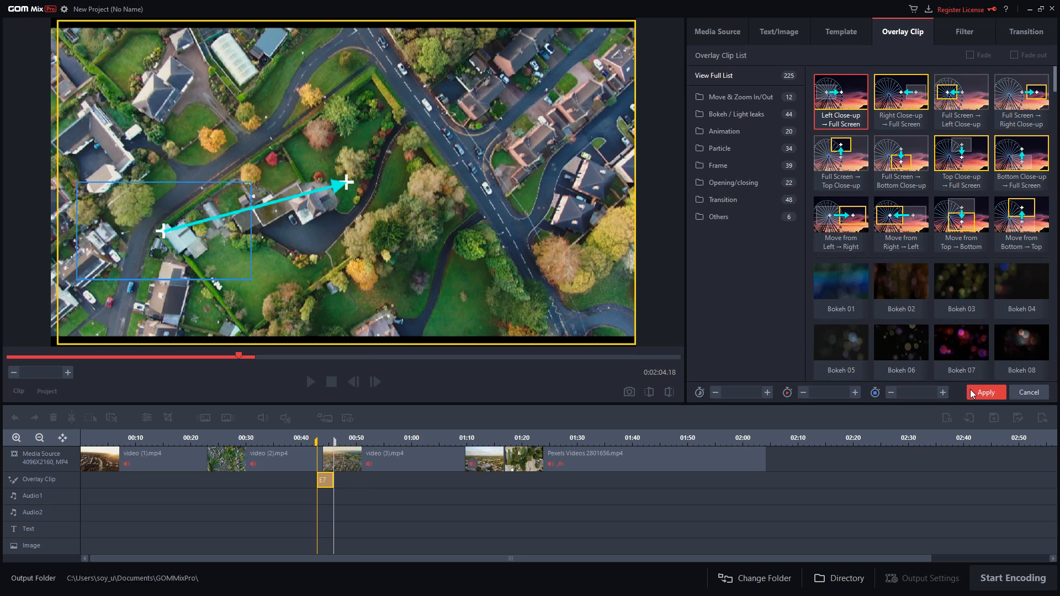
click(1025, 31)
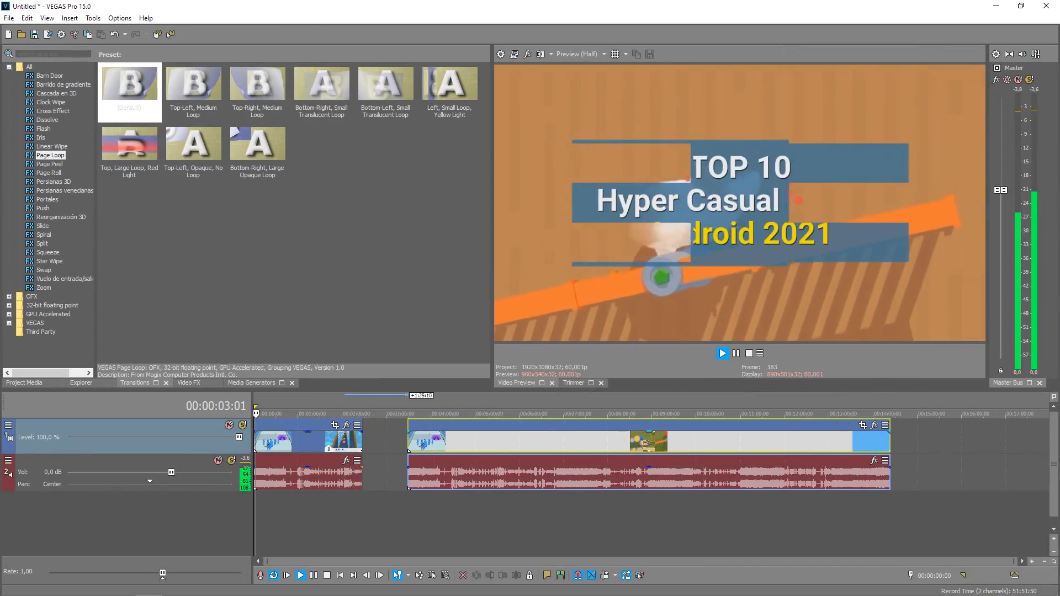
Show Explorer, then Project Media, and view the Top 10 games video's context options
click(80, 383)
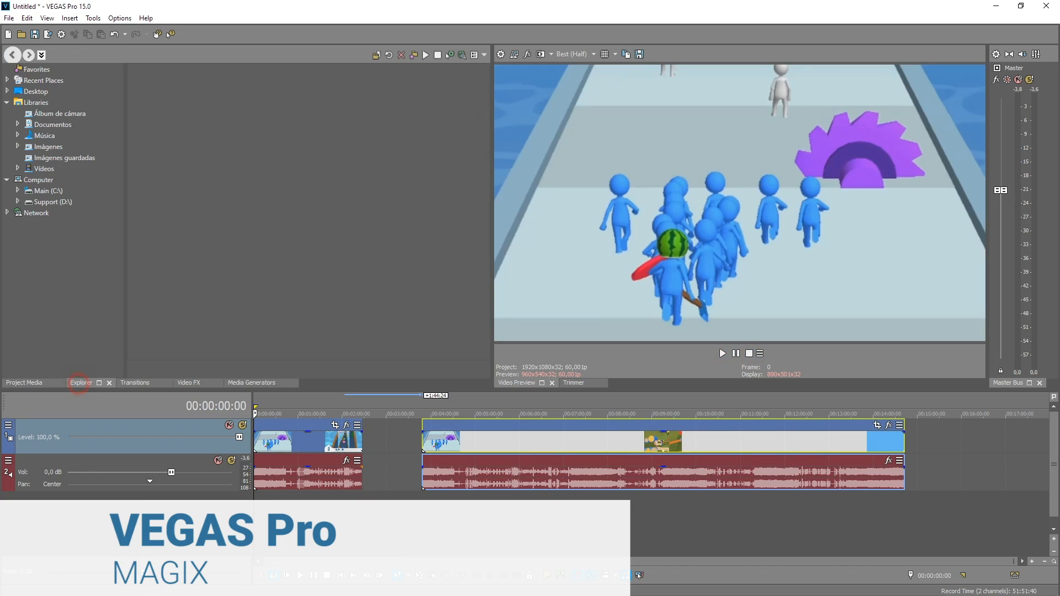
click(24, 382)
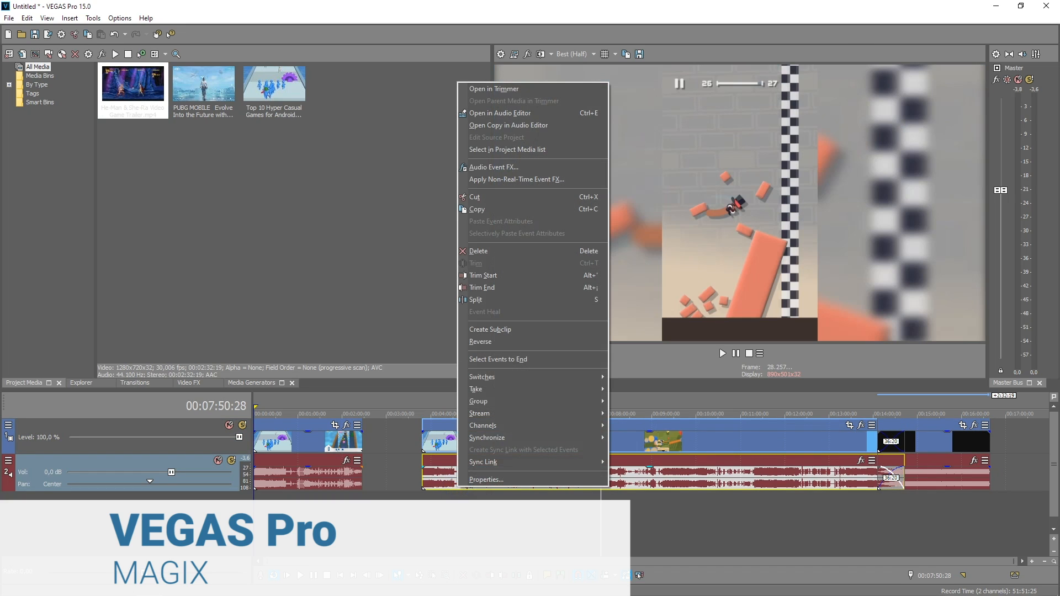
mouse_move(480, 413)
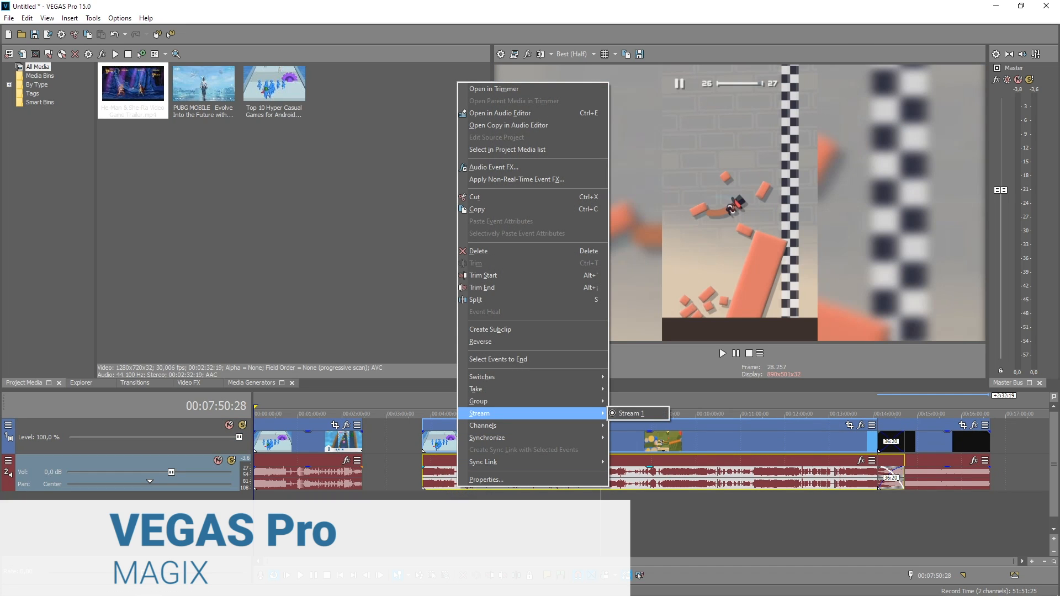
mouse_move(487, 437)
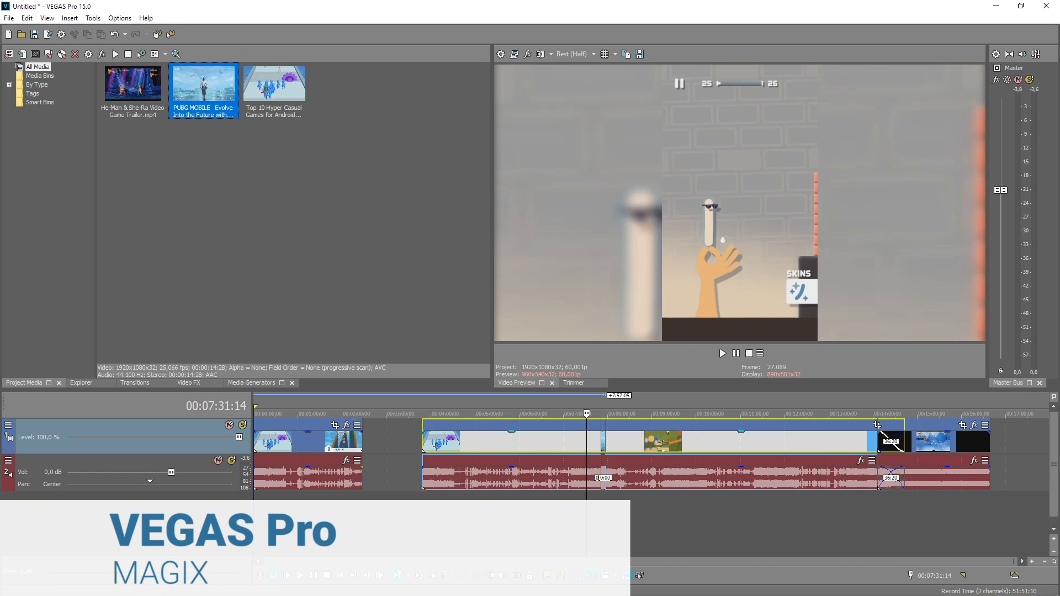
right_click(274, 82)
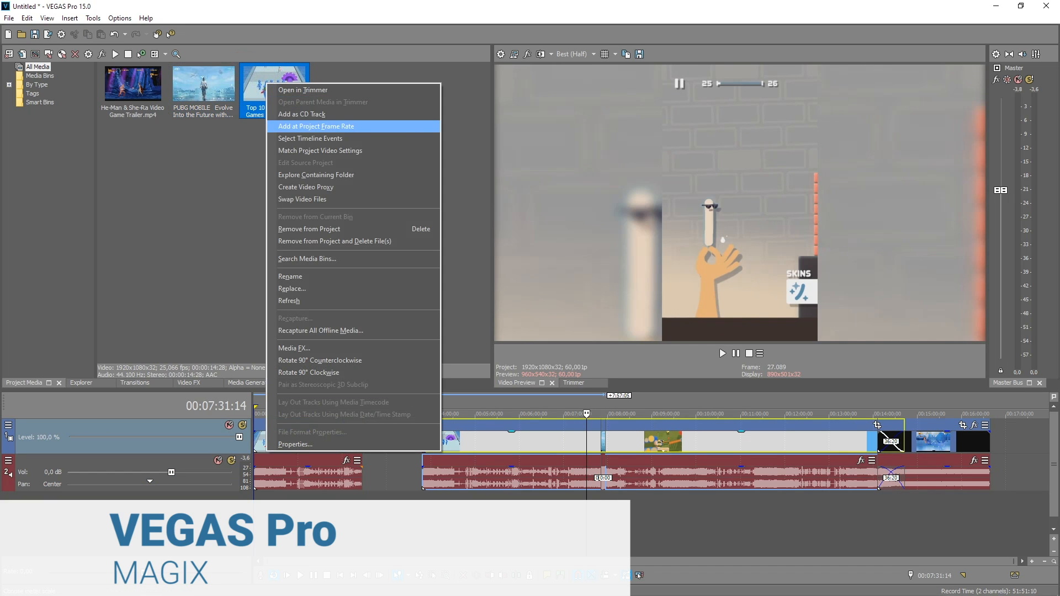
mouse_move(290, 276)
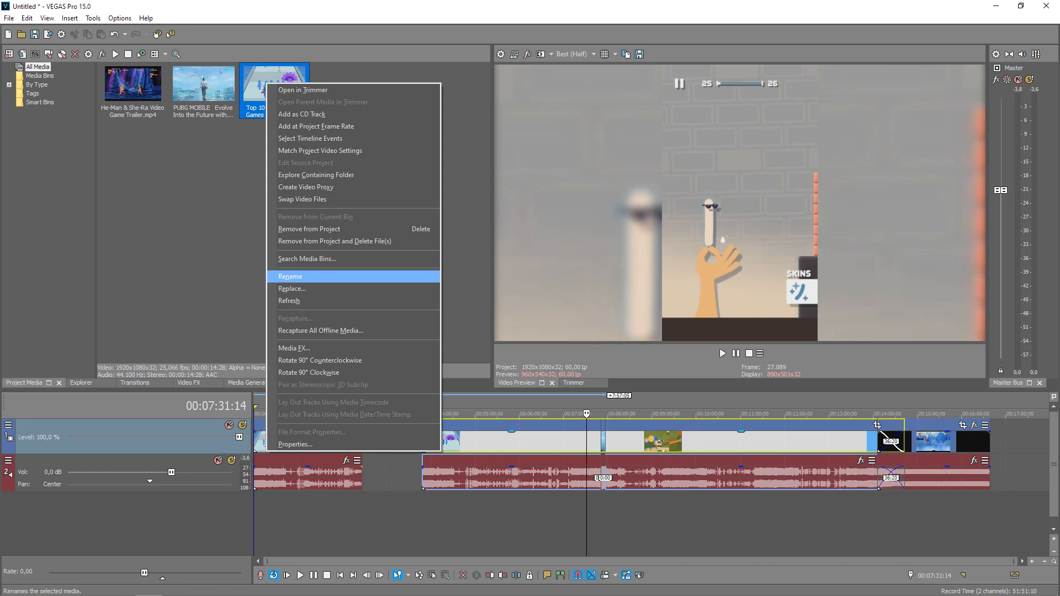
mouse_move(319, 330)
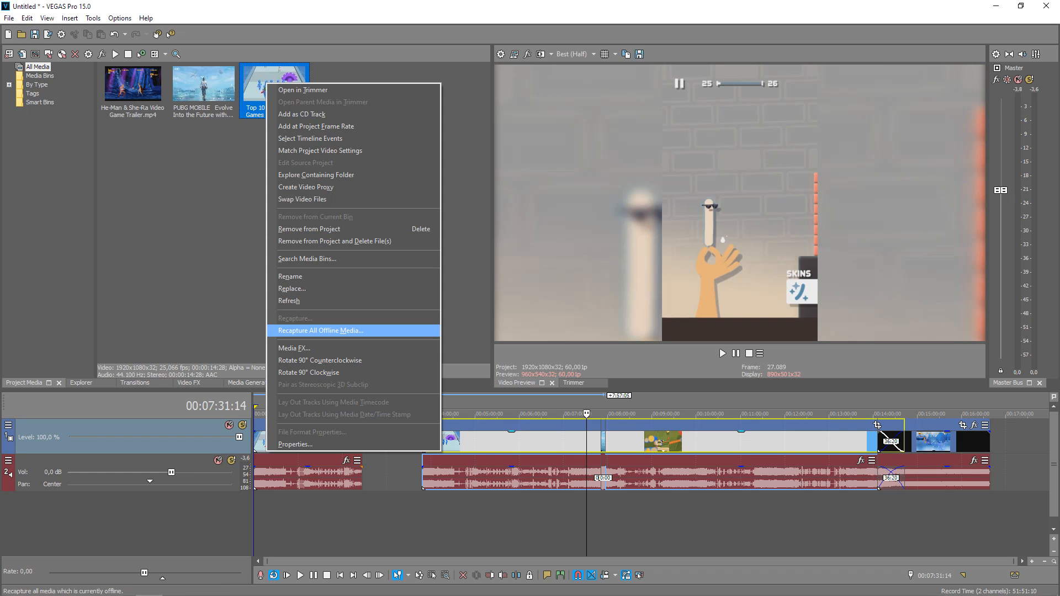
click(294, 349)
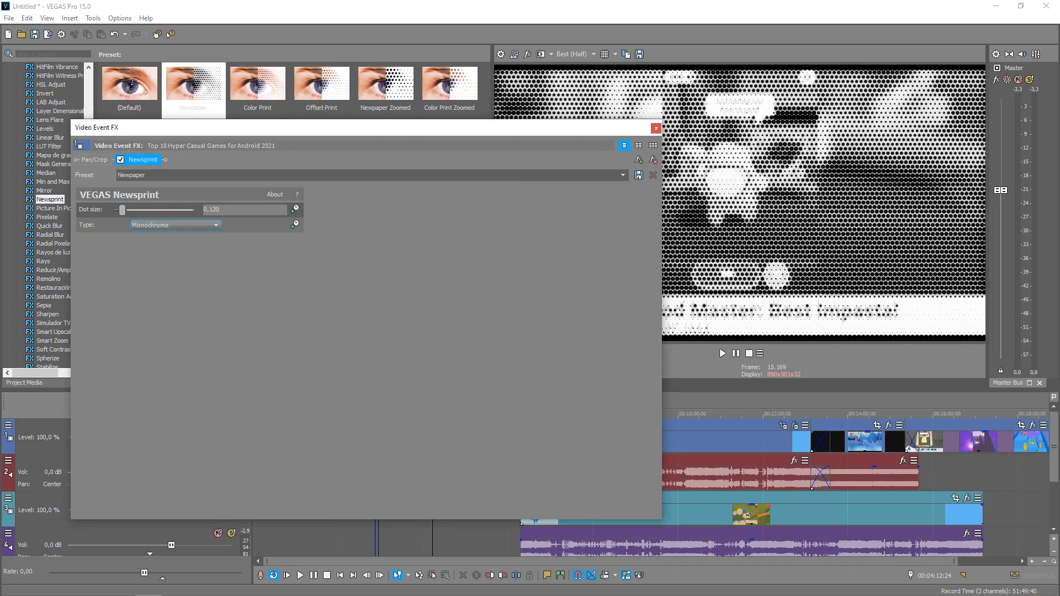
Increase the Newsprint dot size and browse the colour Type options
drag(121, 210, 123, 211)
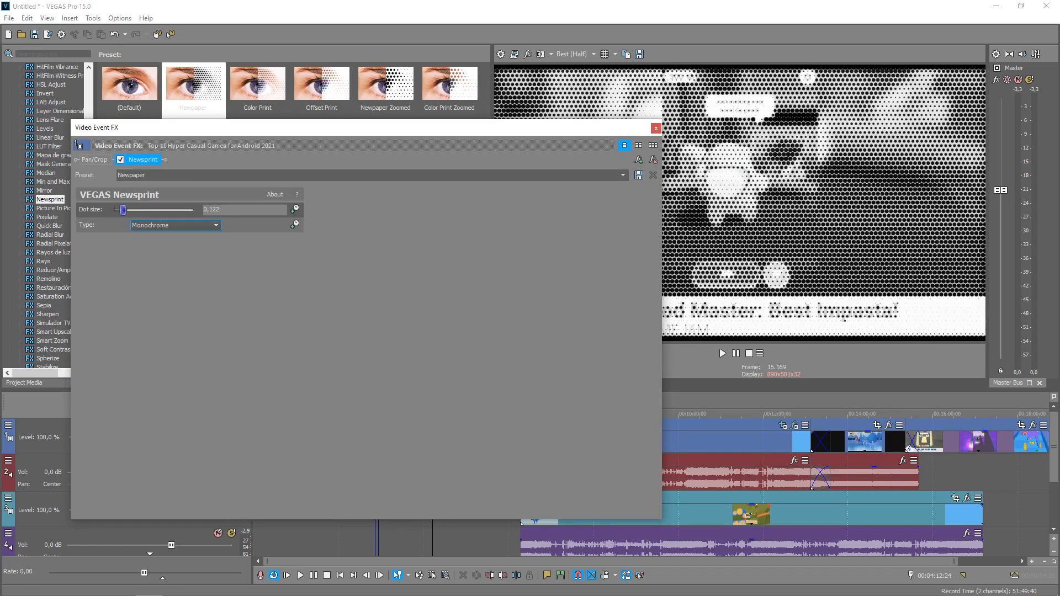
click(216, 226)
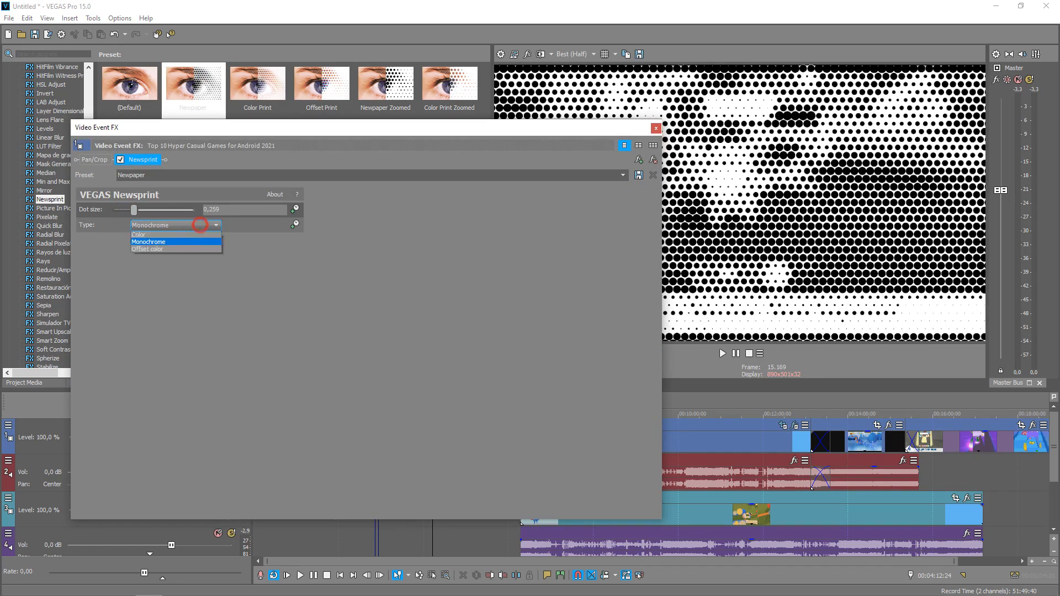
click(139, 234)
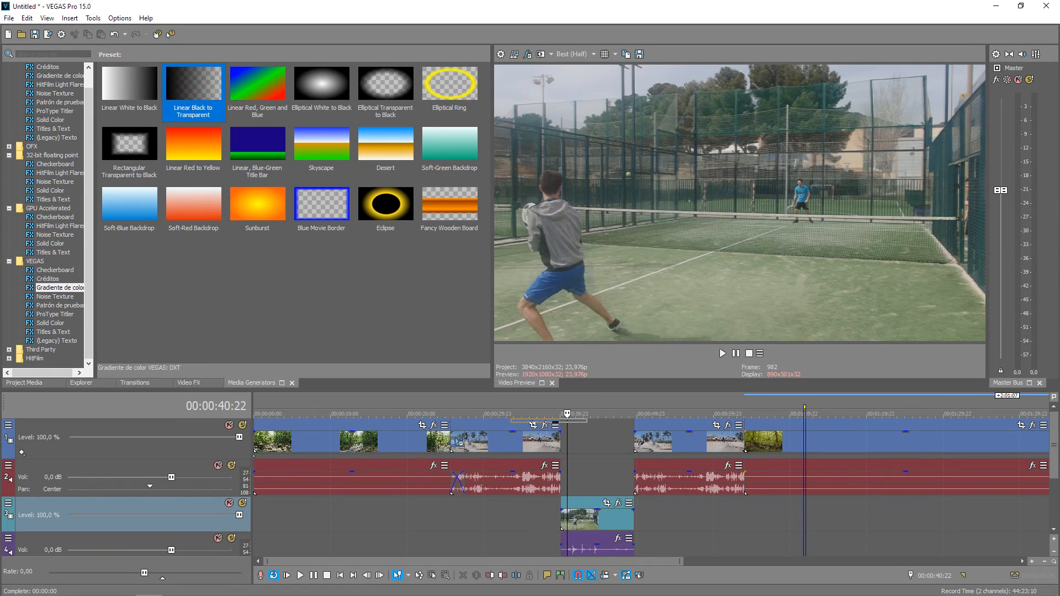
Add the Linear Black to Transparent media generator
double_click(193, 87)
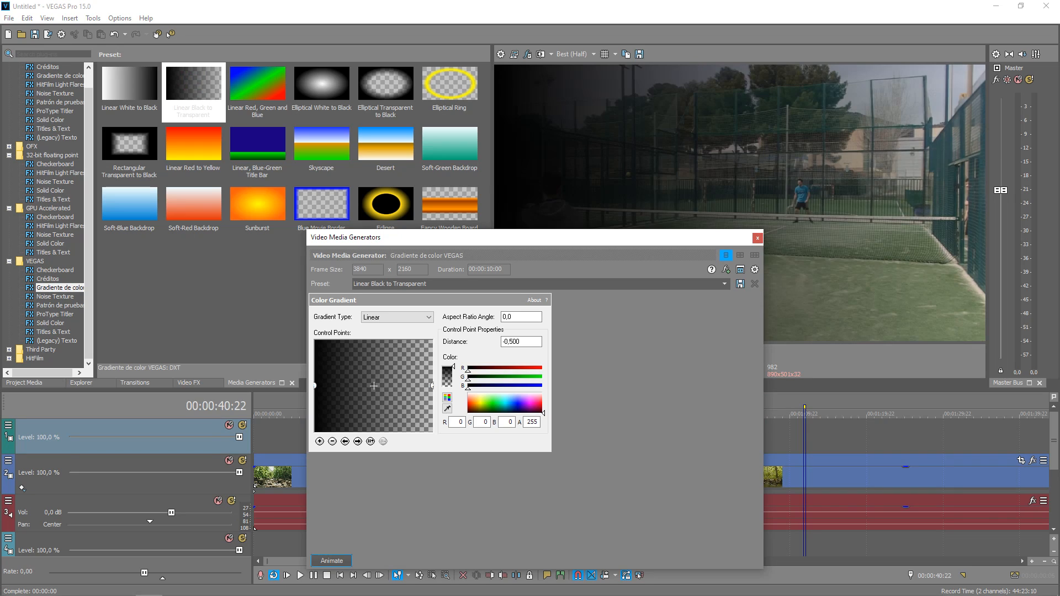
click(371, 386)
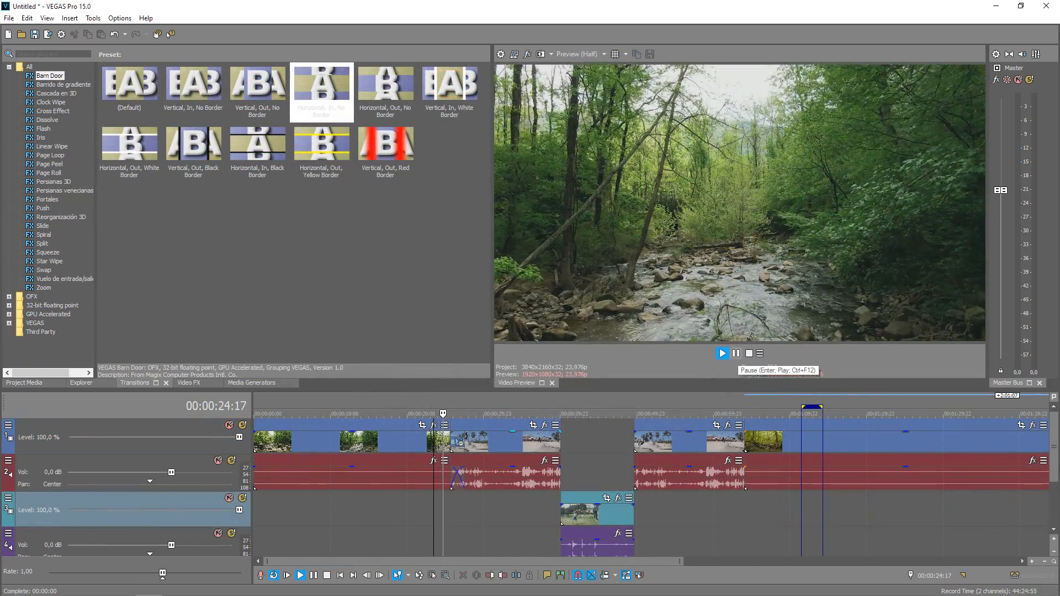
click(722, 353)
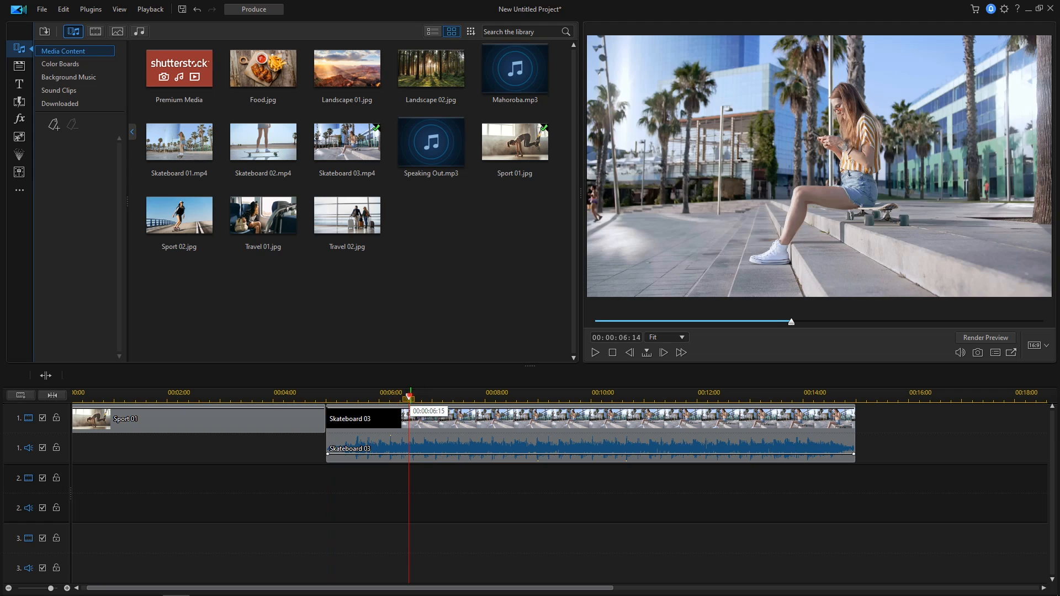
Add the Speaking Out music and browse colour boards, particle effects and 3D transitions
click(593, 352)
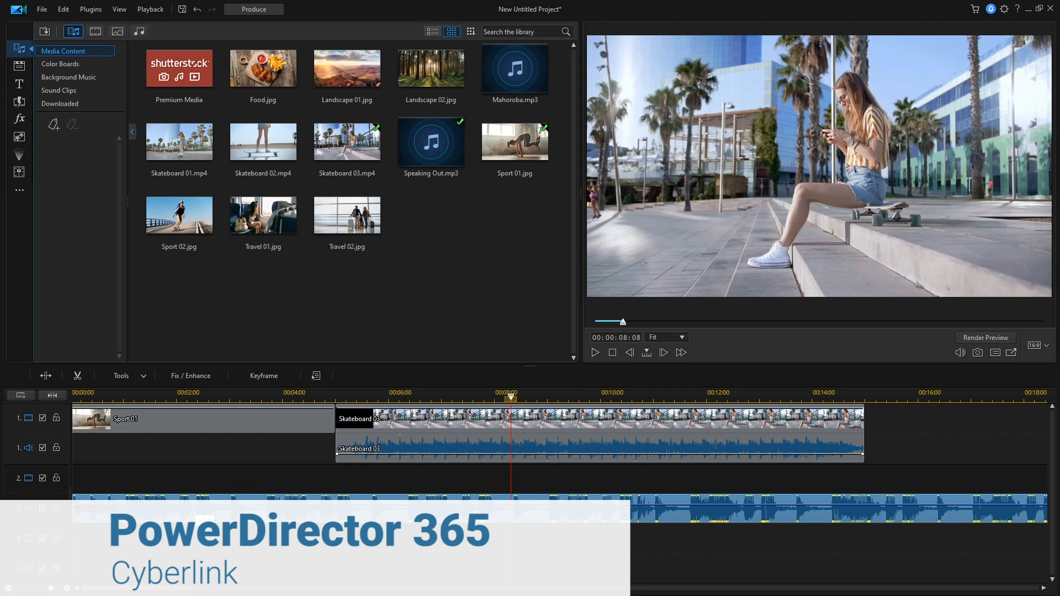
click(61, 64)
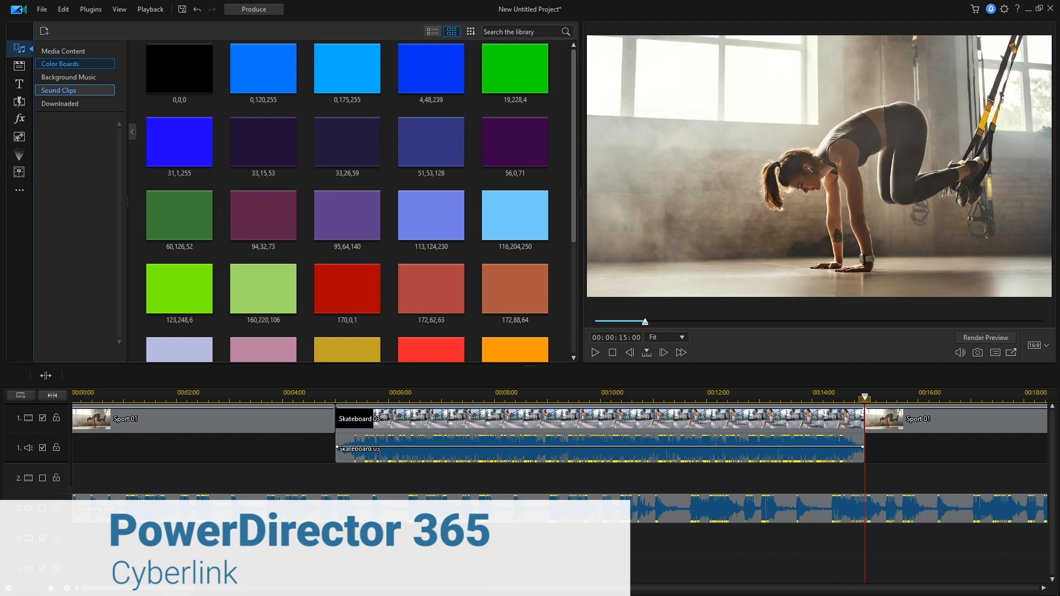
click(68, 76)
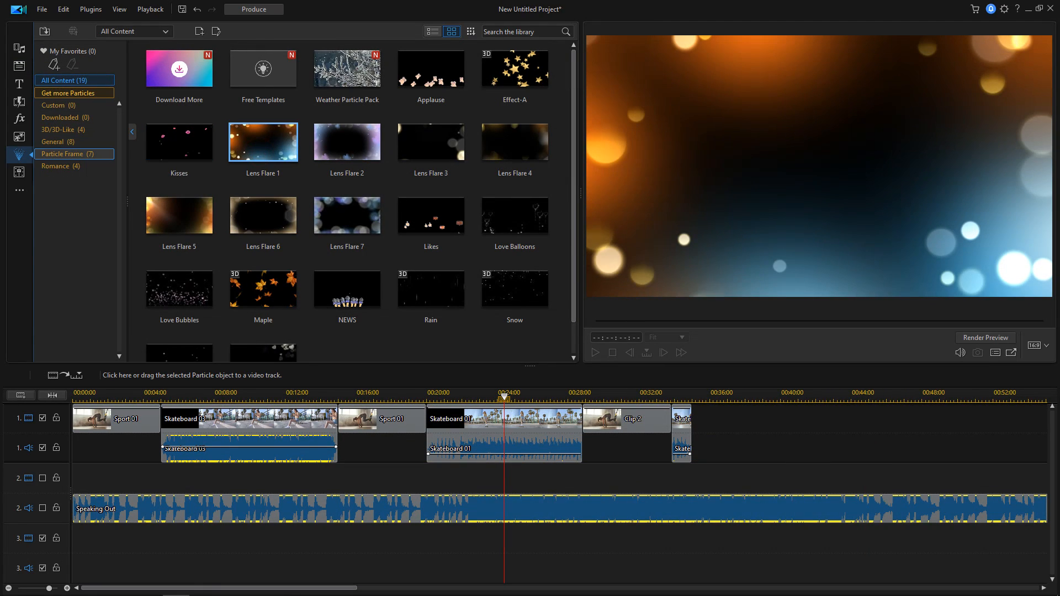
click(52, 141)
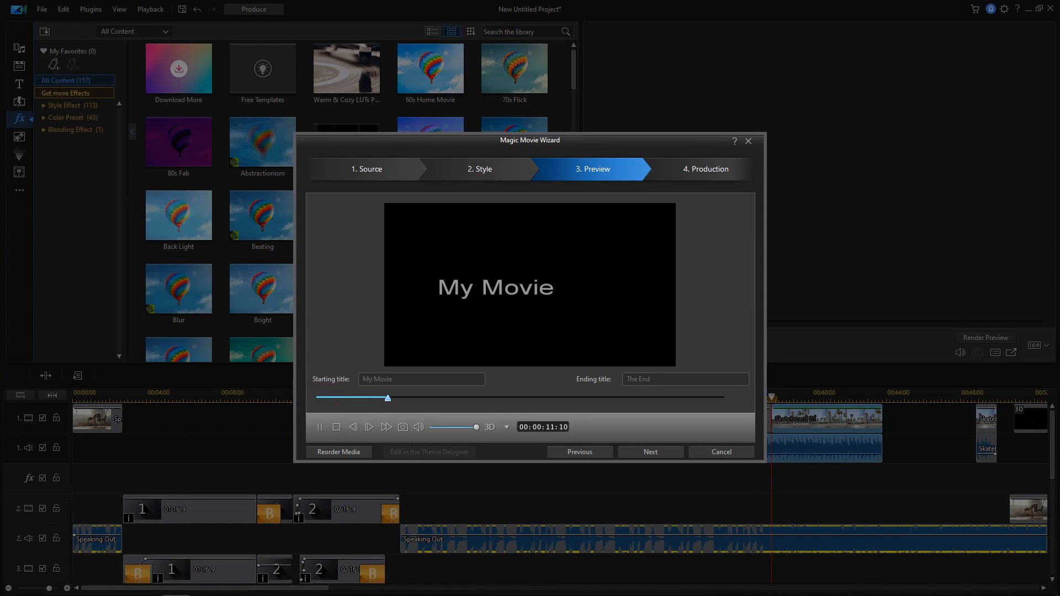
click(720, 452)
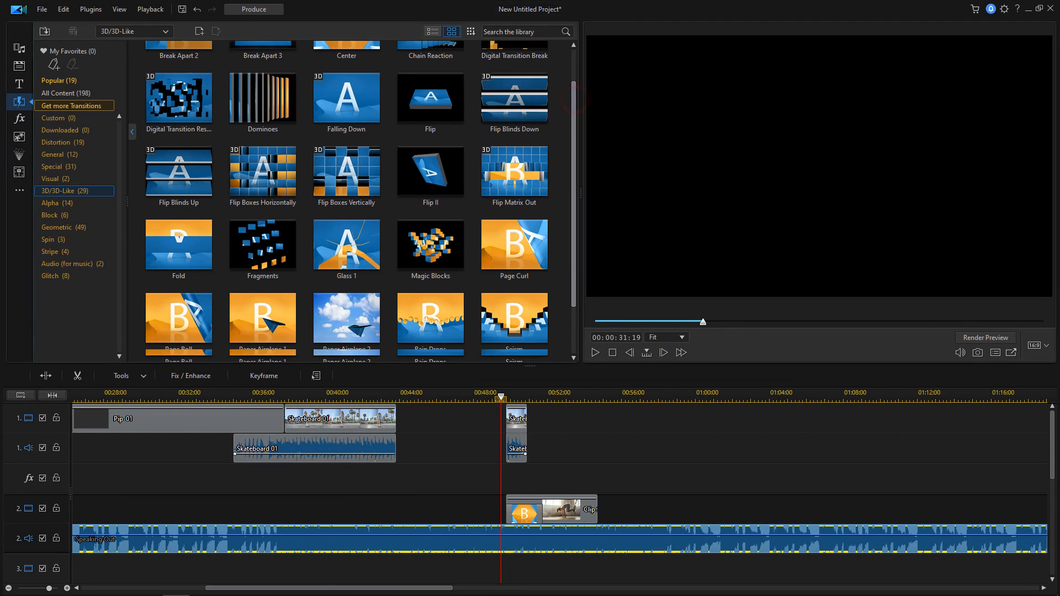
click(594, 352)
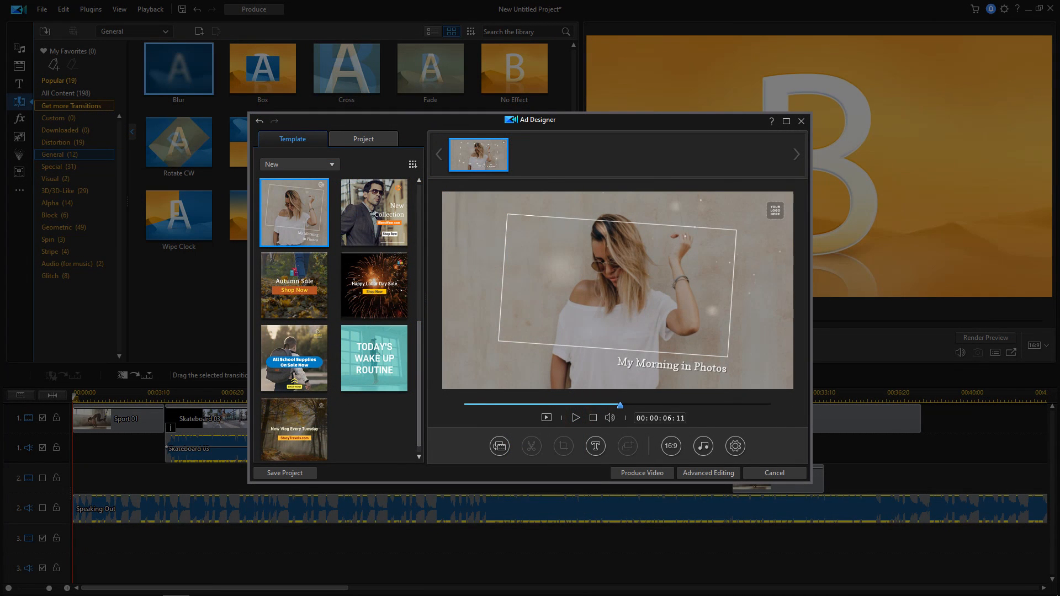
Play the ad template preview, close the Ad Designer, and open the video effects library
click(575, 418)
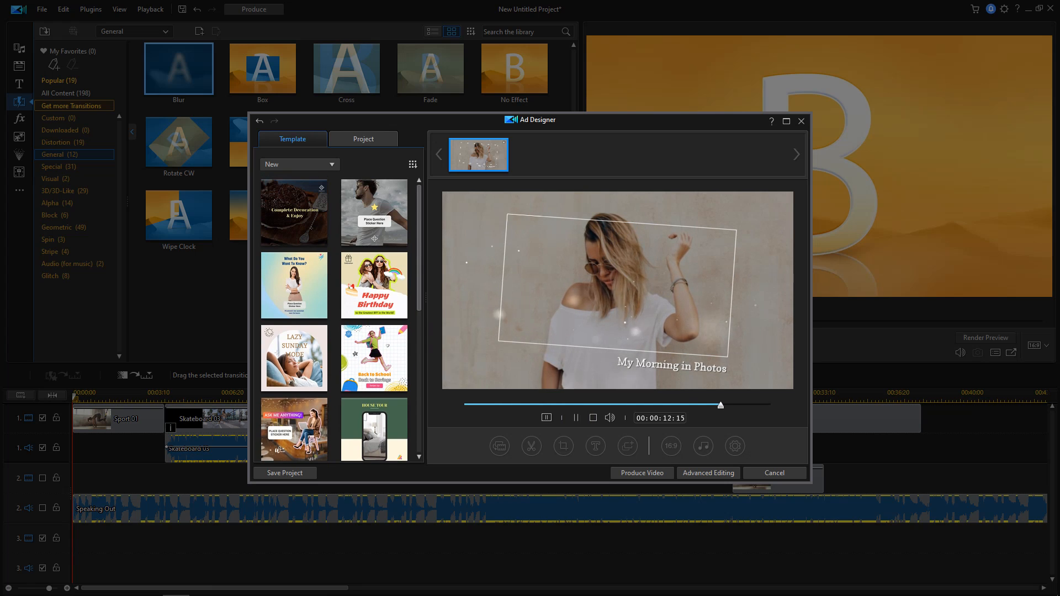
click(774, 473)
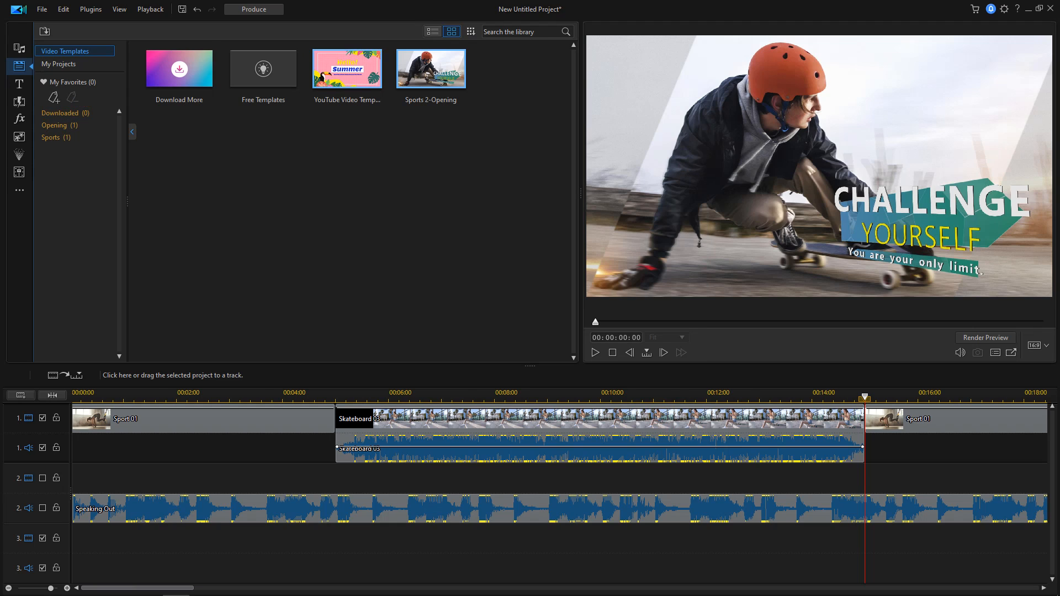
click(18, 118)
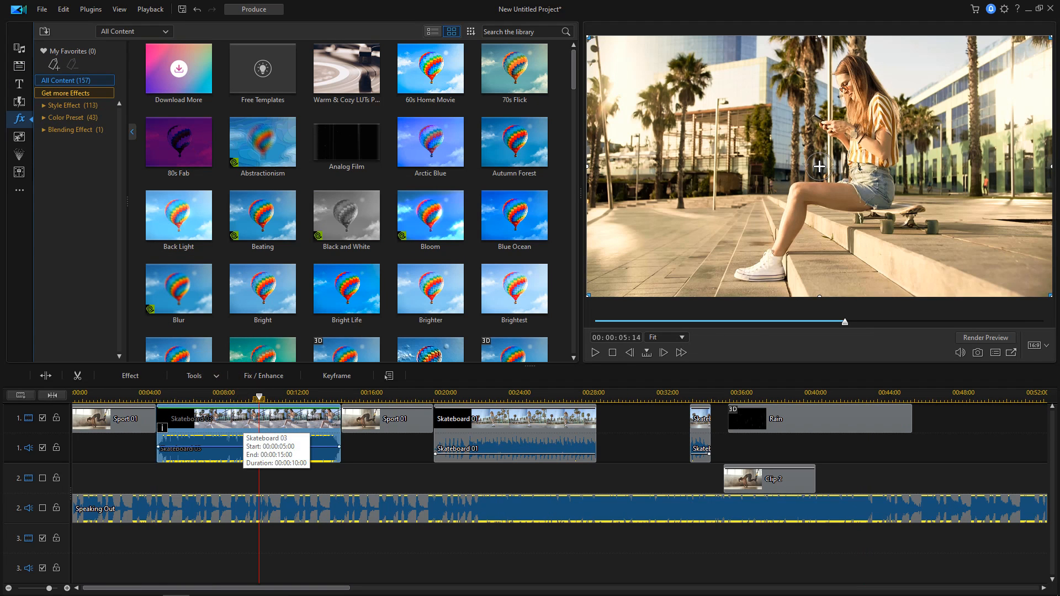
click(178, 141)
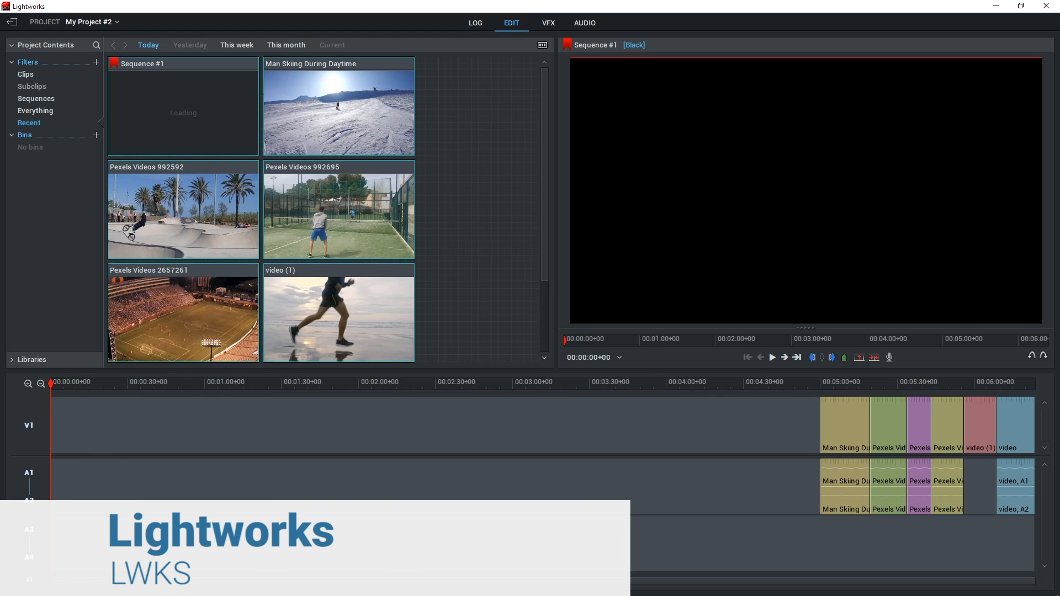
Apply Top & Bottom Fade to the soccer clip with a wider extent
click(40, 384)
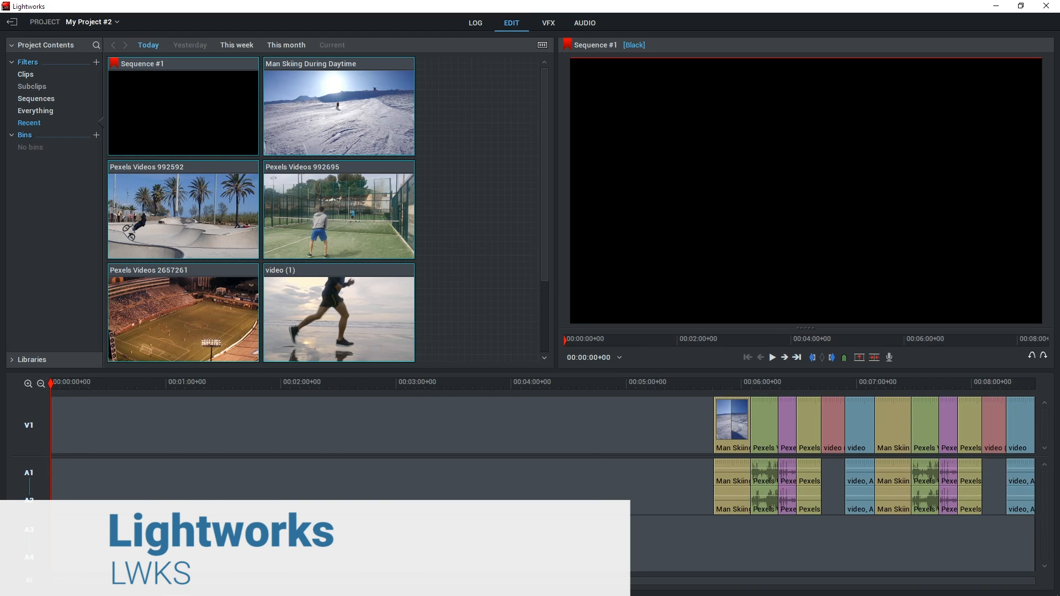
click(548, 22)
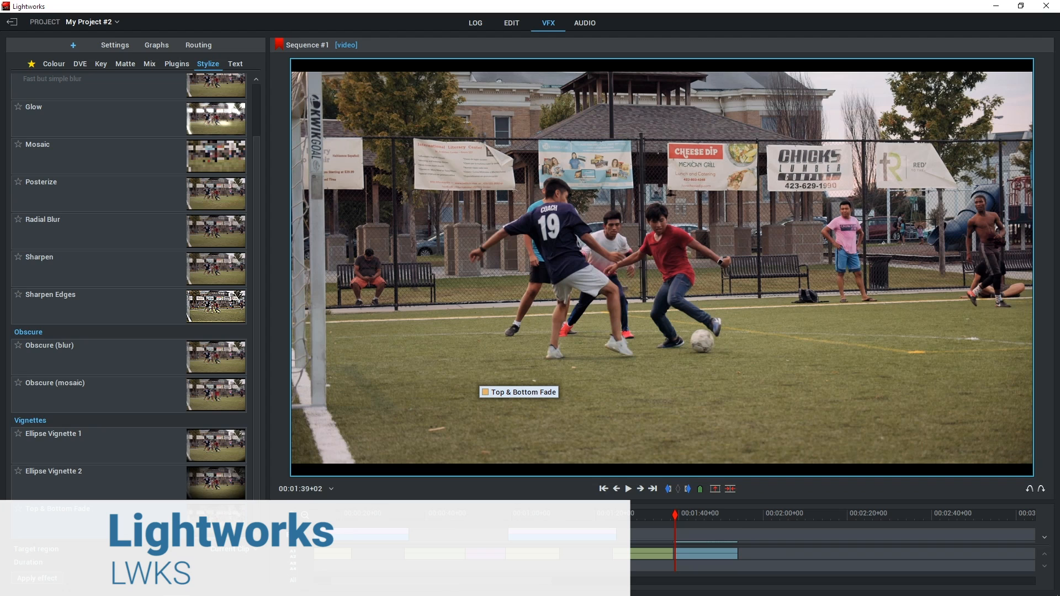
click(115, 44)
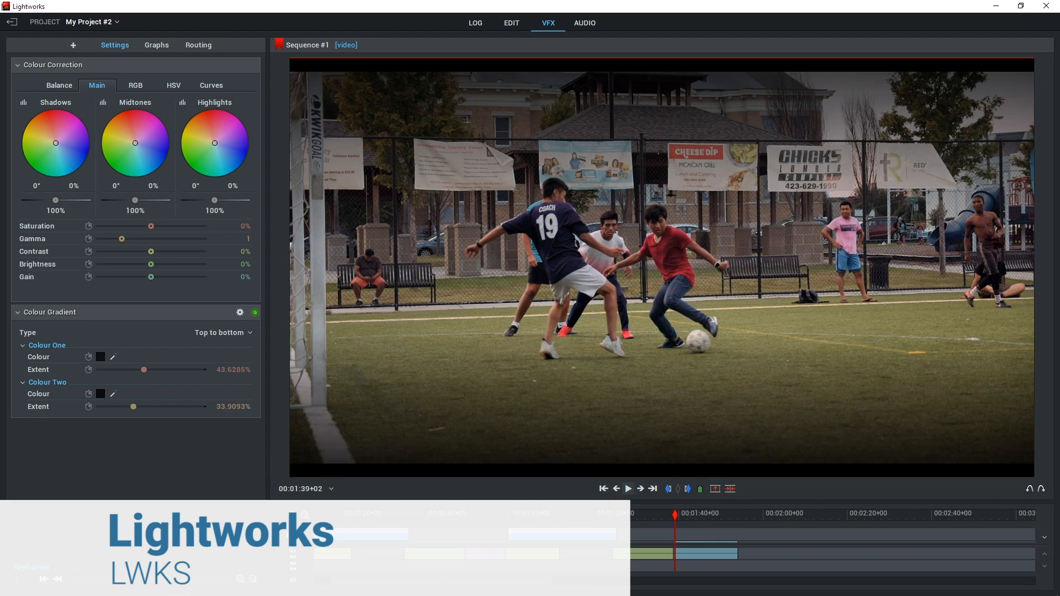
click(627, 488)
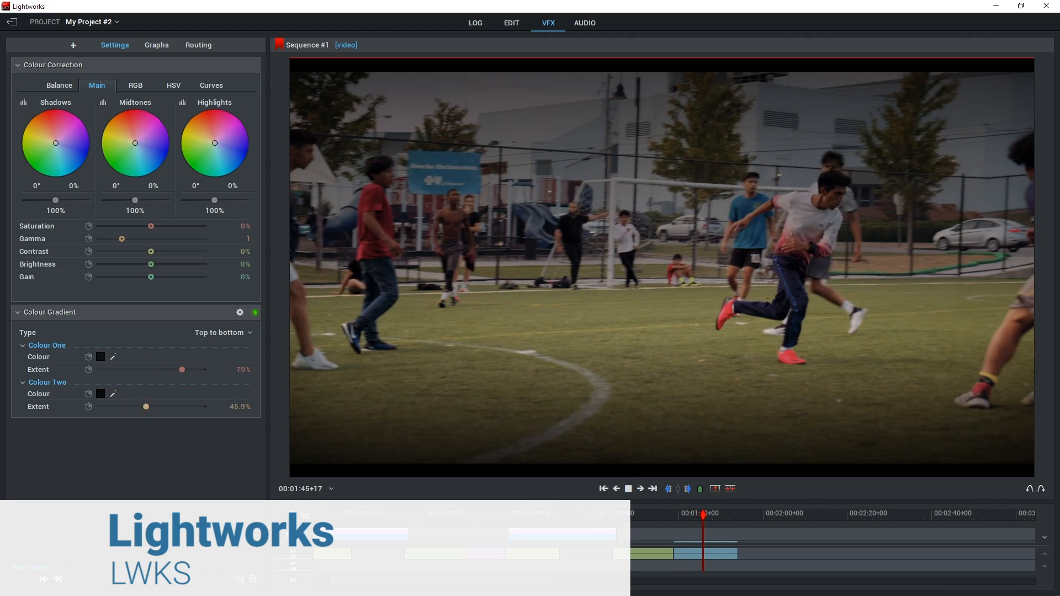
Return to editing, enlarge the timeline clips, and play the sequence from the start
click(511, 22)
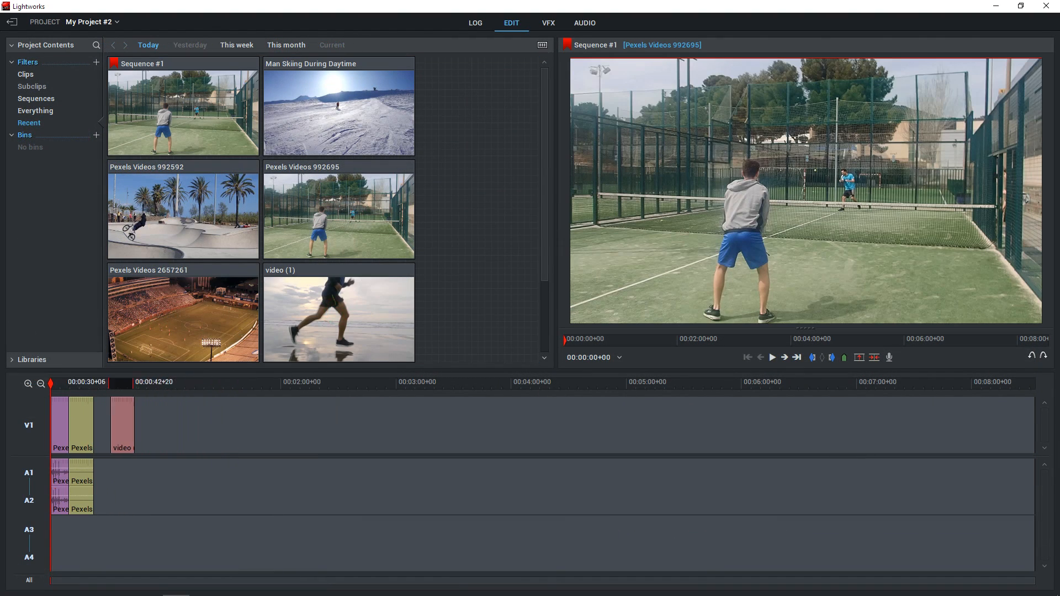
click(28, 383)
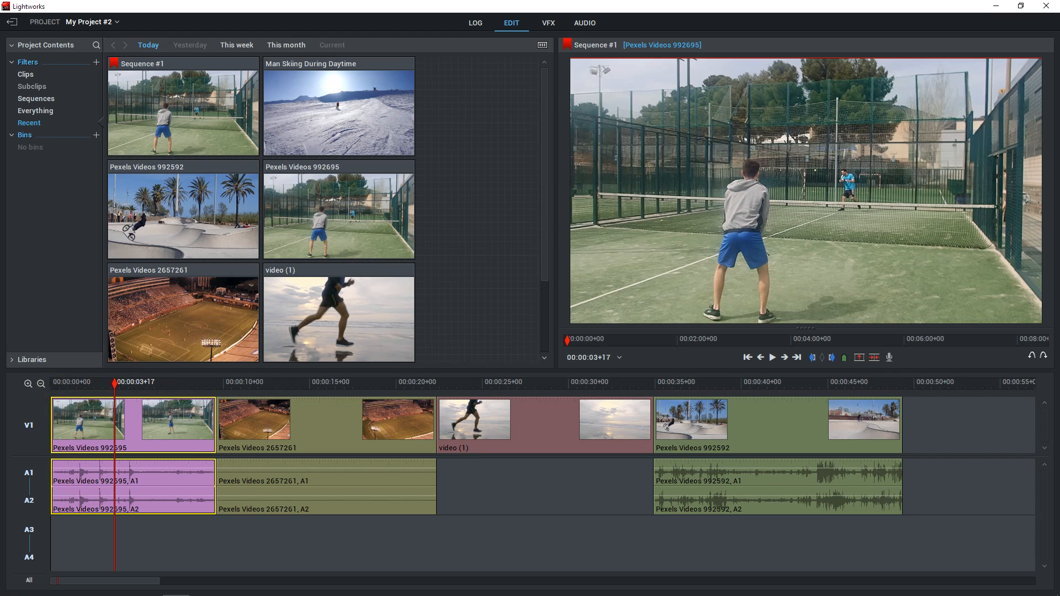
click(771, 358)
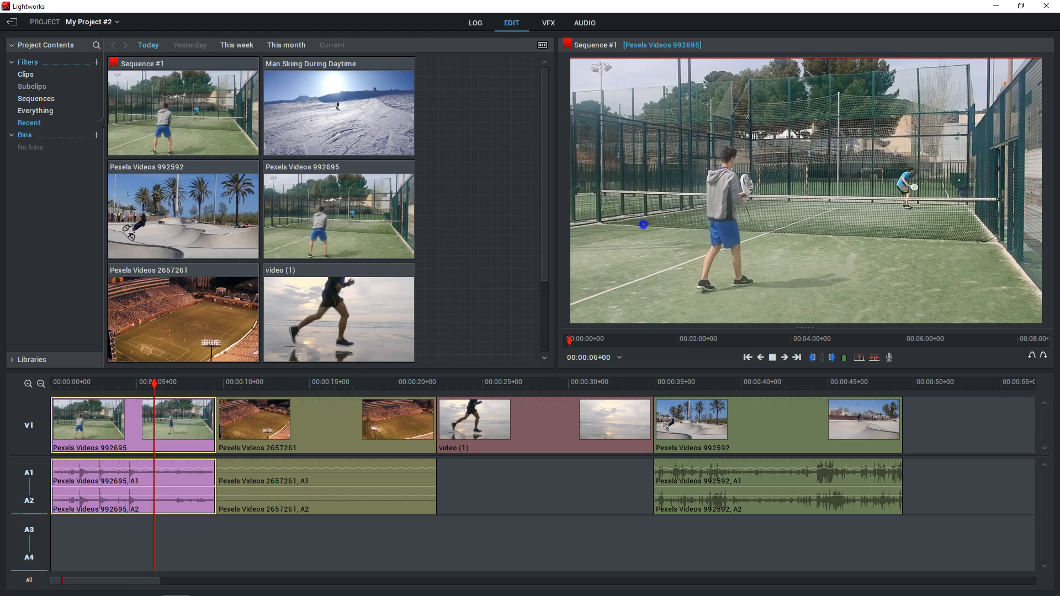
Tint the stadium clip: midtones toward blue, highlights toward cyan, shadows toward purple
click(549, 22)
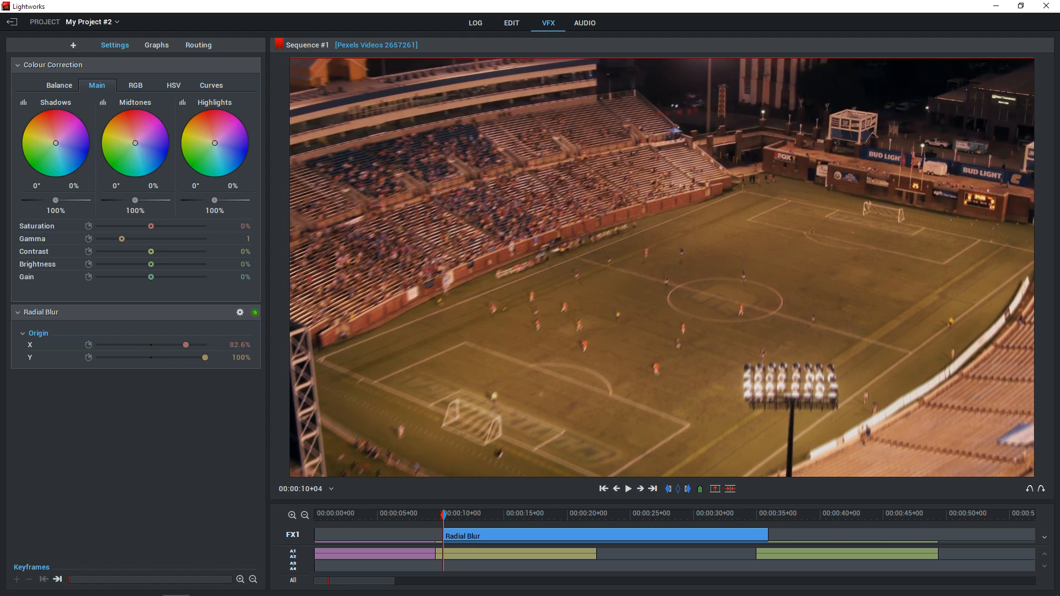
drag(135, 142, 146, 156)
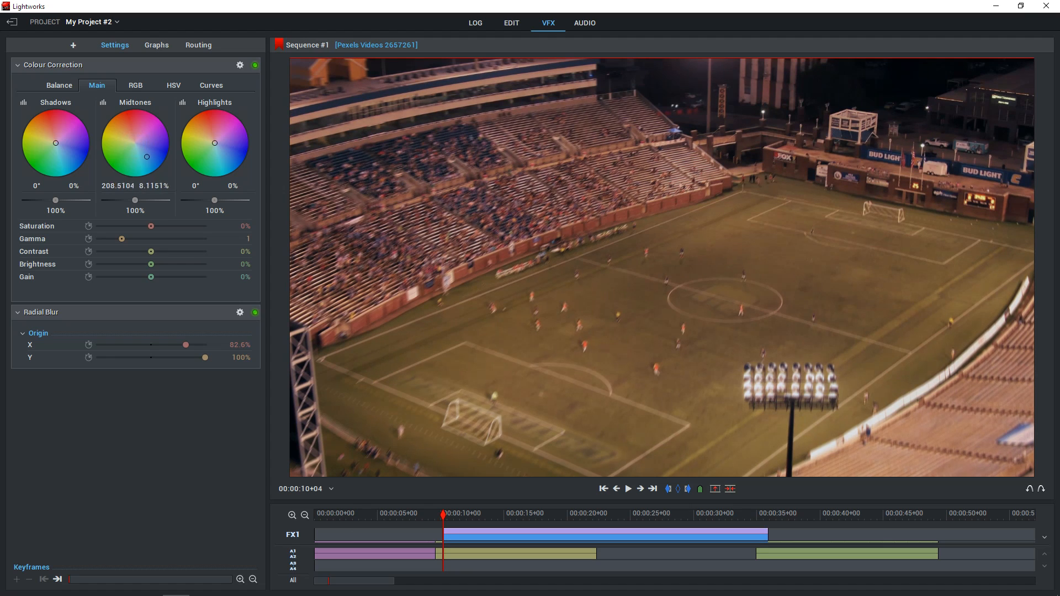
drag(215, 143, 216, 171)
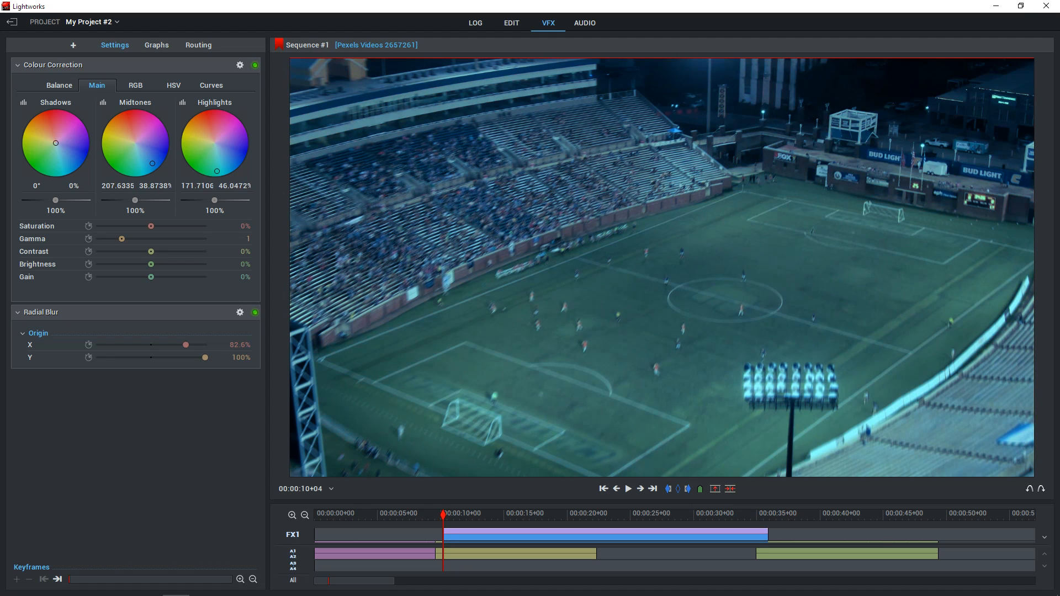
drag(56, 142, 71, 127)
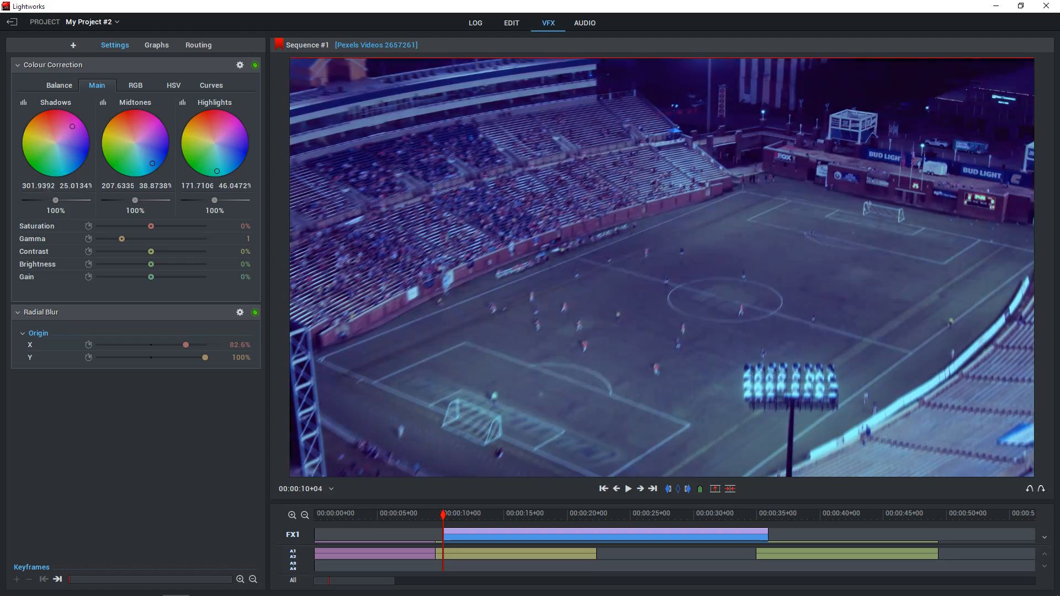
drag(71, 127, 77, 130)
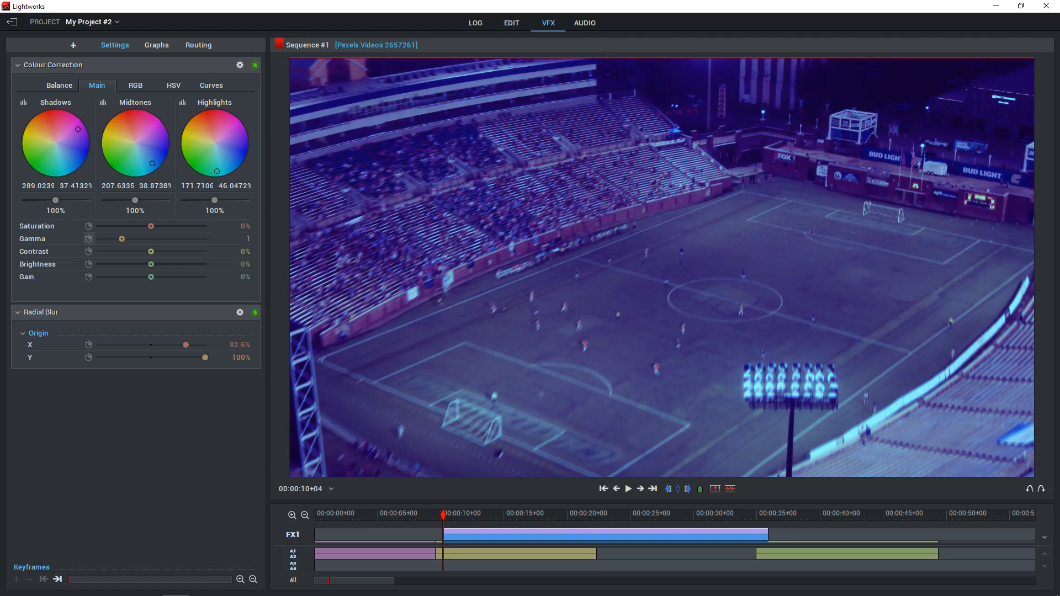
click(584, 23)
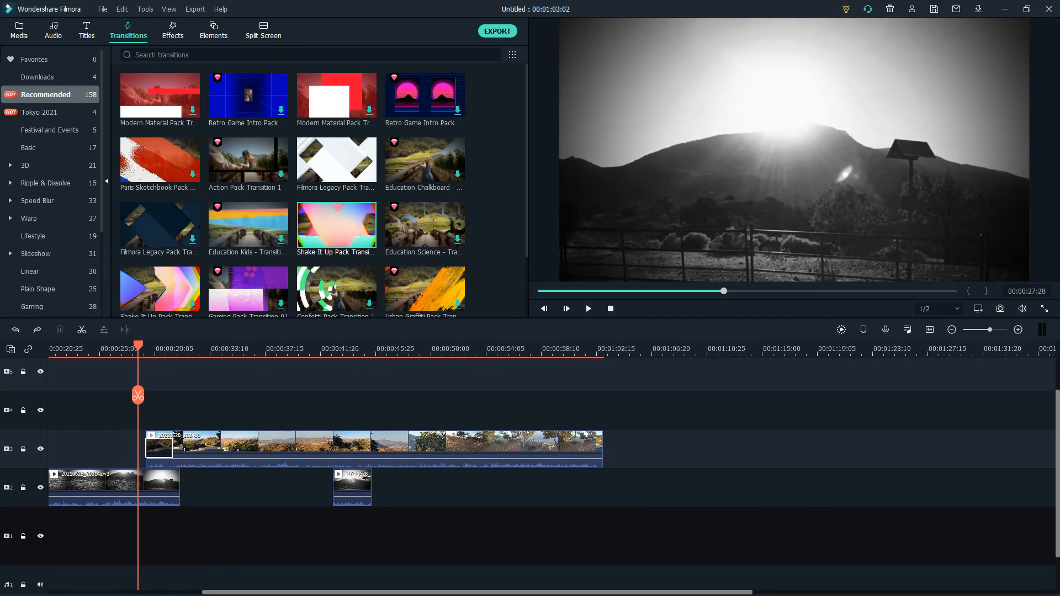
Play and pause the timeline preview, then browse the effects library
click(587, 309)
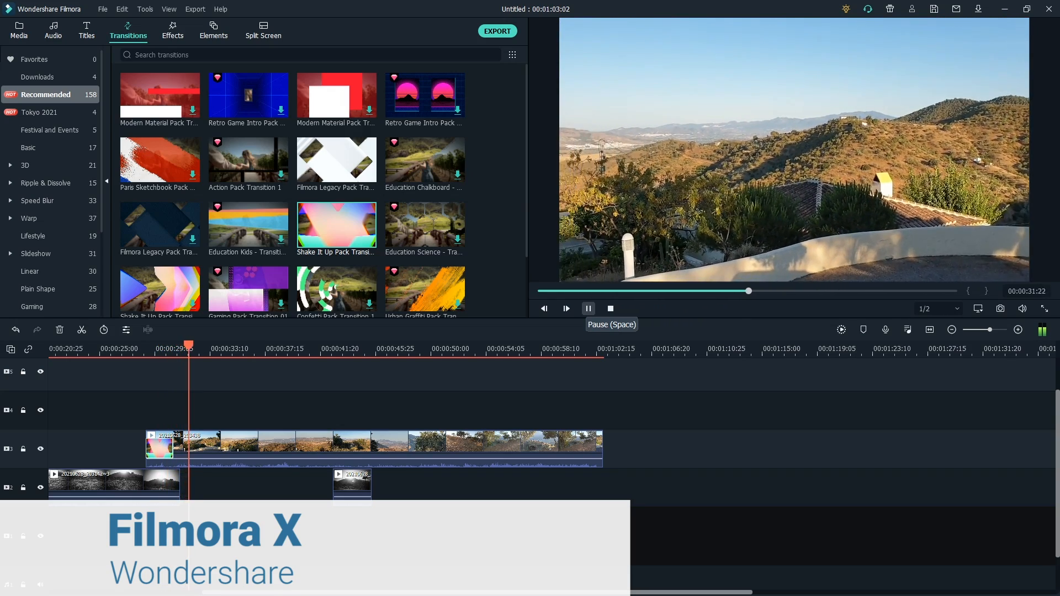
click(588, 308)
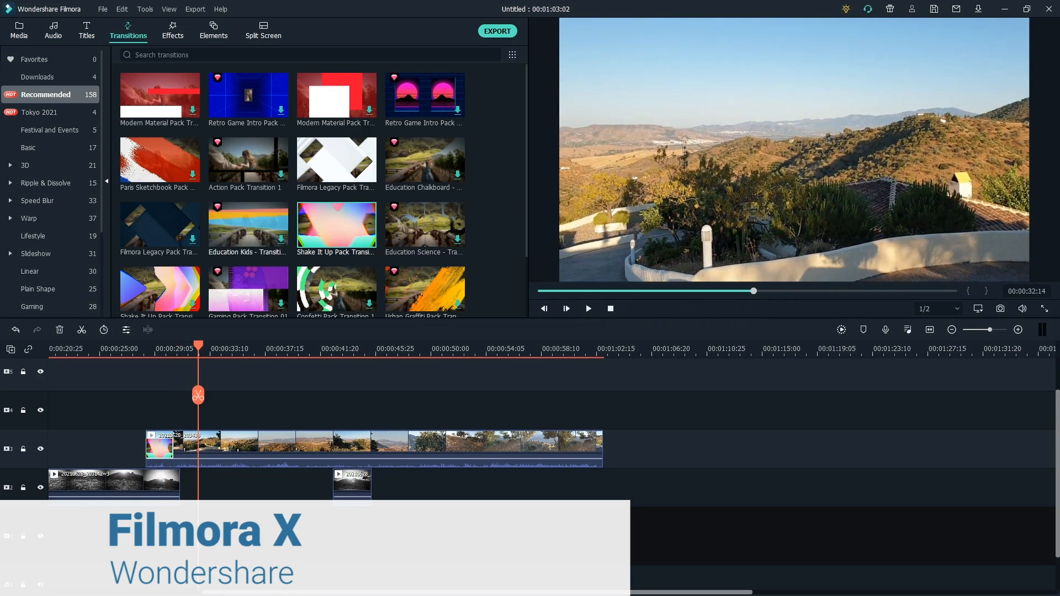
click(172, 30)
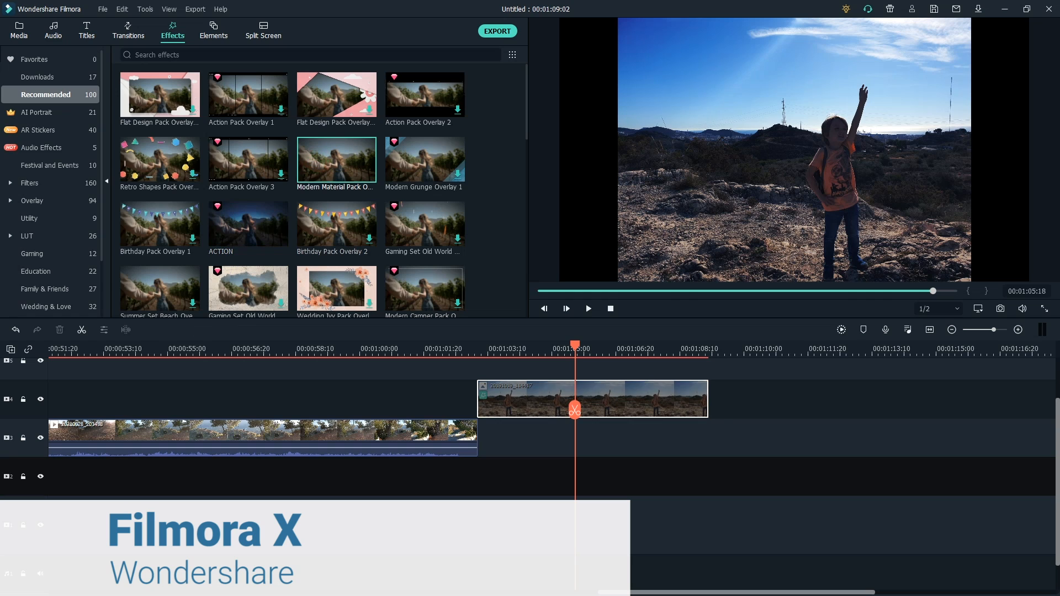
Review the export-to-device presets, including Apple TV 4K and Android Generic
click(497, 31)
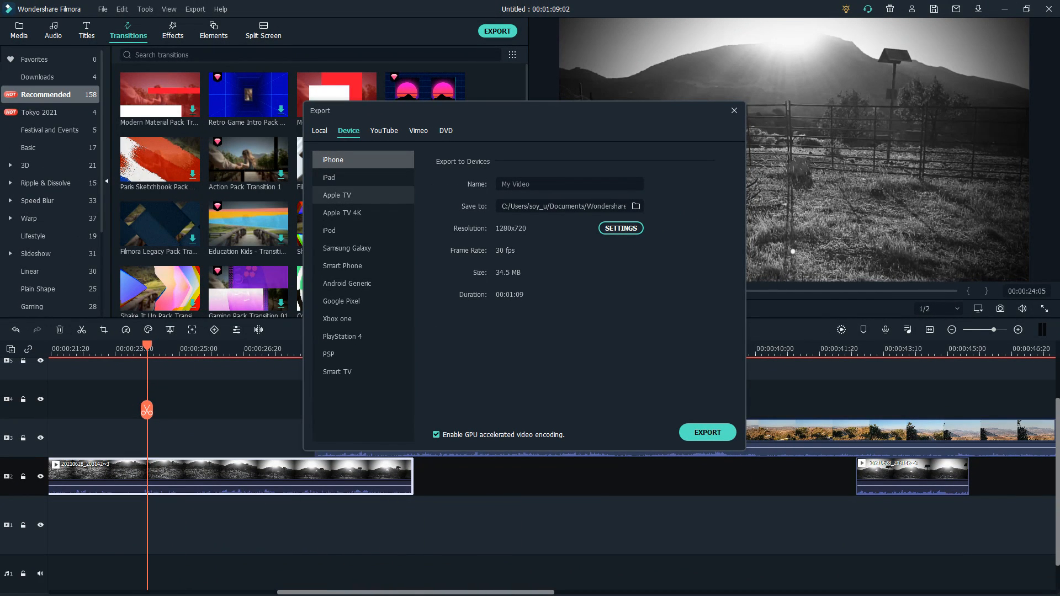
click(342, 212)
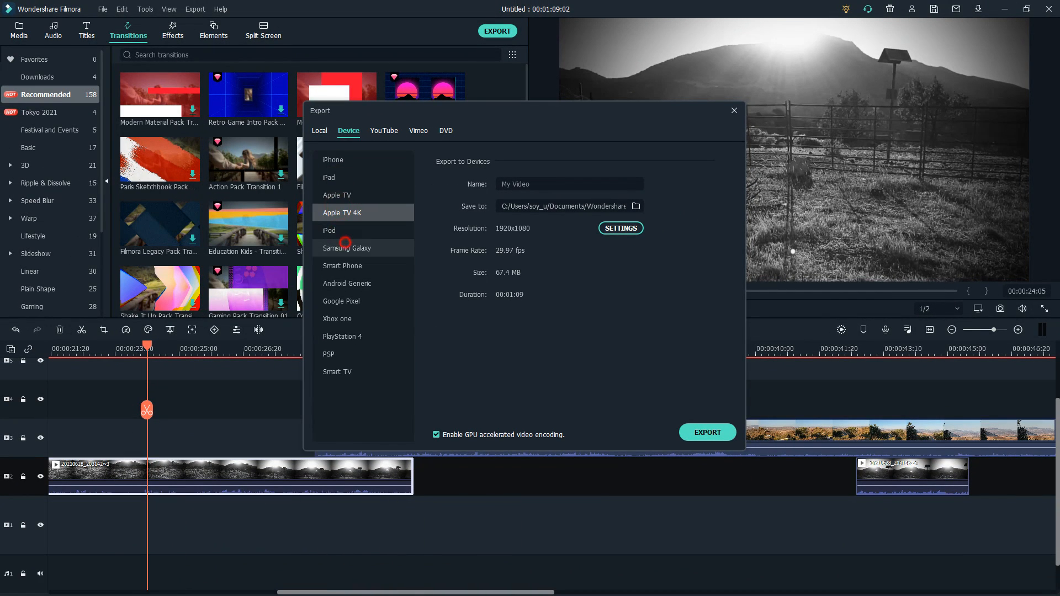
click(347, 283)
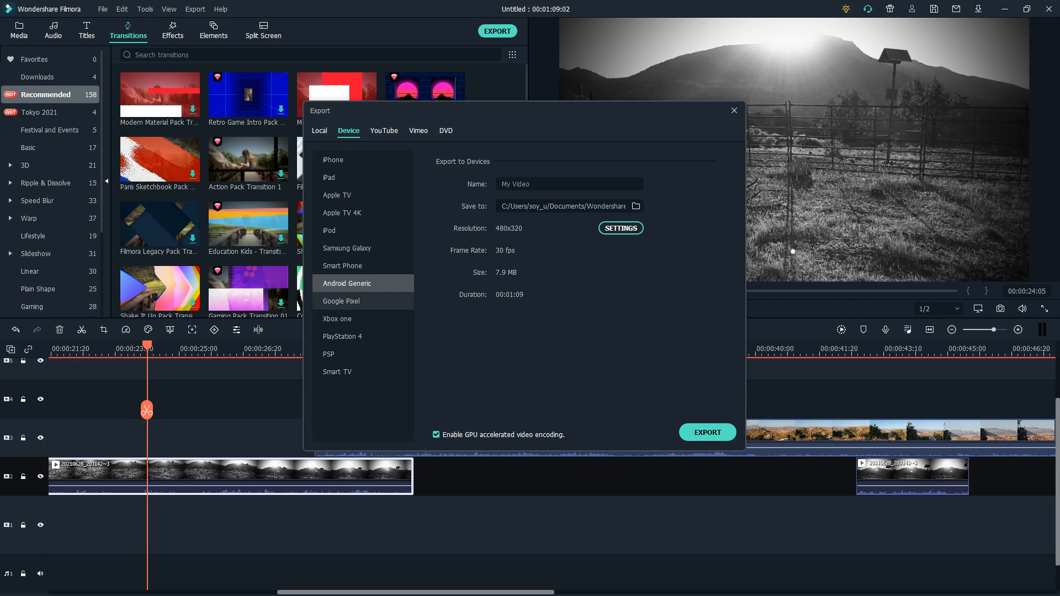
Browse split screen layouts and put the castle photo in section three
click(620, 228)
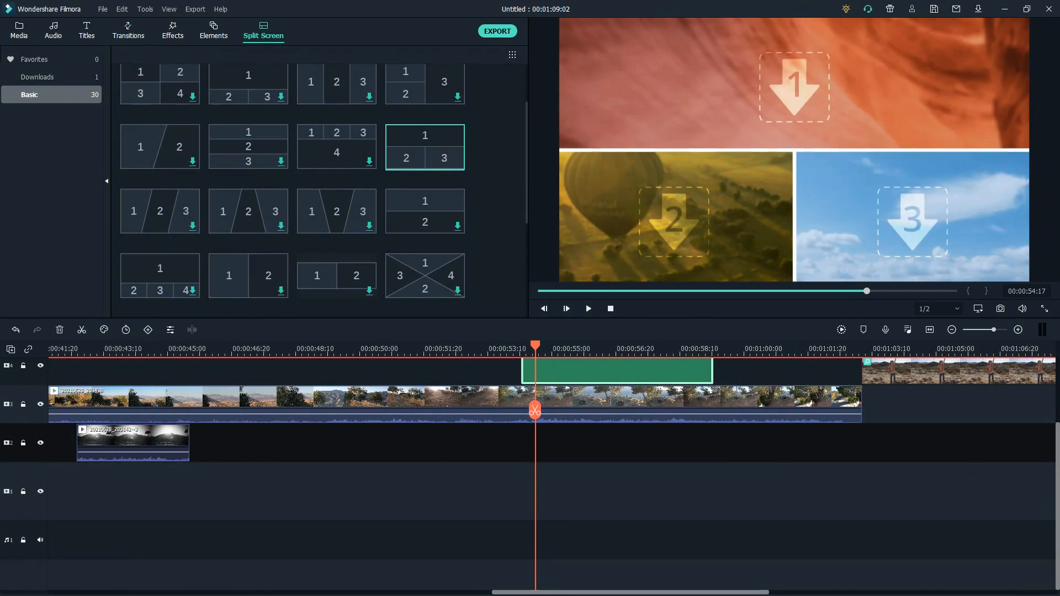
click(19, 30)
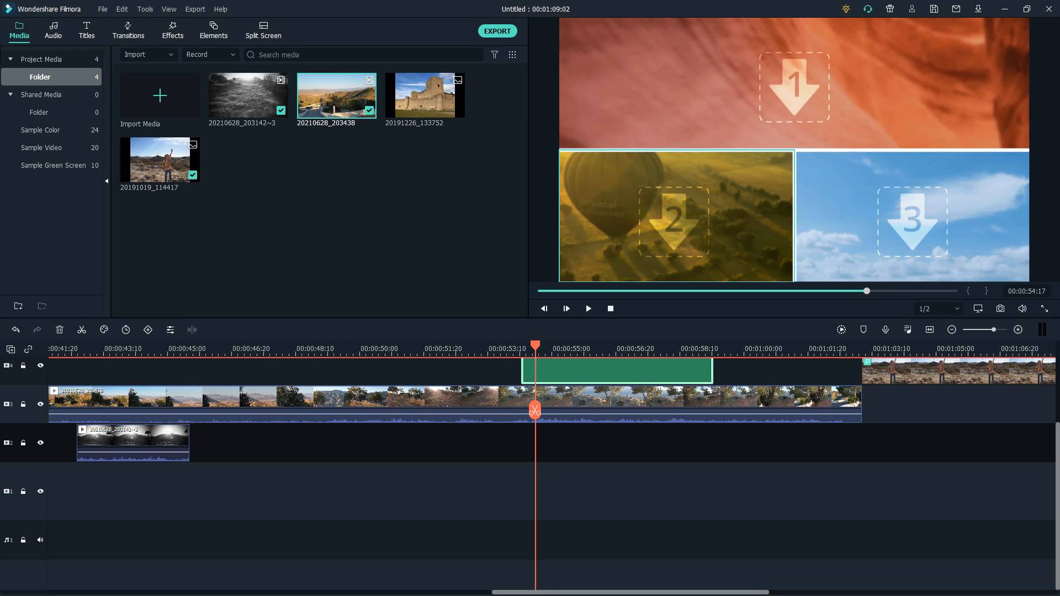
click(425, 95)
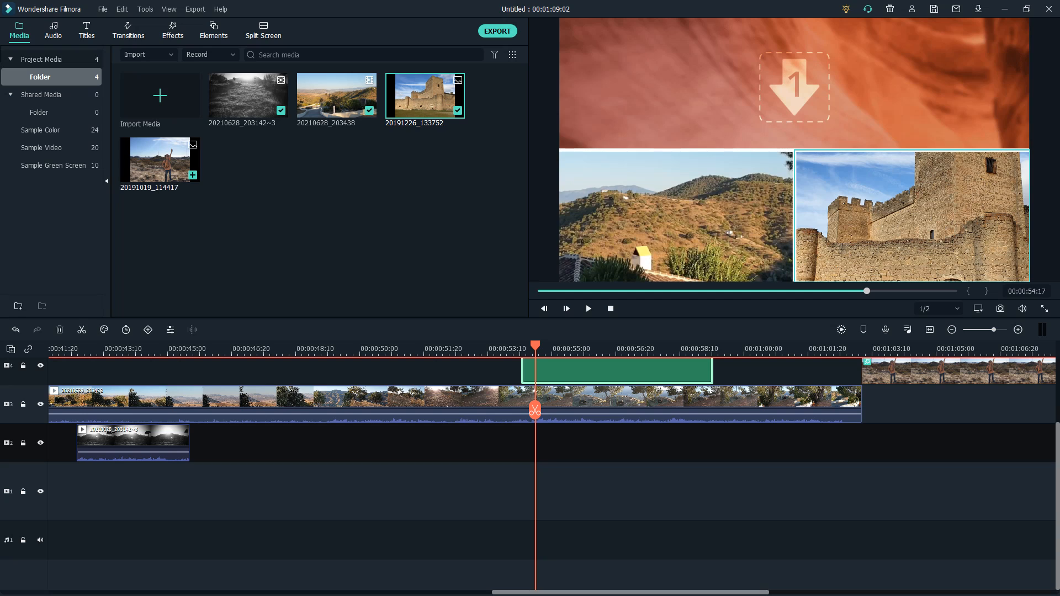
click(247, 95)
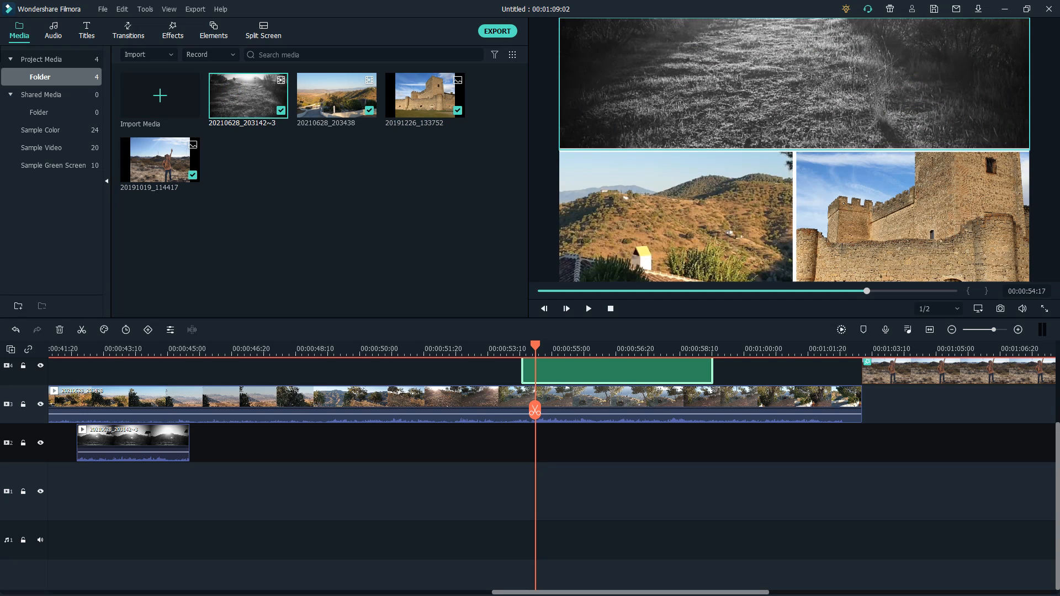
click(588, 310)
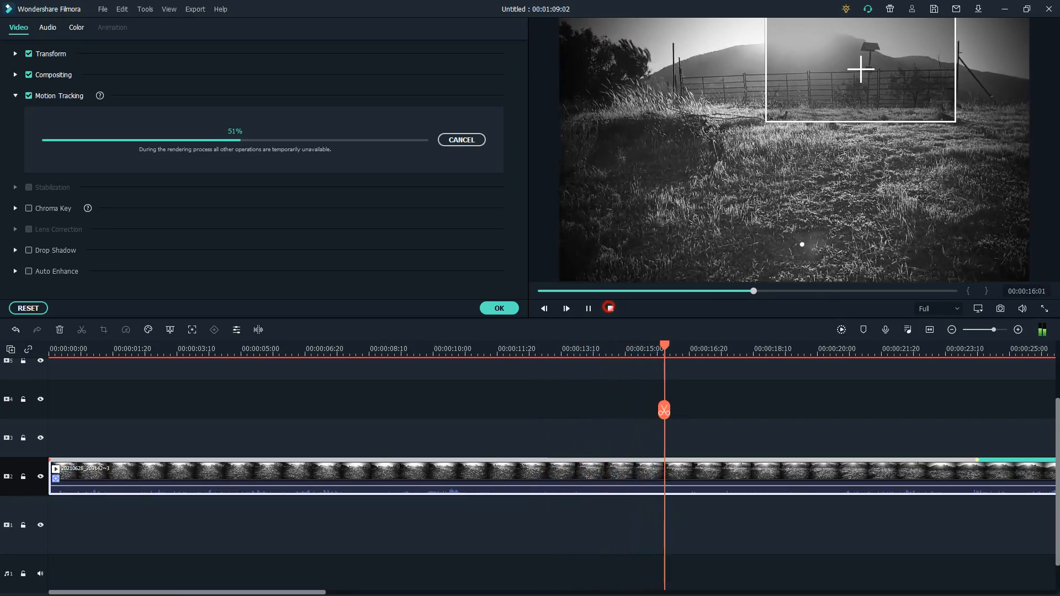
click(214, 30)
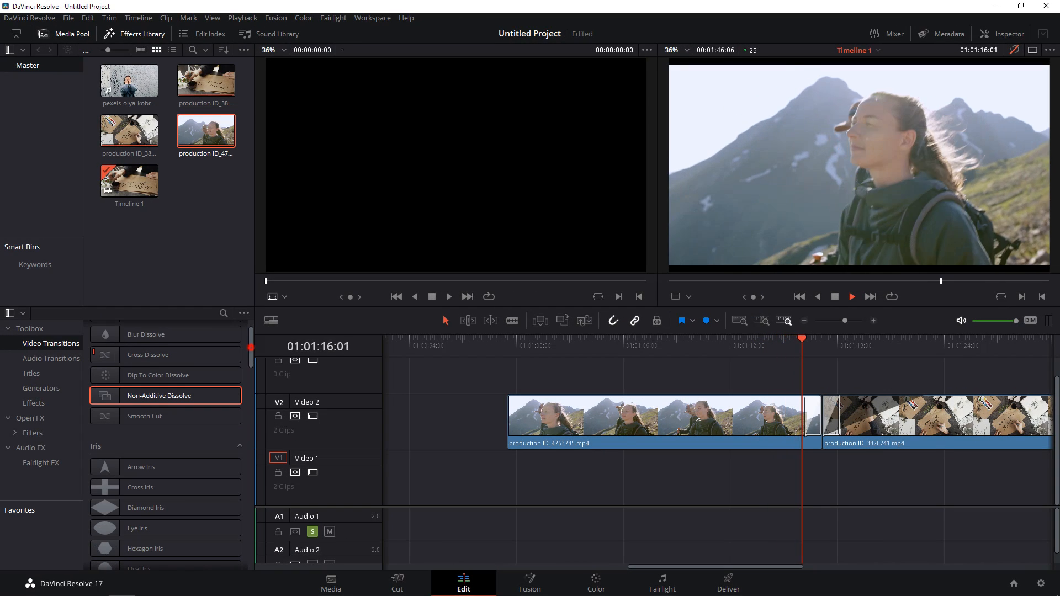
On the Deliver page, change the render quality from Best to High
scroll(down, 3)
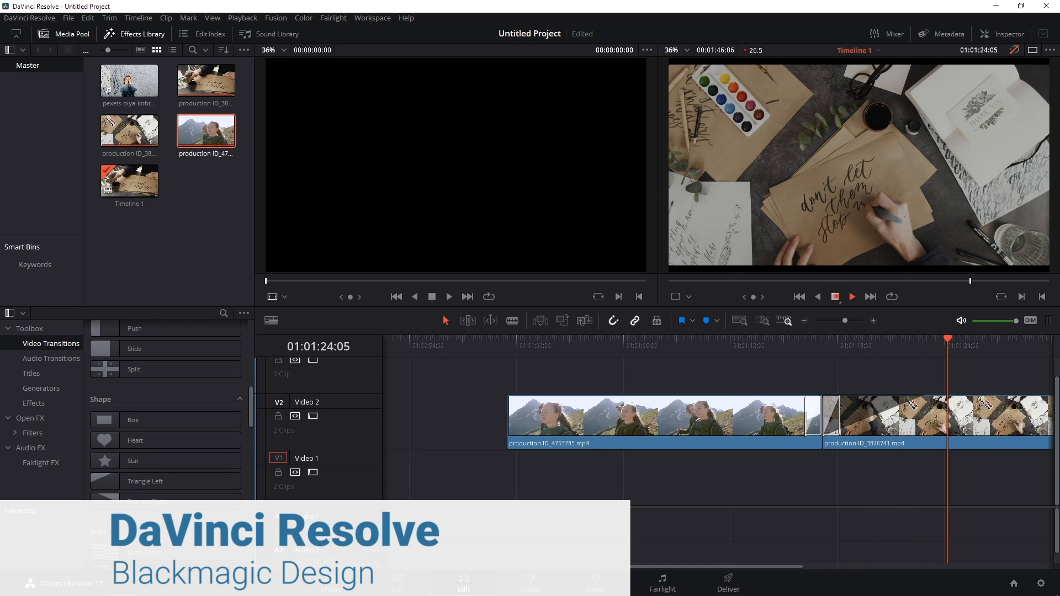
click(728, 583)
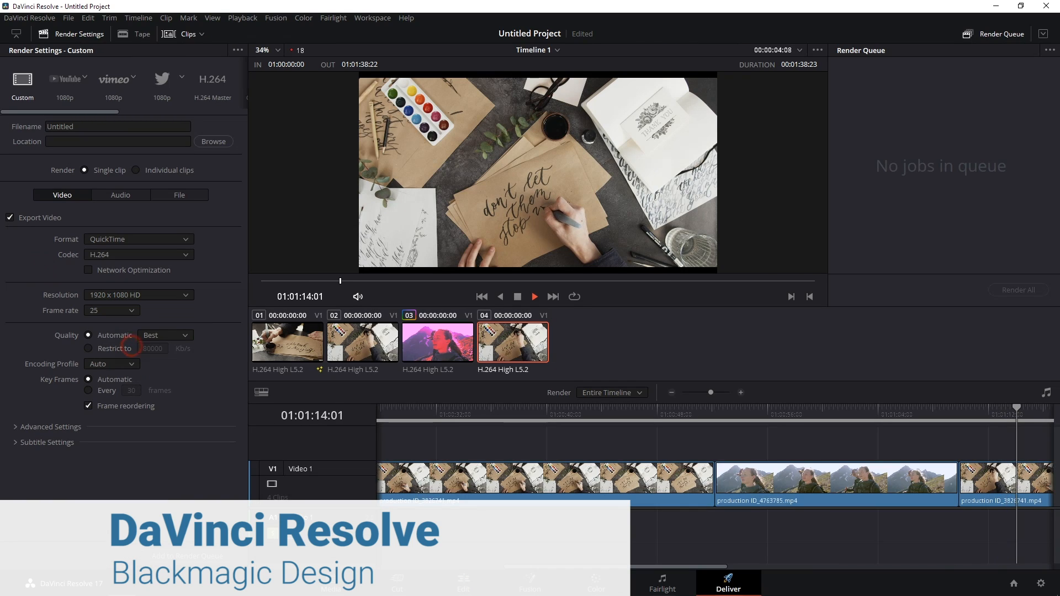
click(165, 334)
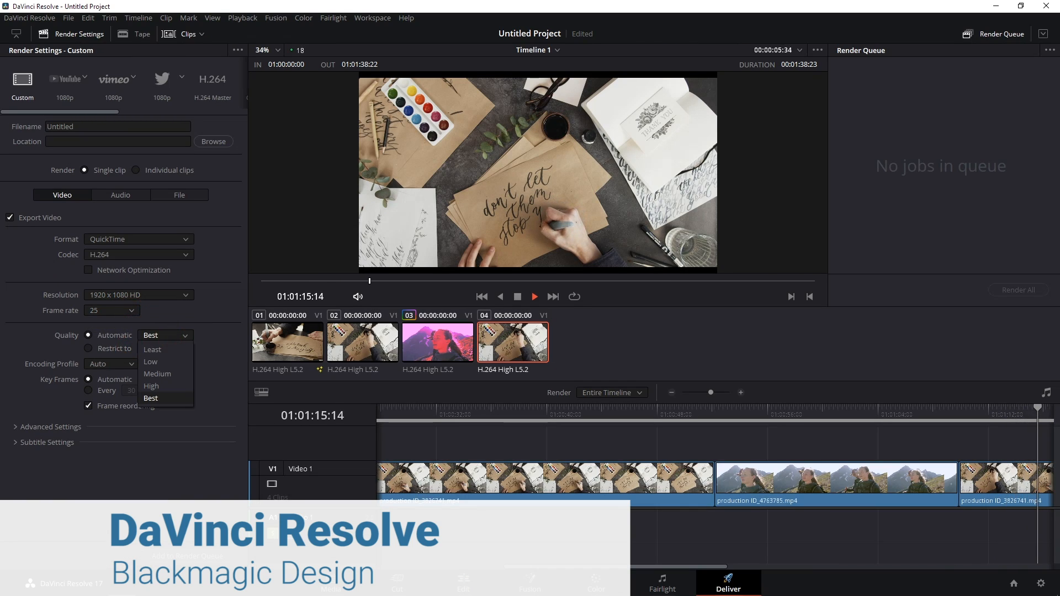
click(150, 386)
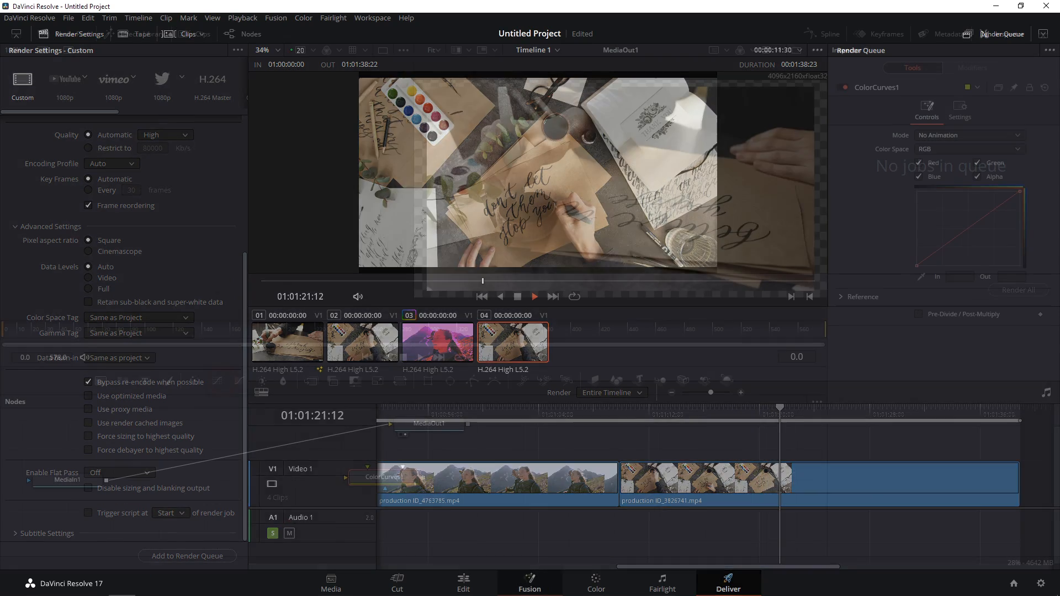
Visit the Fusion and Color pages, then open the Media page on the Disc1 music files
click(529, 583)
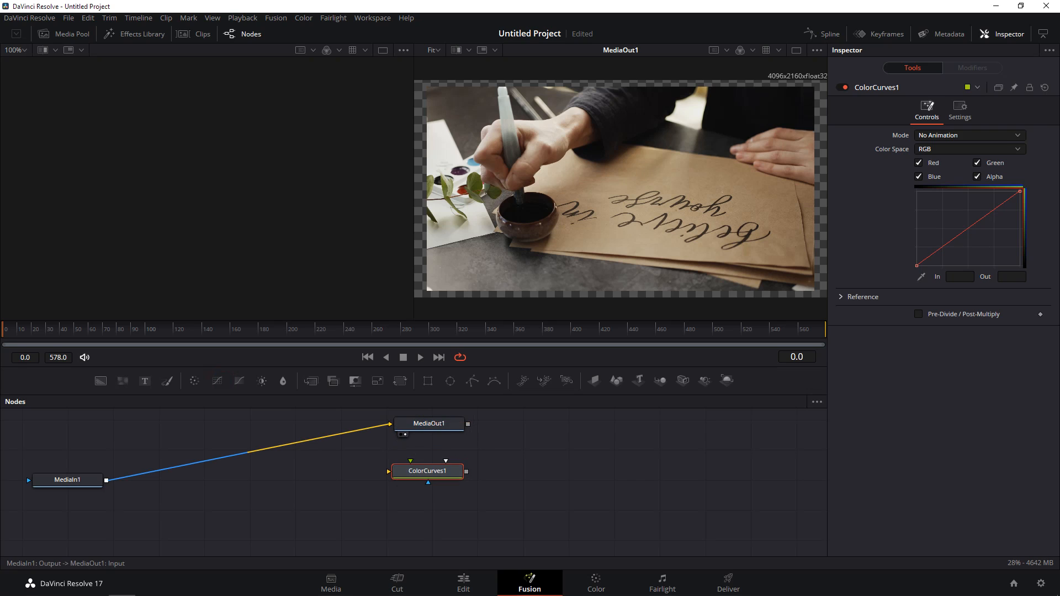
click(596, 584)
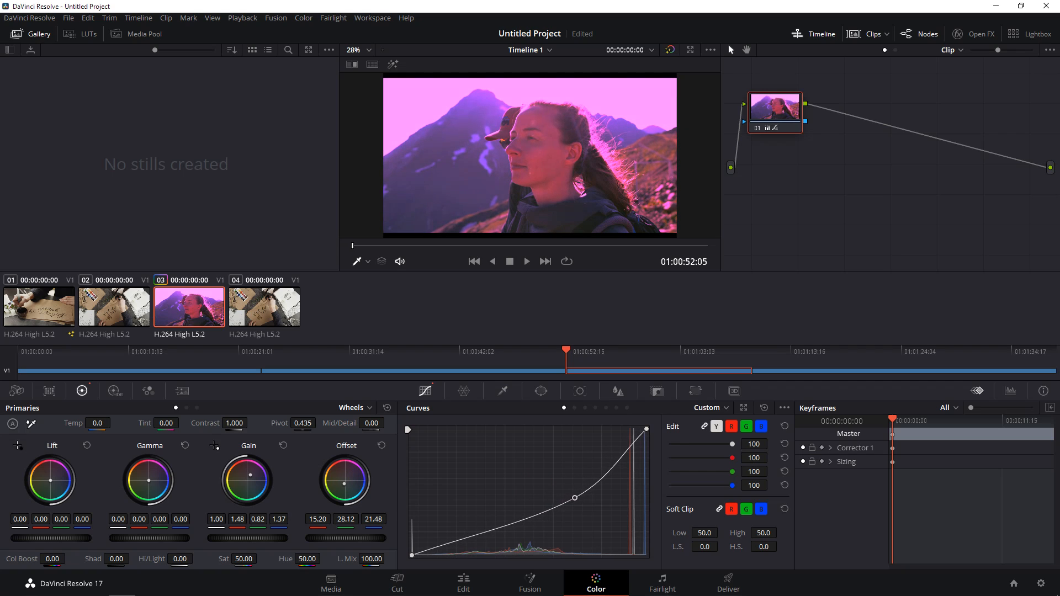
click(331, 582)
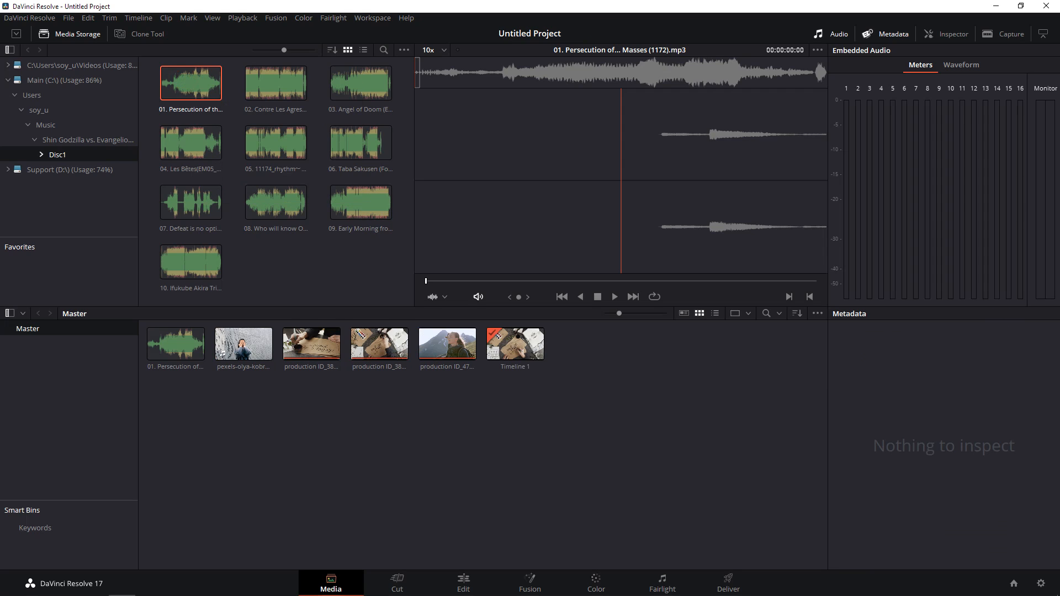
Place the Persecution of the Masses track on Audio 1 and move to the Fairlight page
click(661, 583)
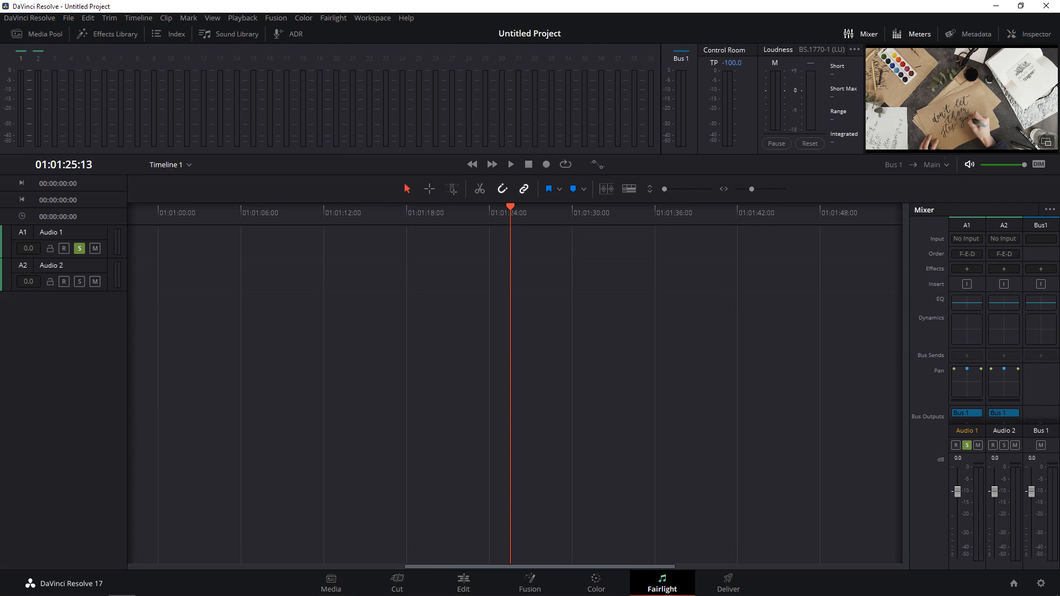
click(463, 583)
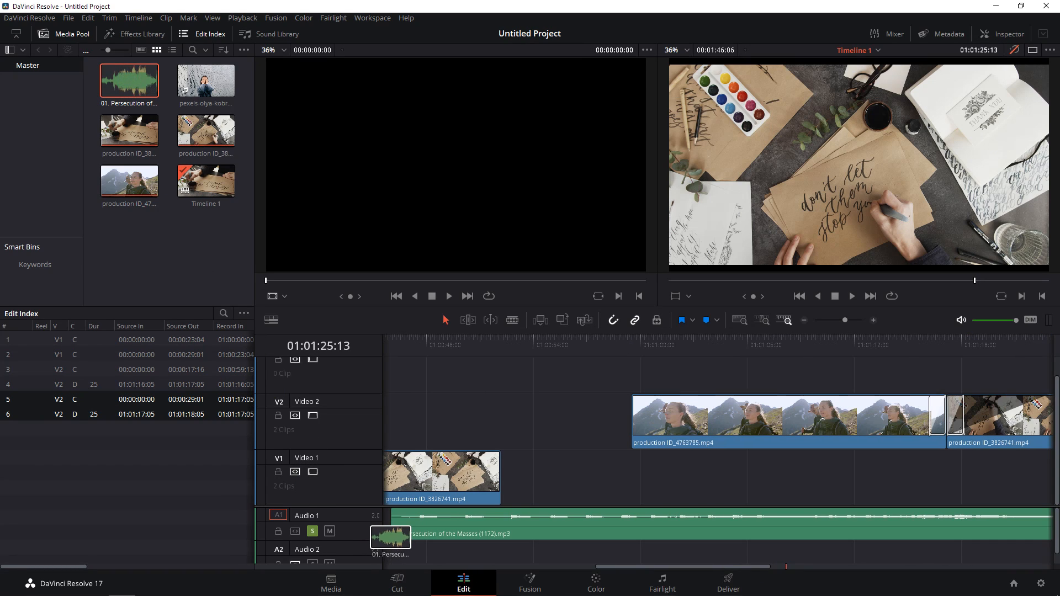
click(661, 583)
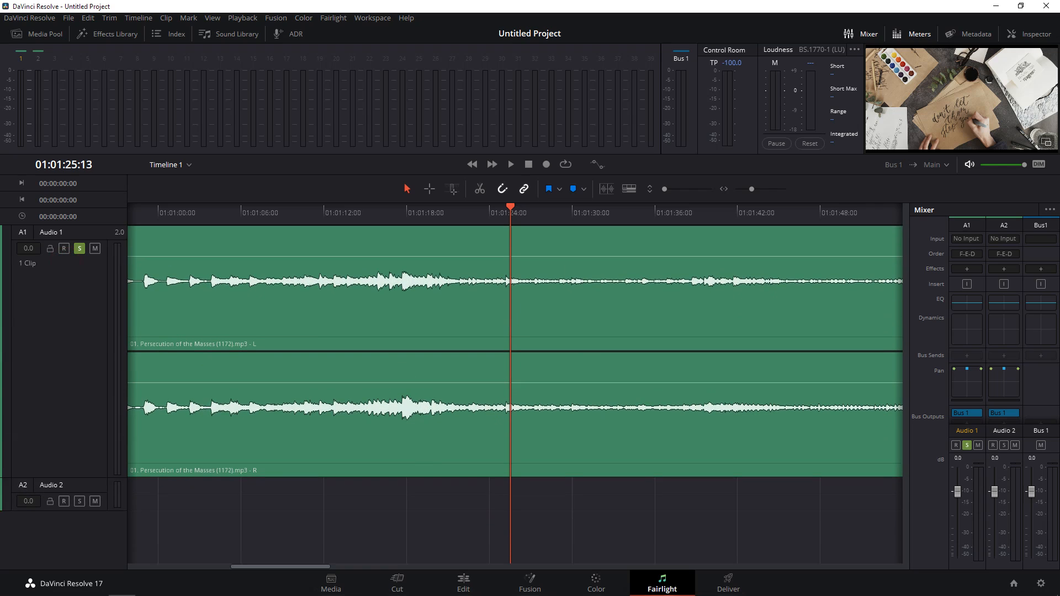
Play the music track from near the start and pick a marker colour
click(510, 164)
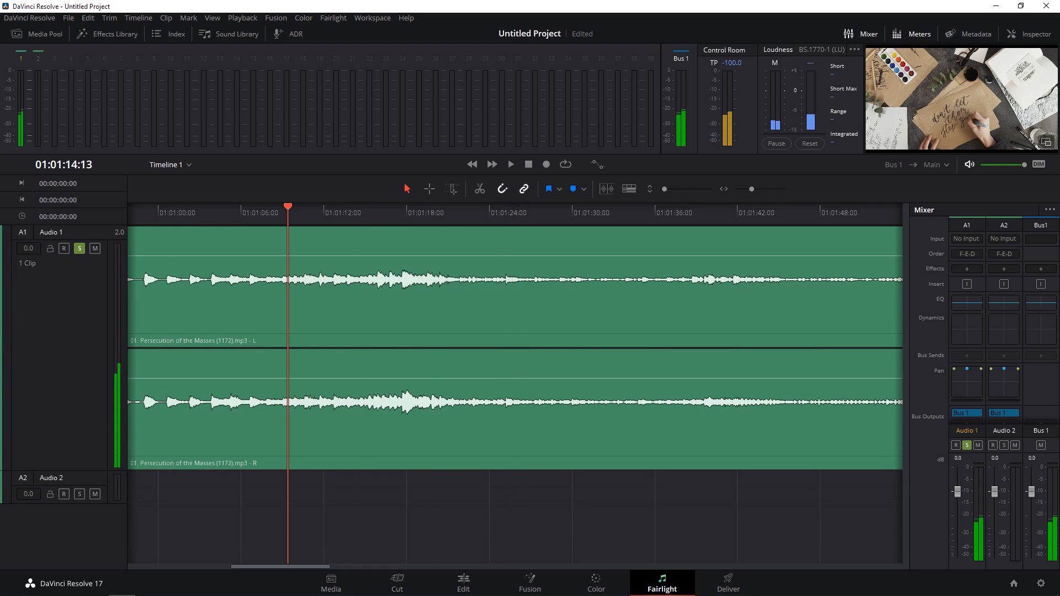
click(492, 165)
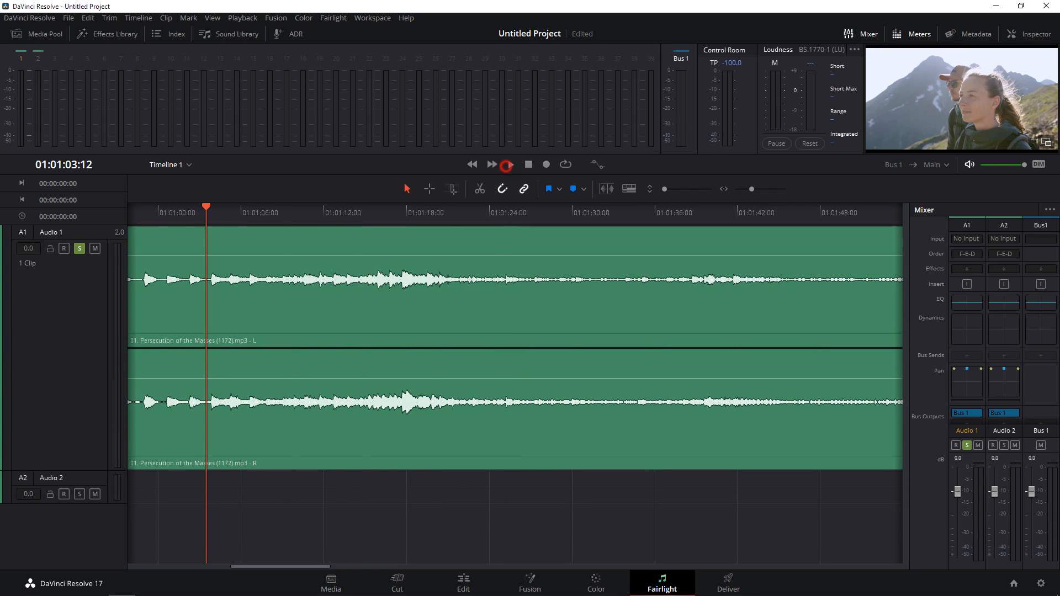
click(509, 165)
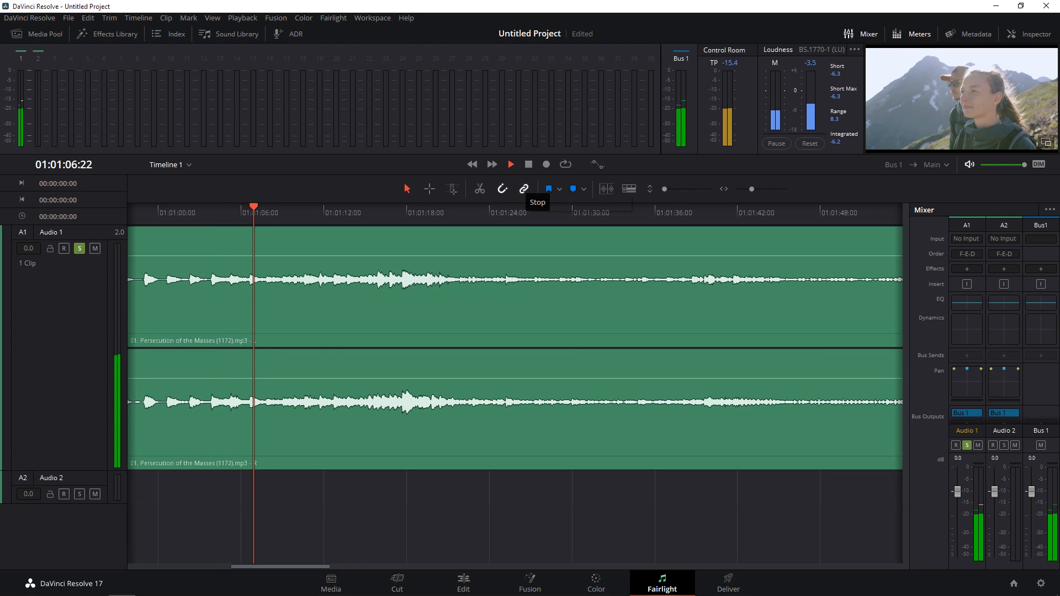
click(549, 189)
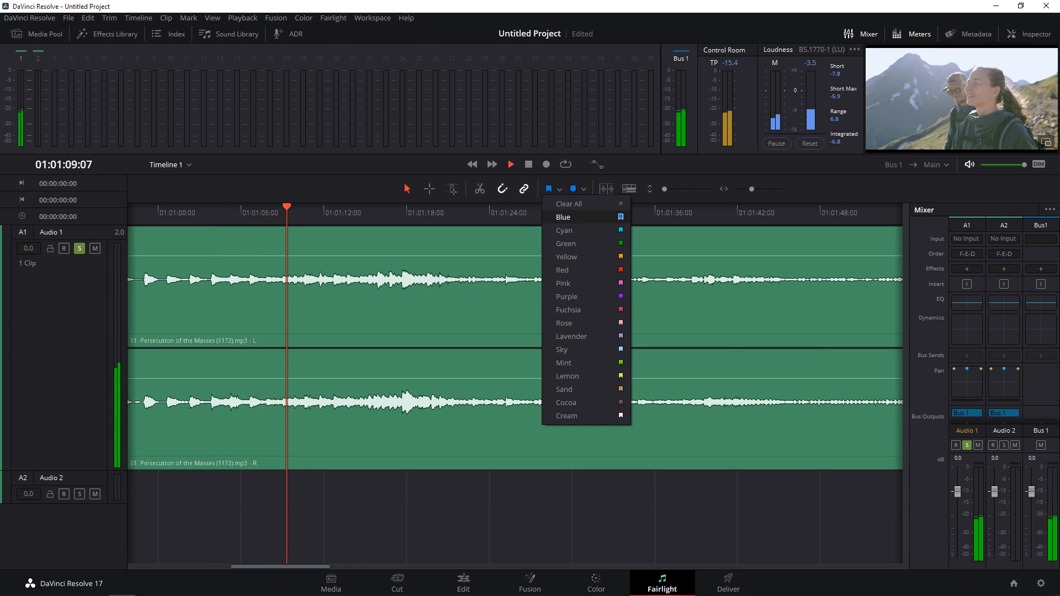
click(463, 584)
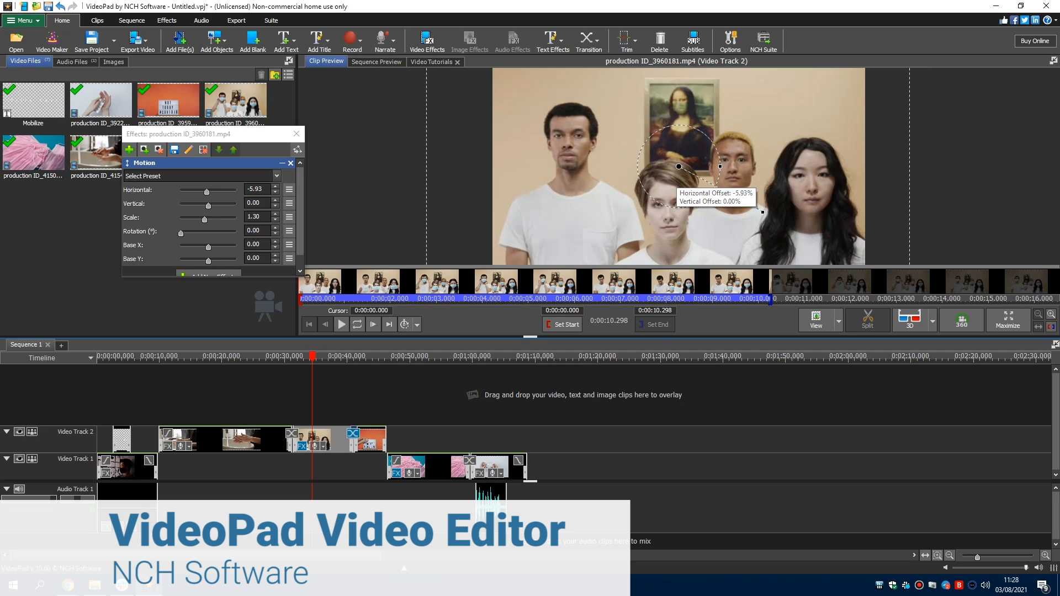
Move the playhead to about 42 seconds and apply a gallery effect to the pink masks clip
drag(201, 190, 211, 191)
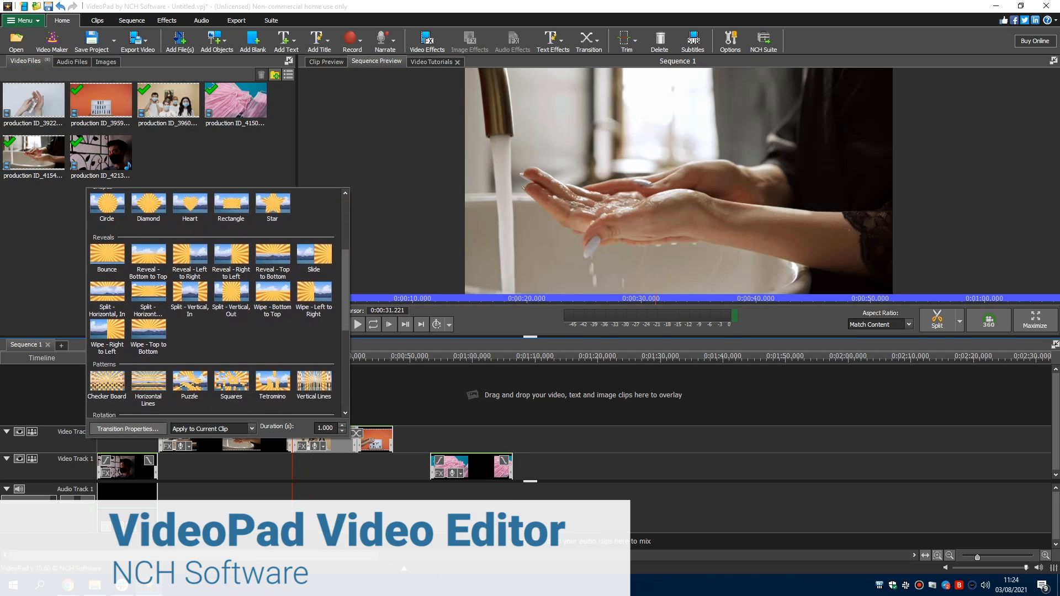
scroll(down, 3)
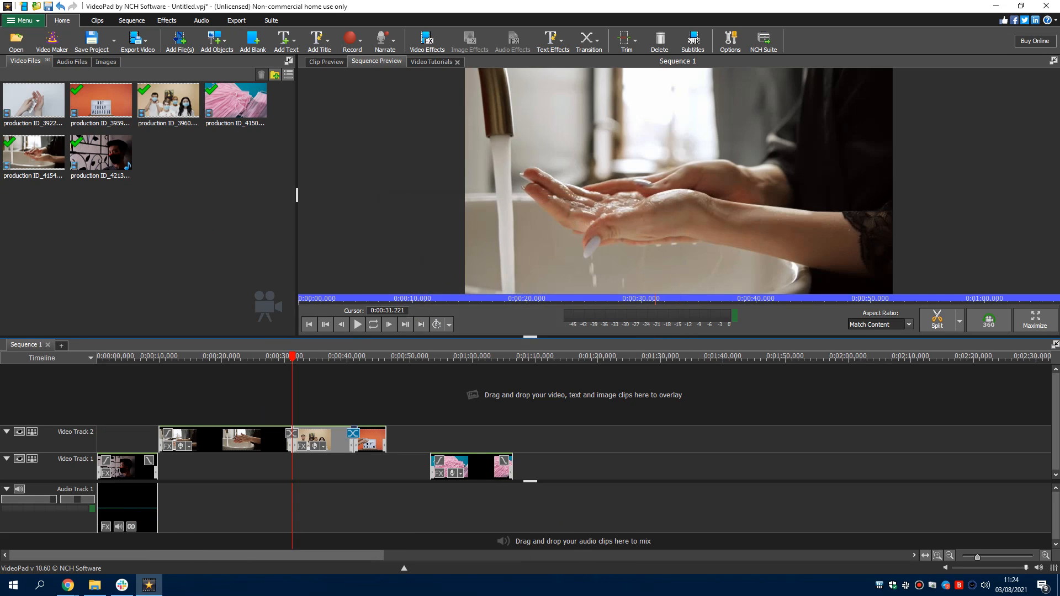
click(362, 356)
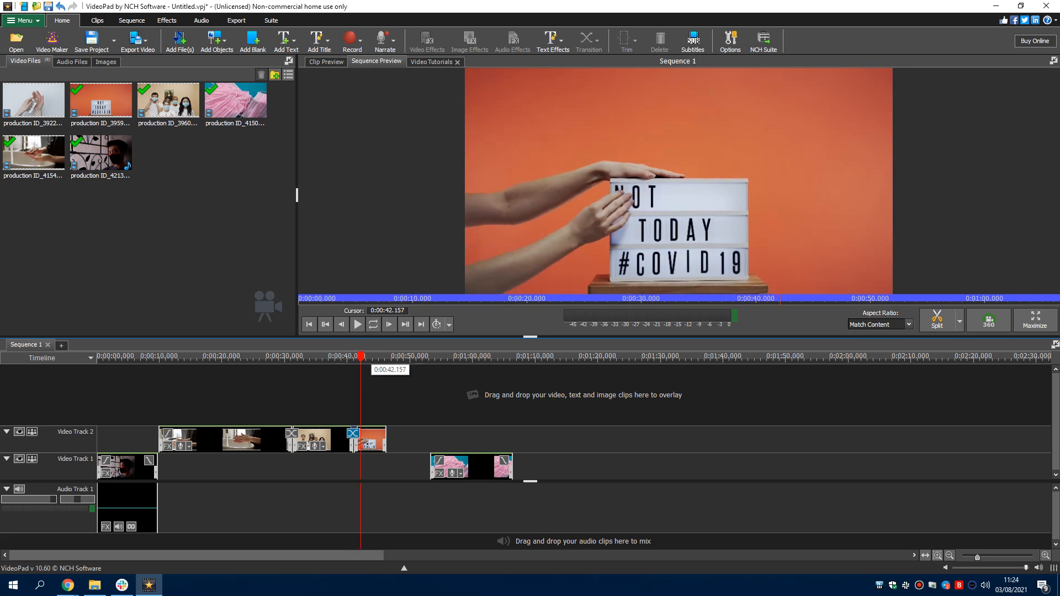
click(357, 324)
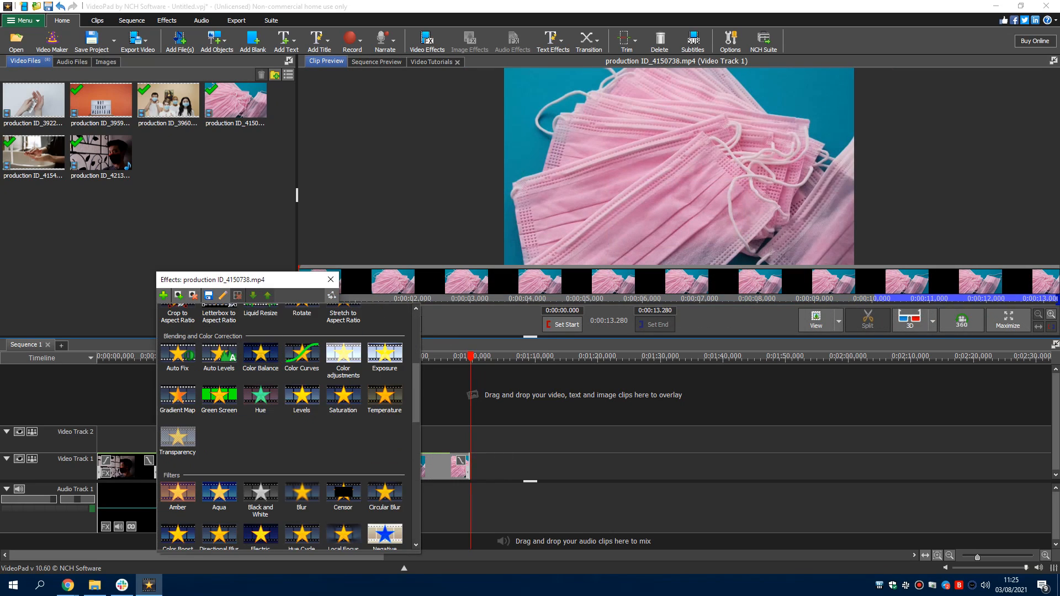
click(331, 280)
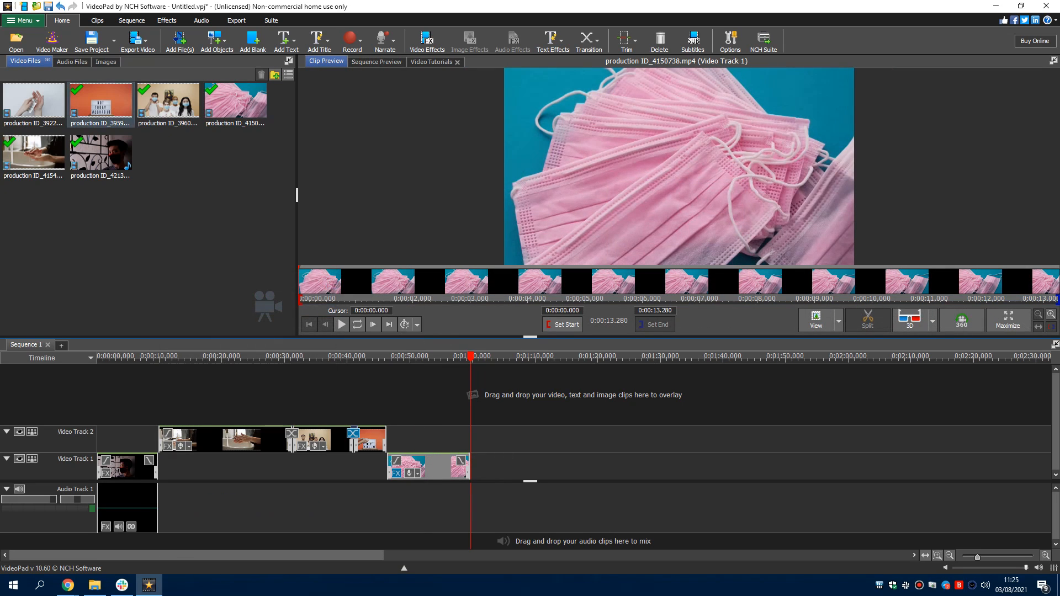
Add My Audio - 0001.wav to Audio Track 1 and apply Orchid Light to the portrait clip
click(377, 61)
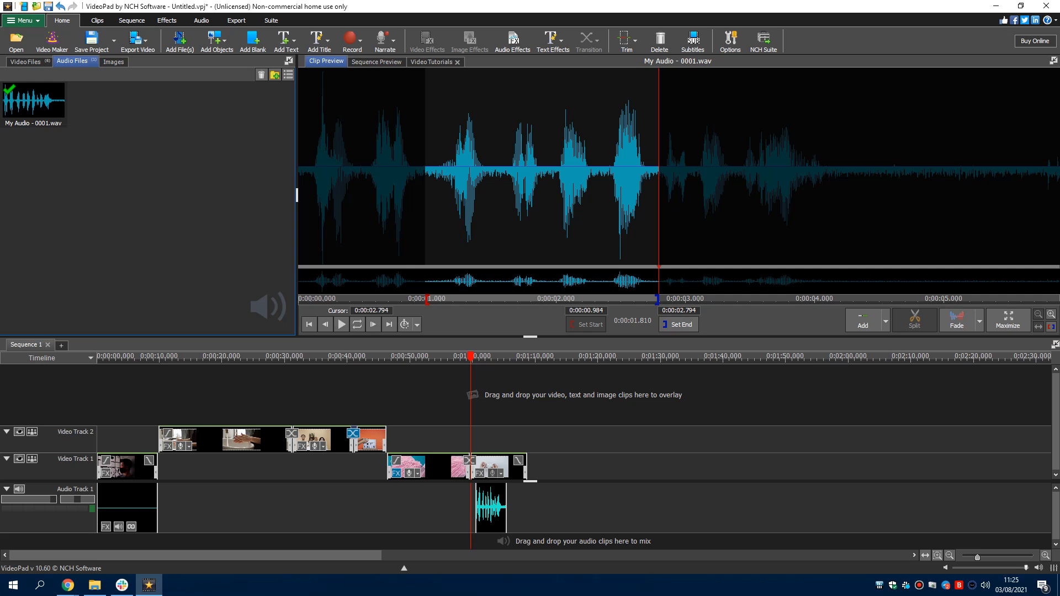
click(341, 325)
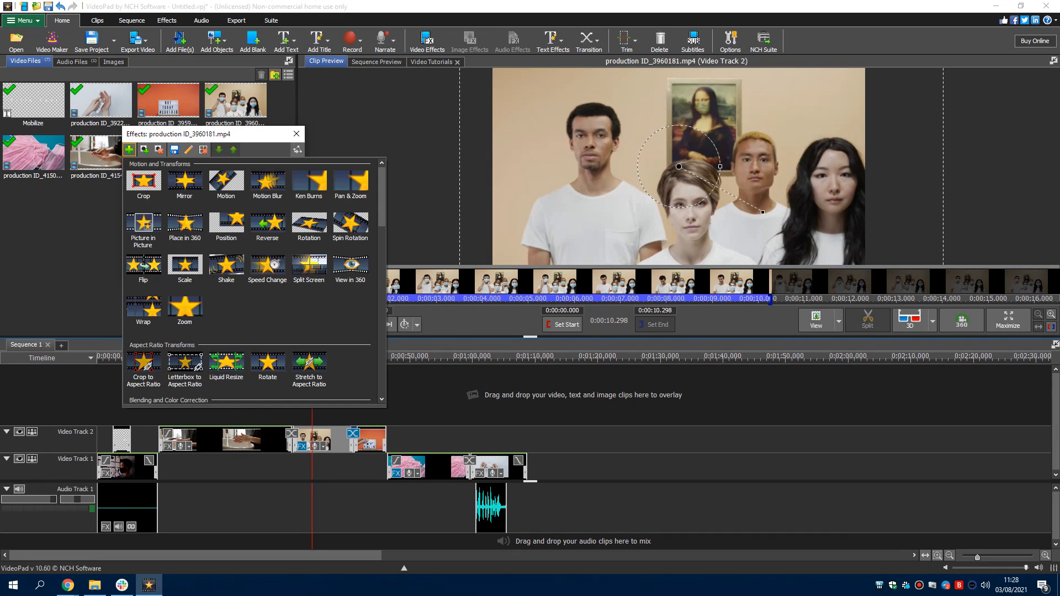
scroll(down, 3)
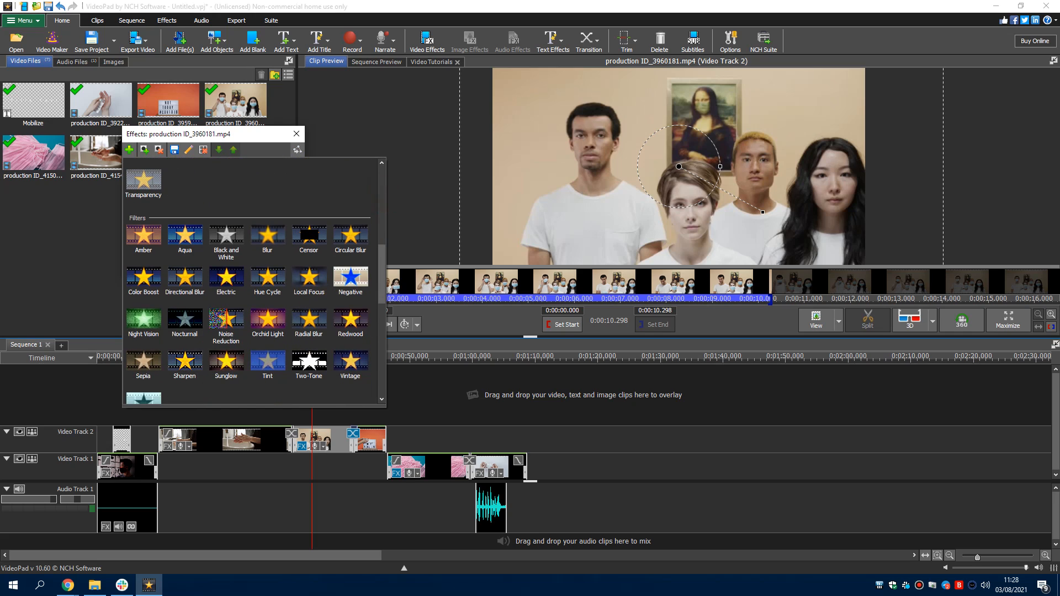
double_click(267, 320)
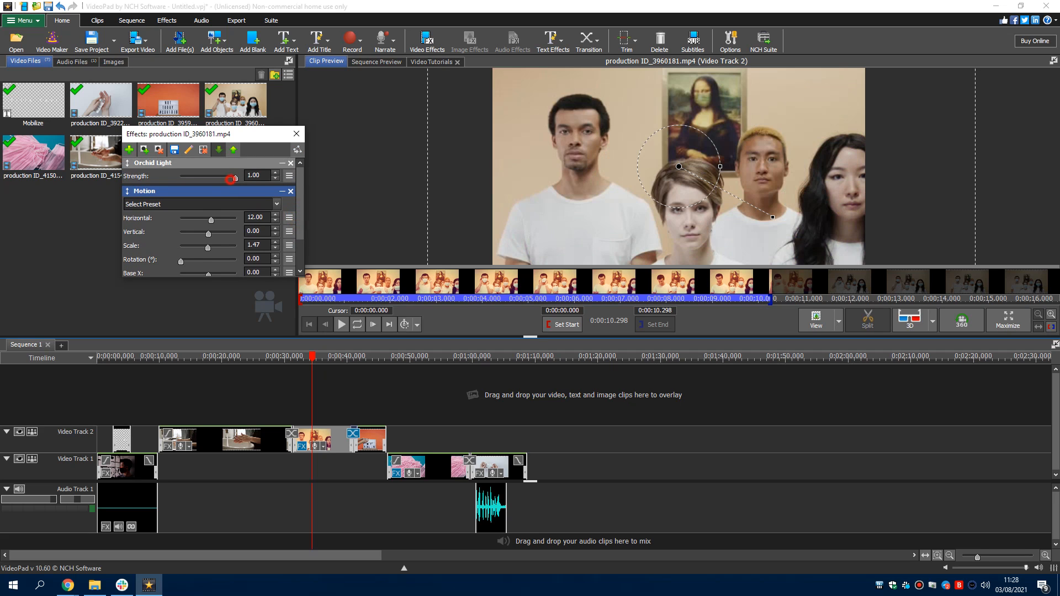
click(356, 324)
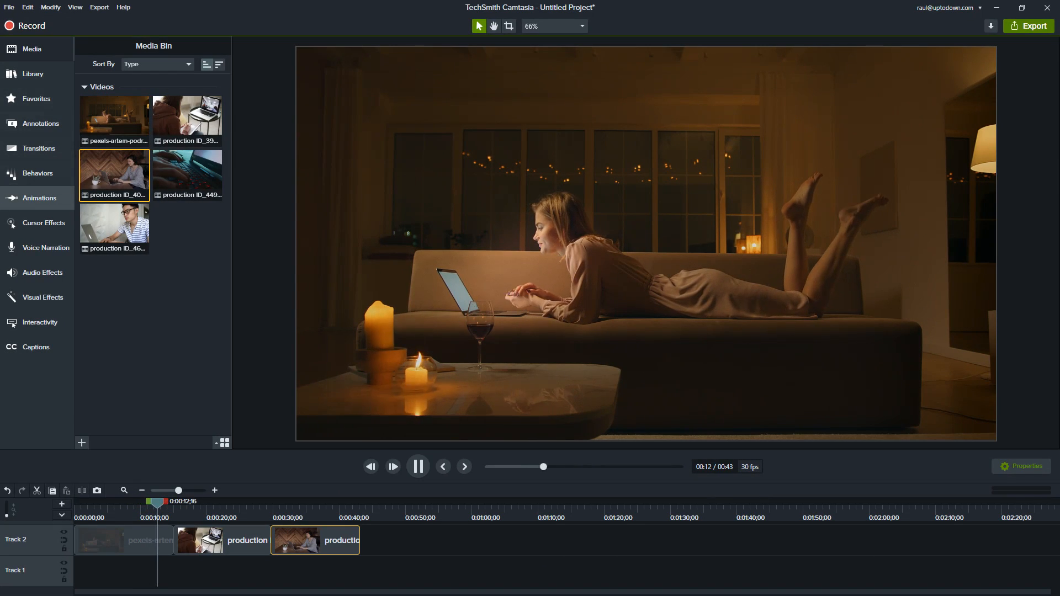
Browse narration and cursor effects, then give the middle laptop clip a stark black-and-white effect
click(46, 247)
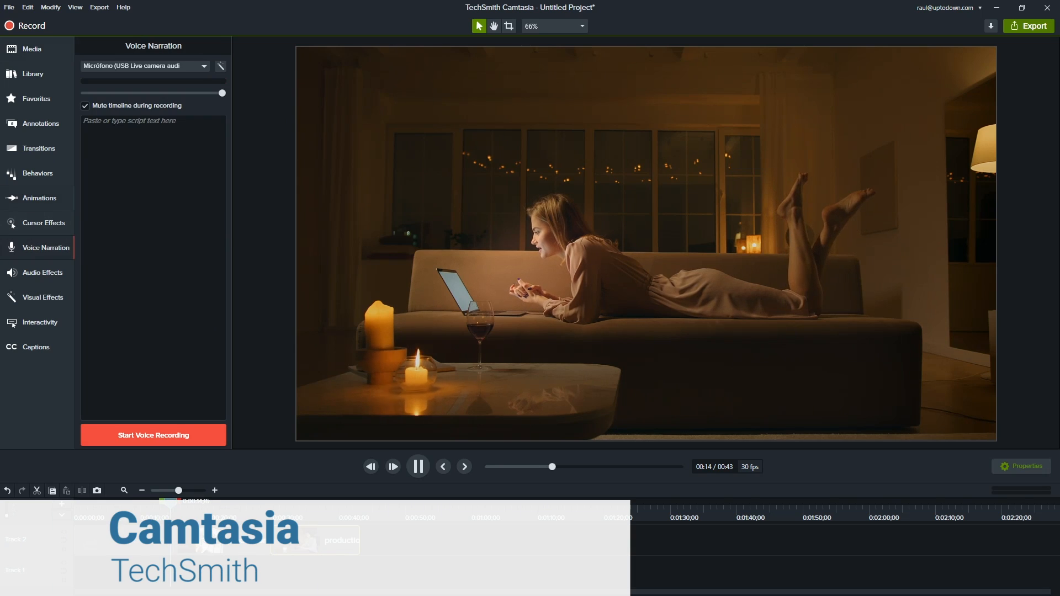
click(43, 223)
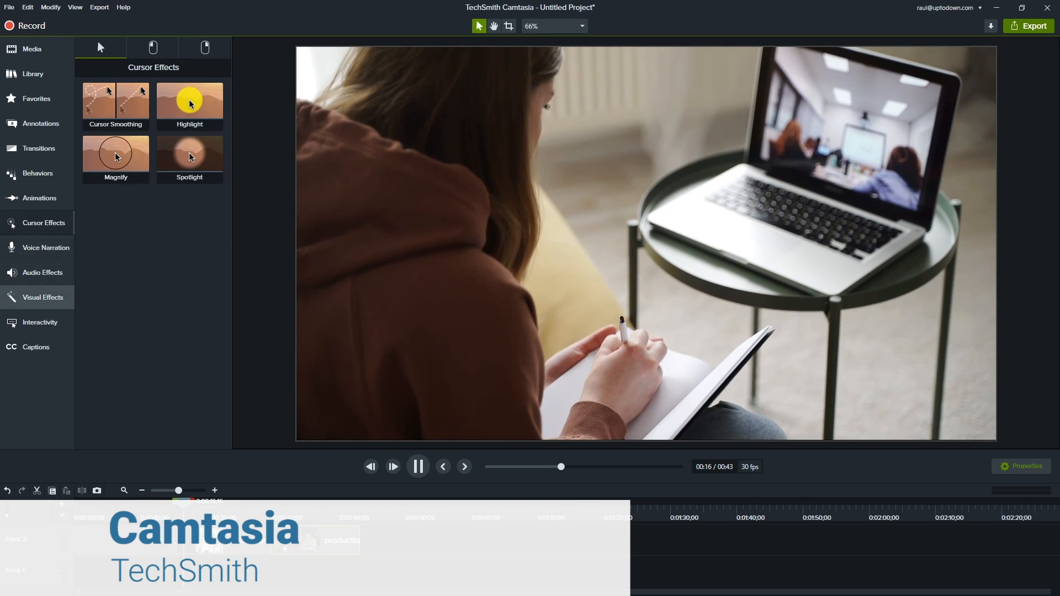
click(40, 297)
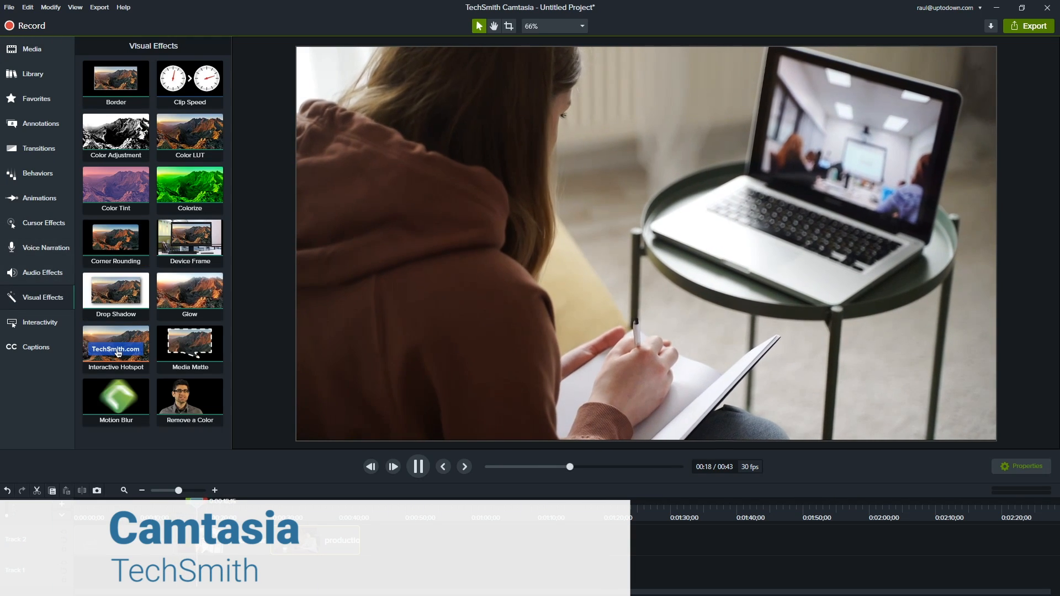
click(418, 467)
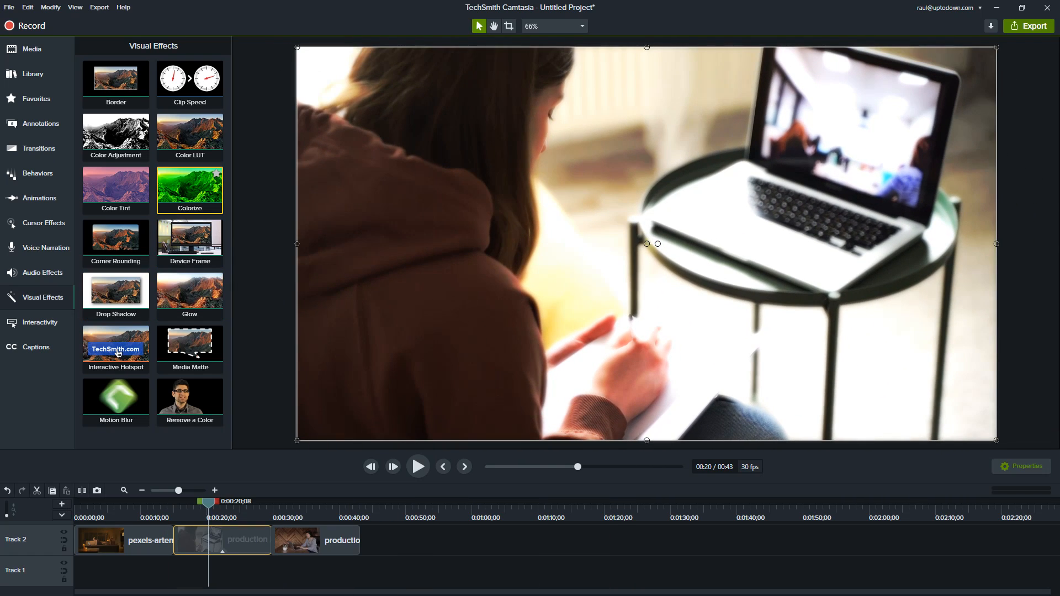
double_click(189, 186)
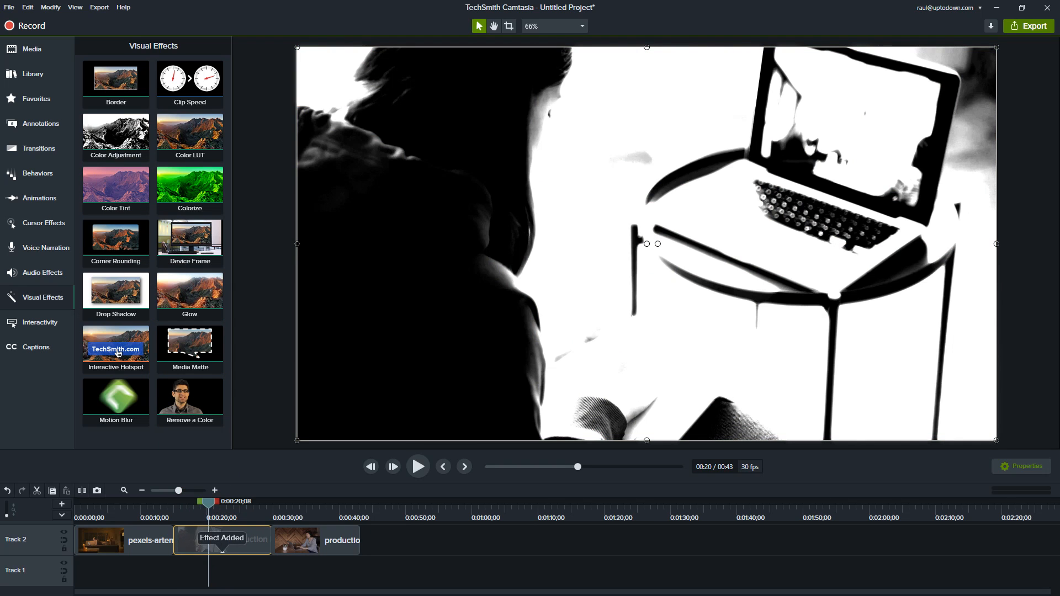
click(39, 148)
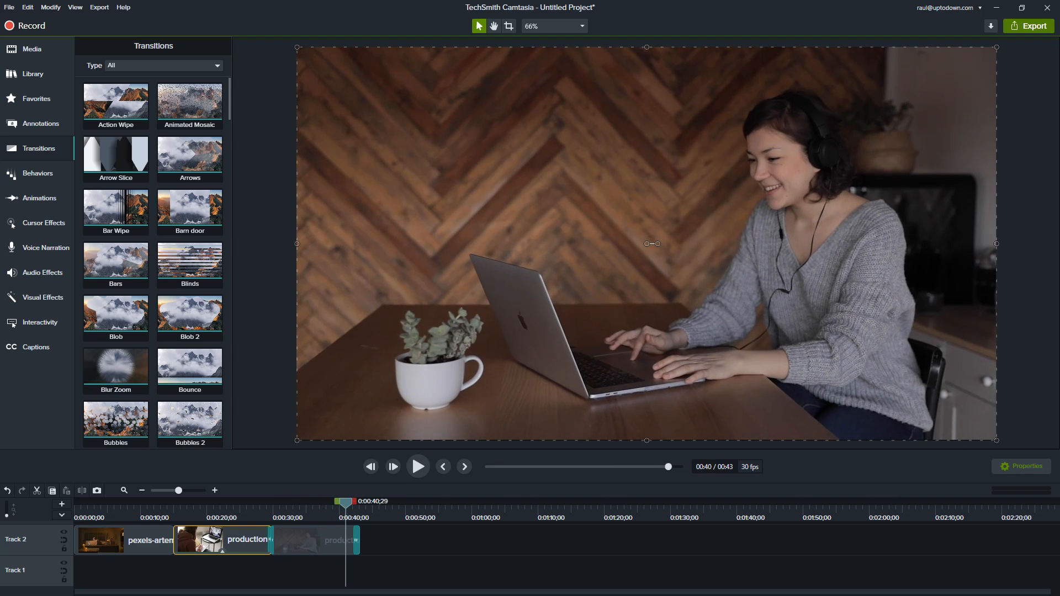
Add a red speech-bubble callout reading 'Hey' to the video
click(40, 123)
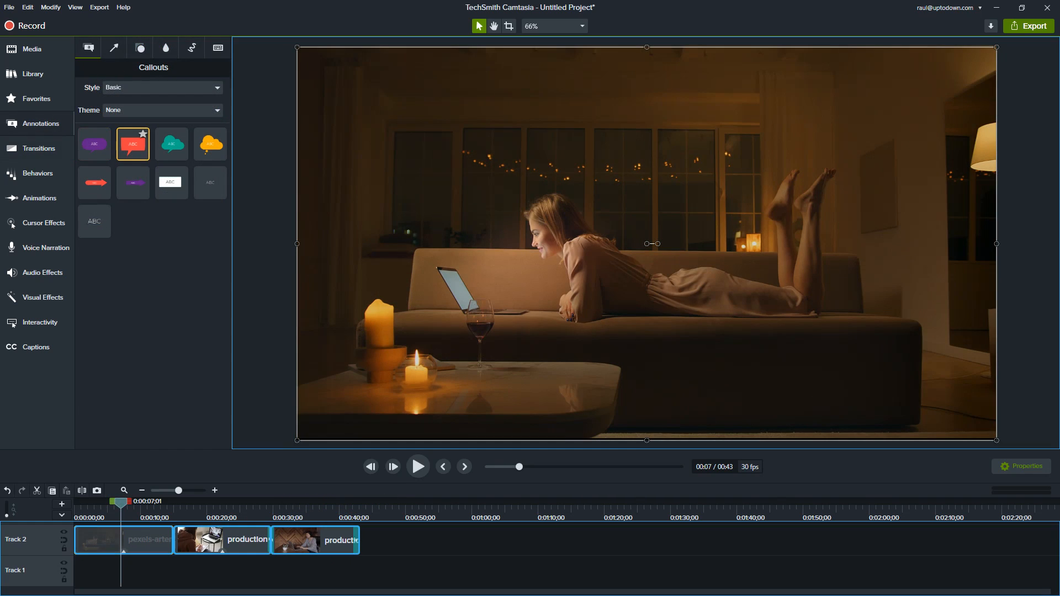
double_click(133, 145)
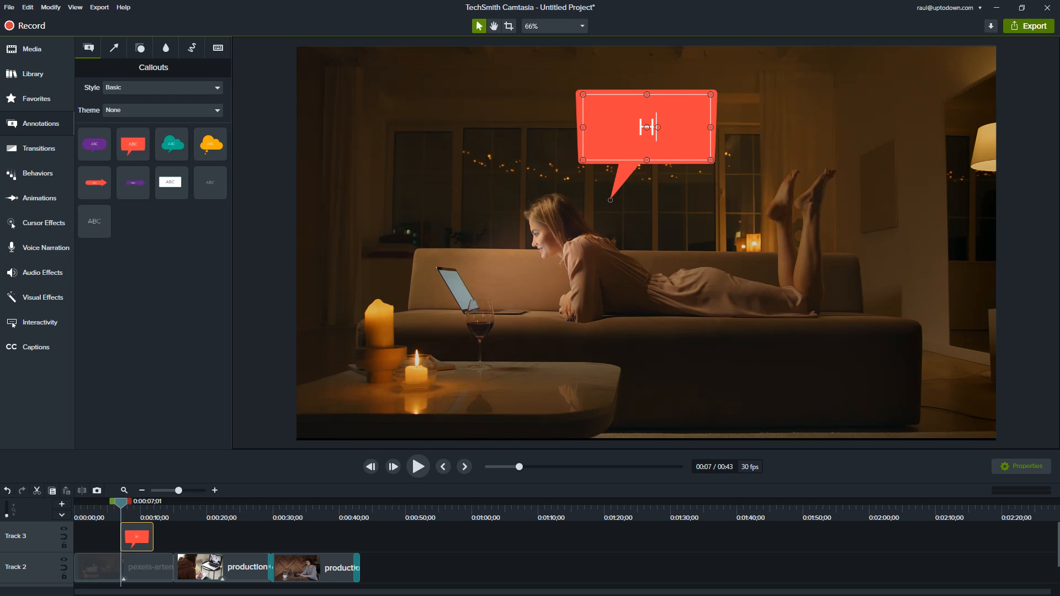
text(Hey)
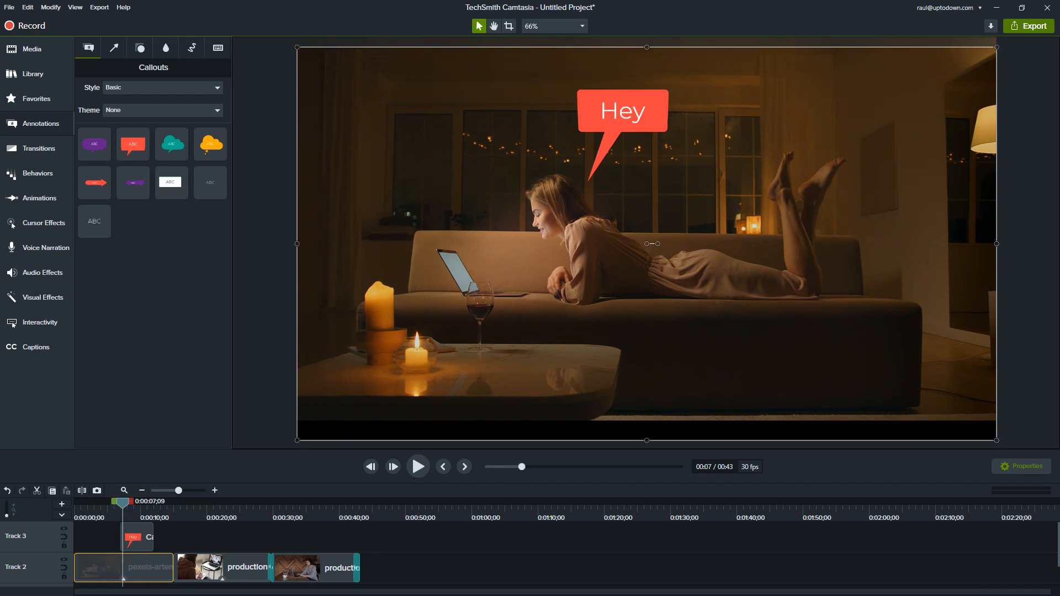
Use Zoom-n-Pan to set the zoom area on the scene
click(37, 148)
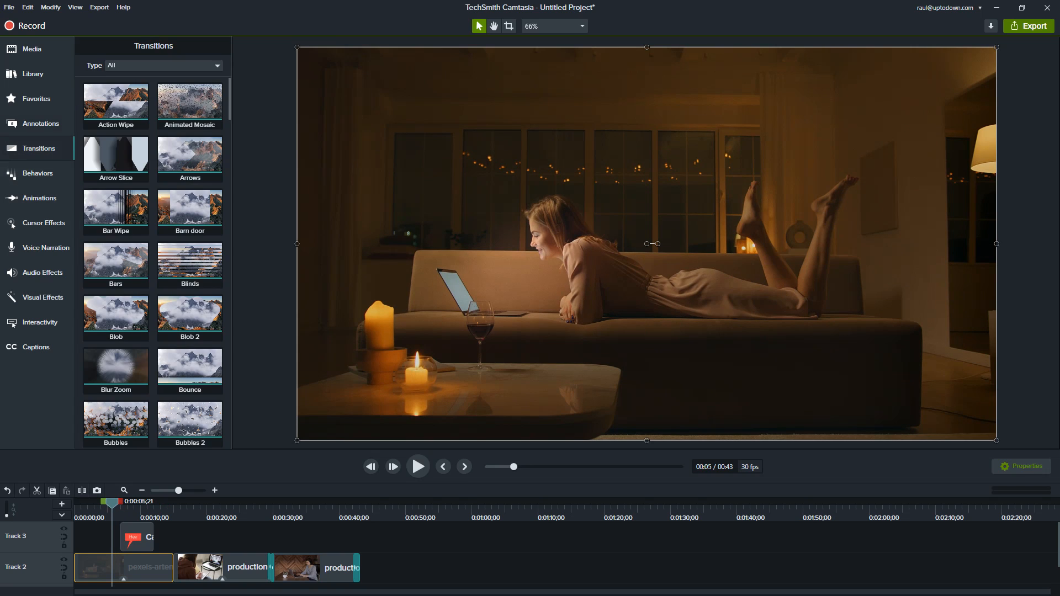
click(39, 199)
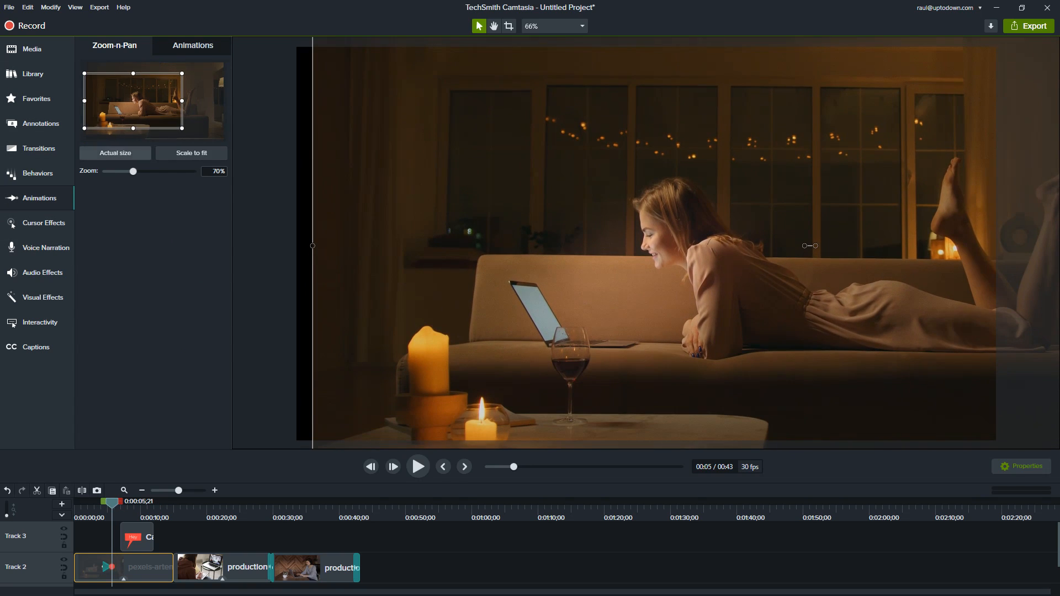
drag(121, 172, 150, 171)
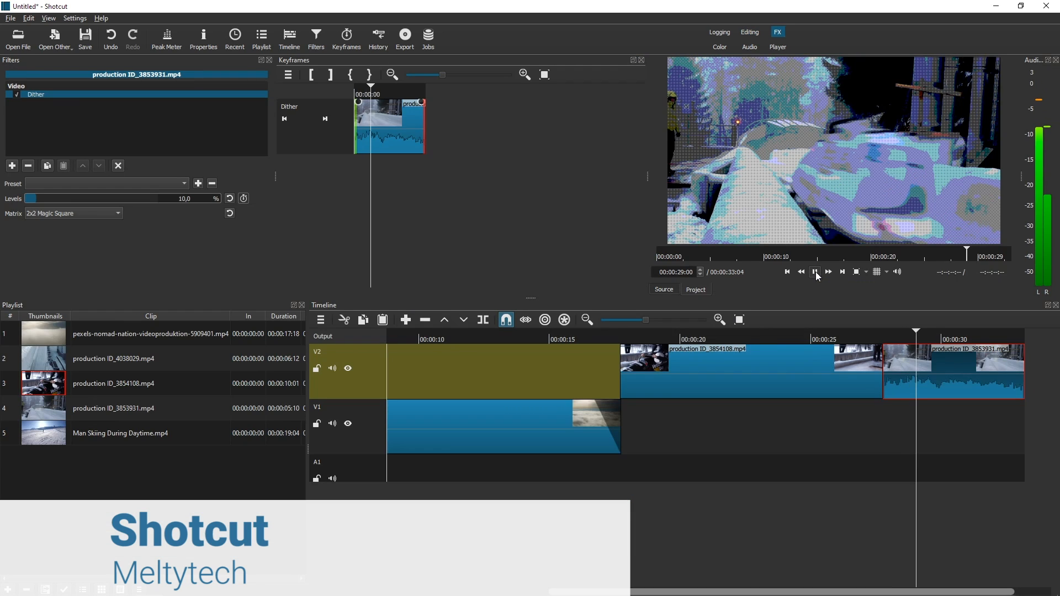
Drag the cloud clip's Contrast Level slider up to about 63.8%
drag(31, 198, 72, 198)
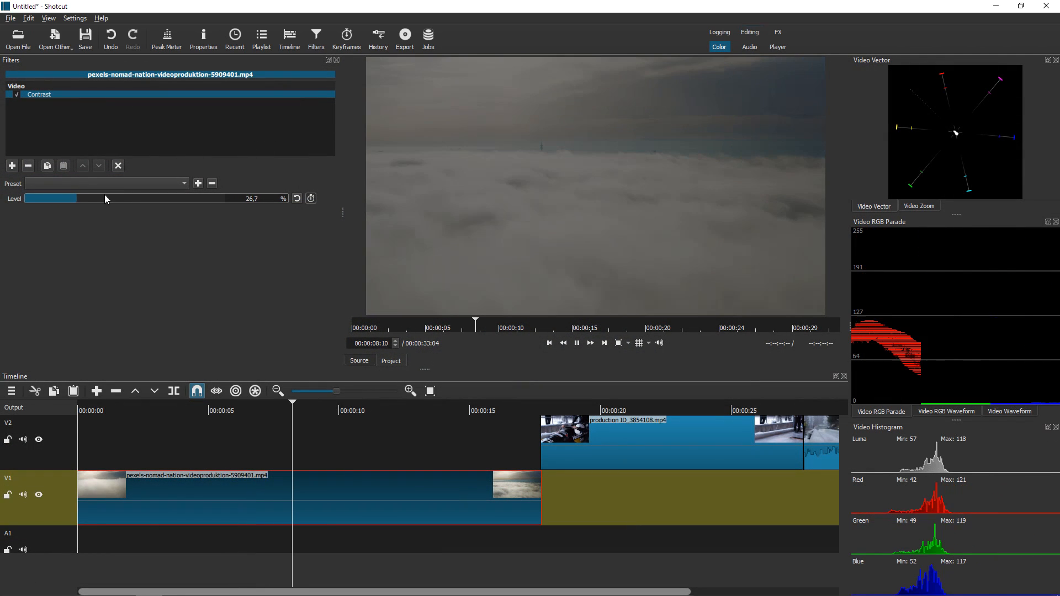
drag(73, 198, 107, 199)
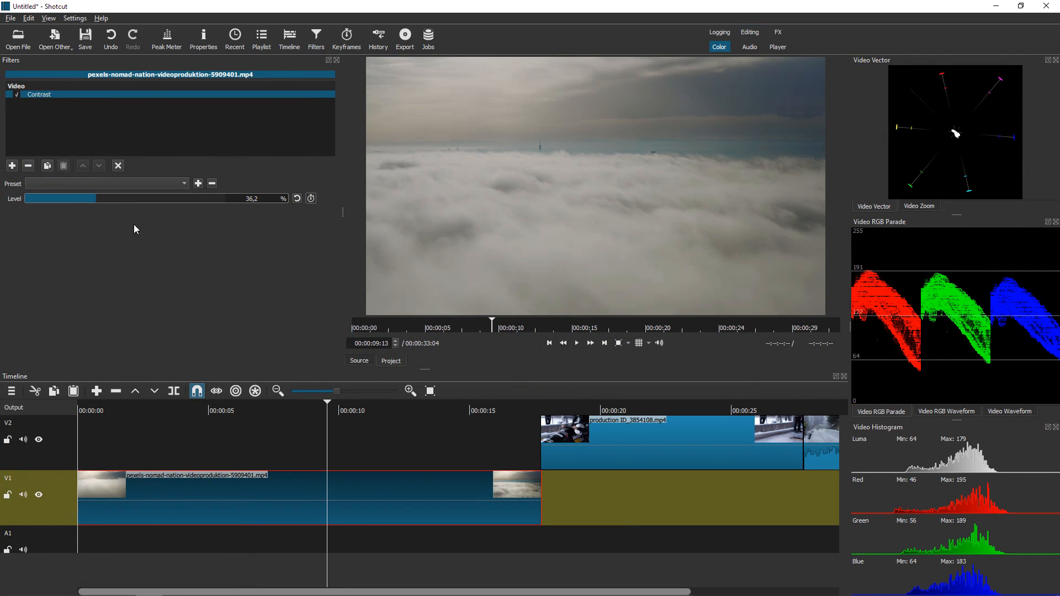
drag(60, 198, 165, 198)
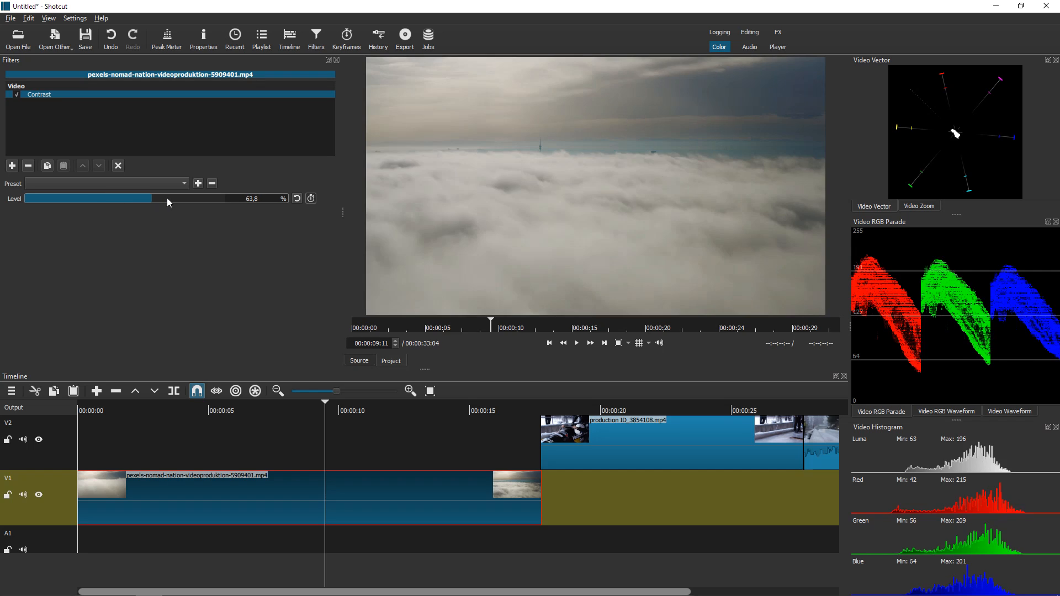
click(12, 165)
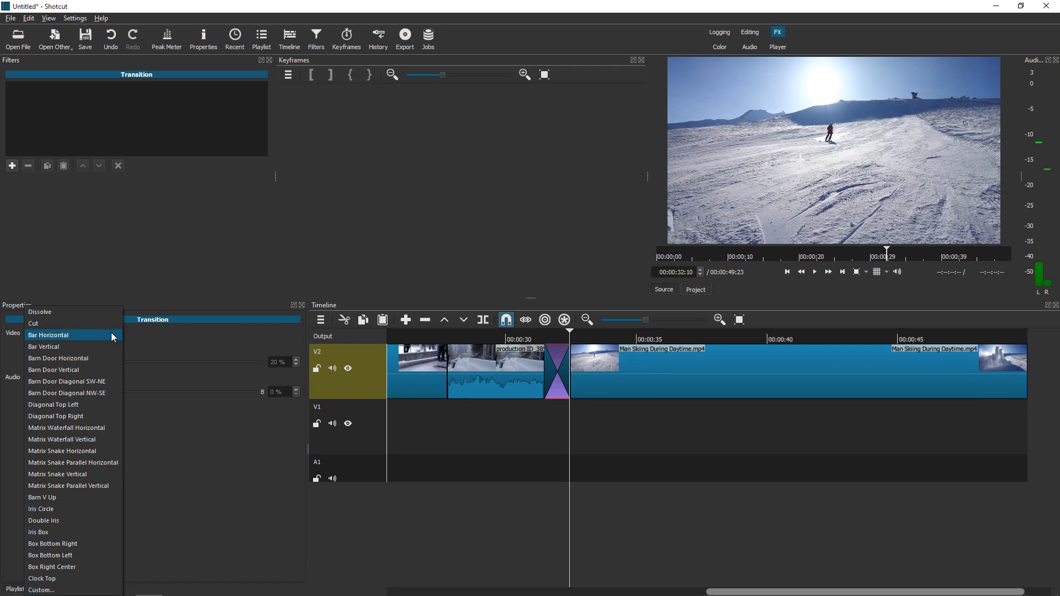
Choose a horizontal bar transition style and preview the fade to black
click(53, 370)
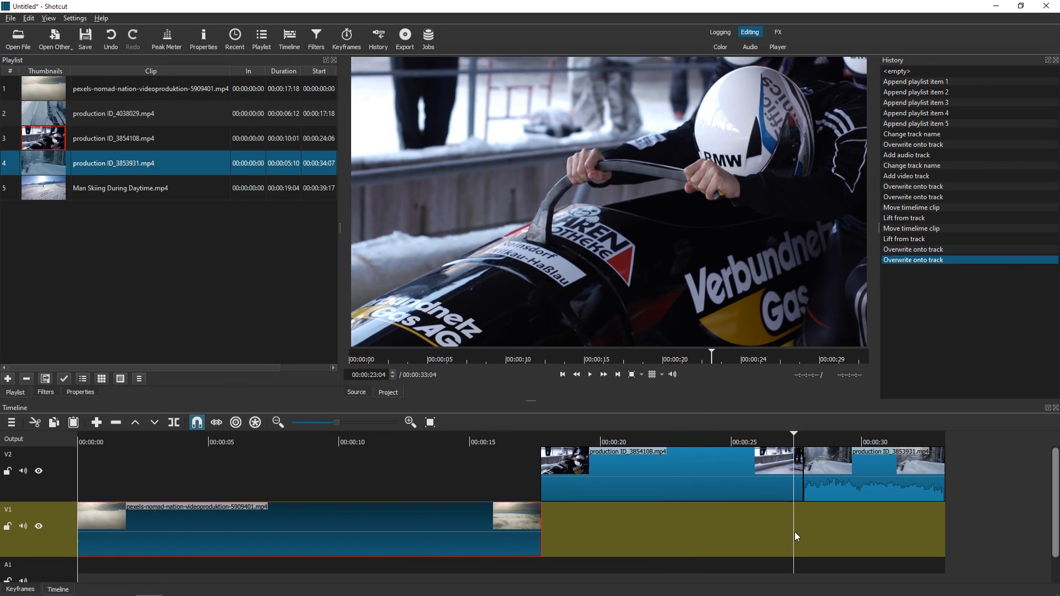
click(719, 32)
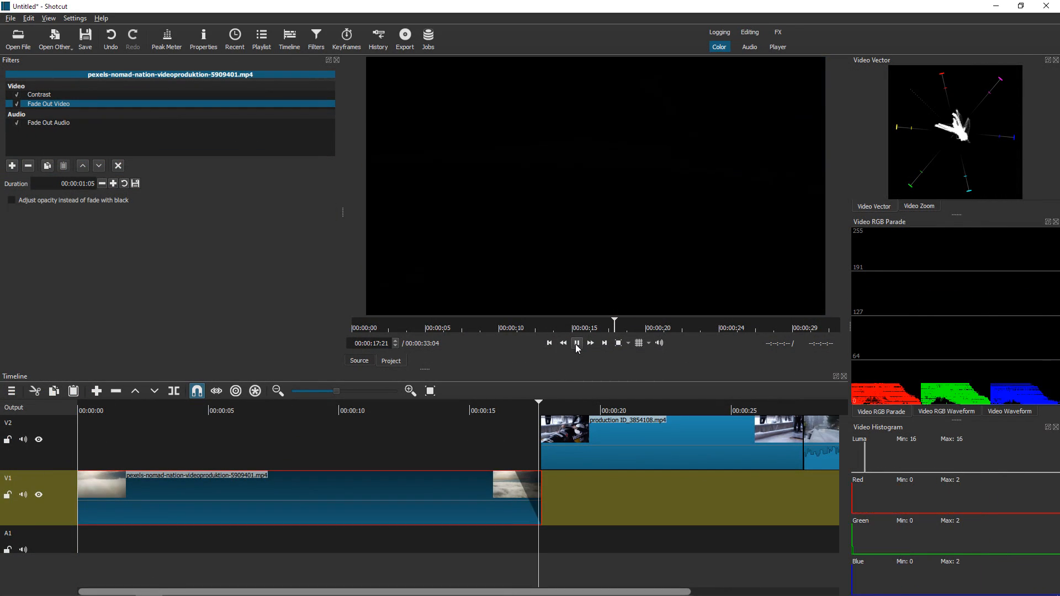
click(576, 343)
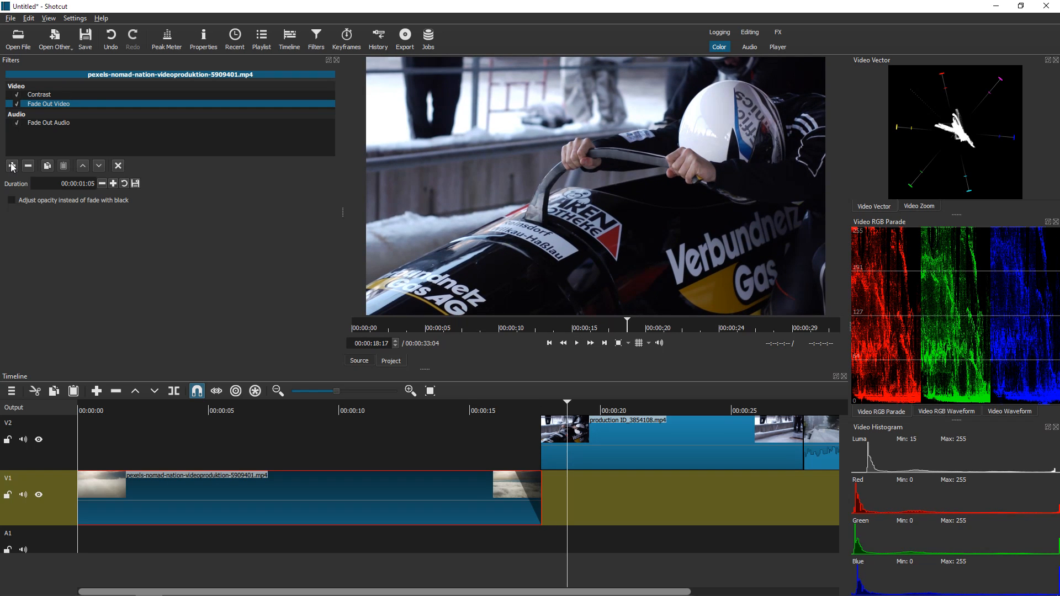
Add fade-out filters to the cloud clip and switch to the Audio workspace
click(12, 167)
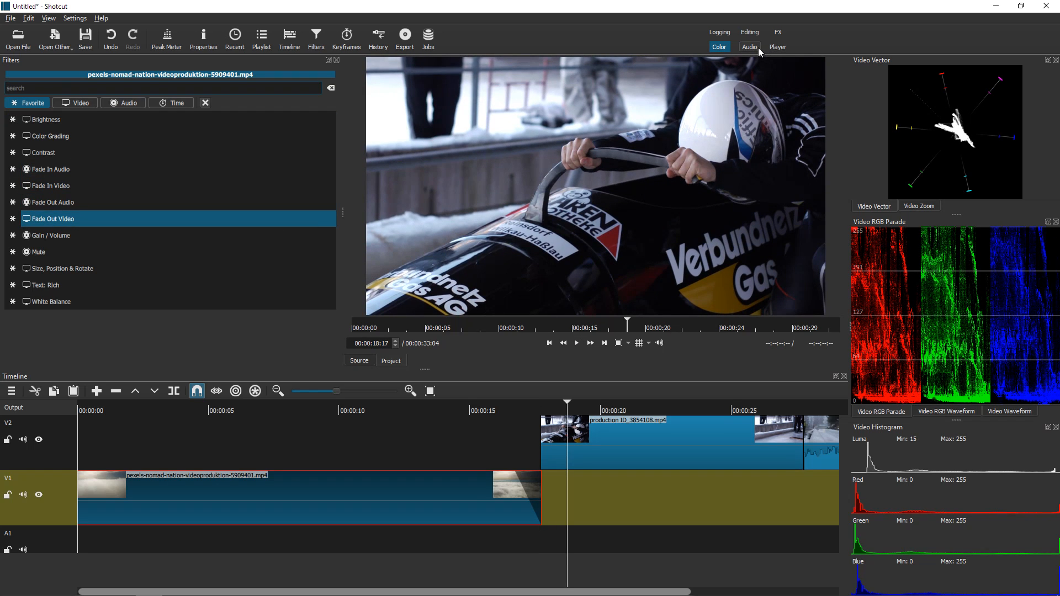
click(749, 46)
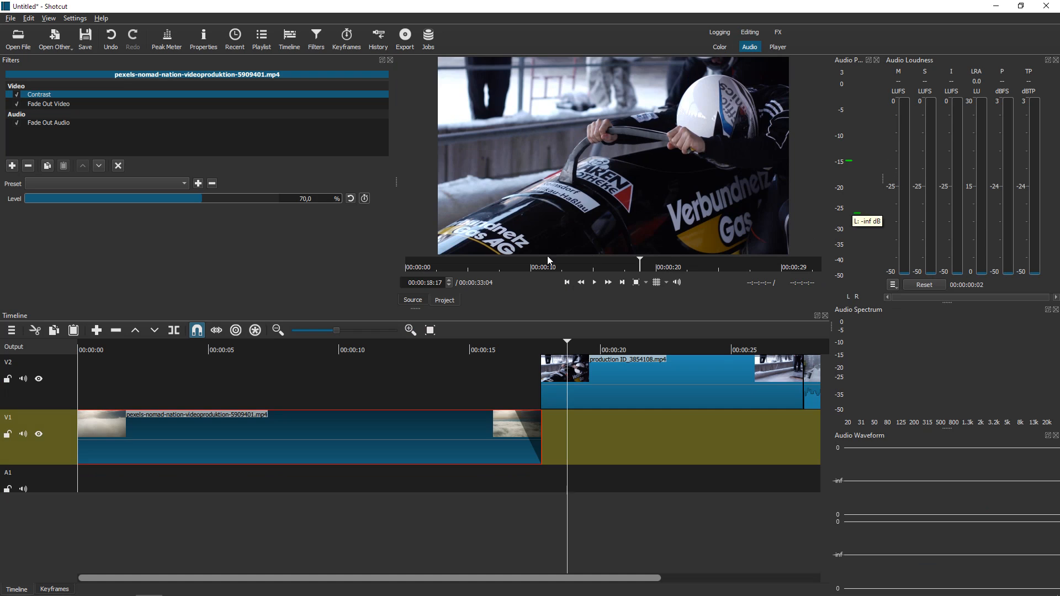
scroll(right, 3)
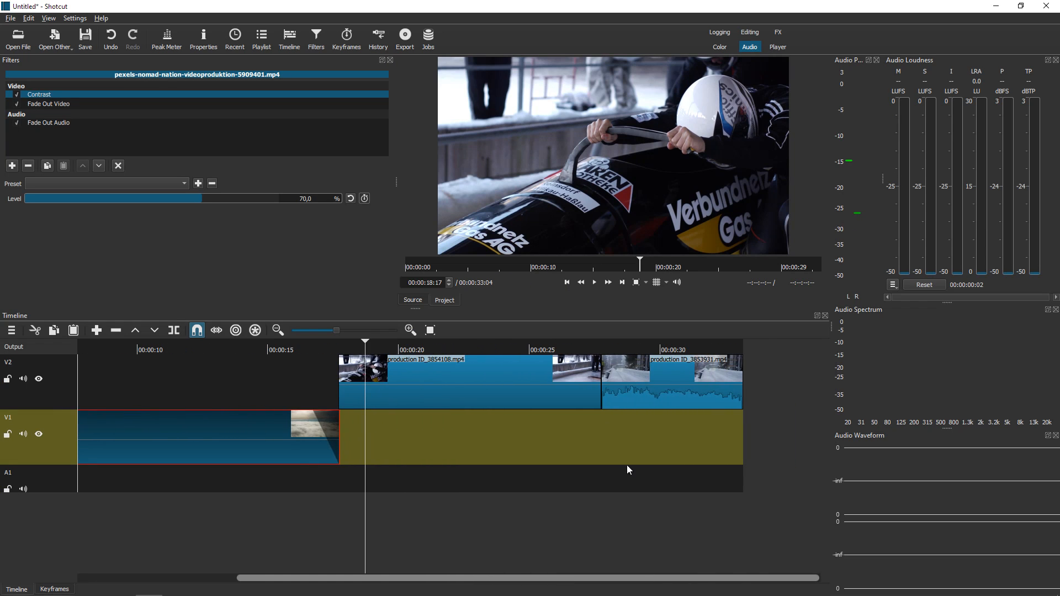